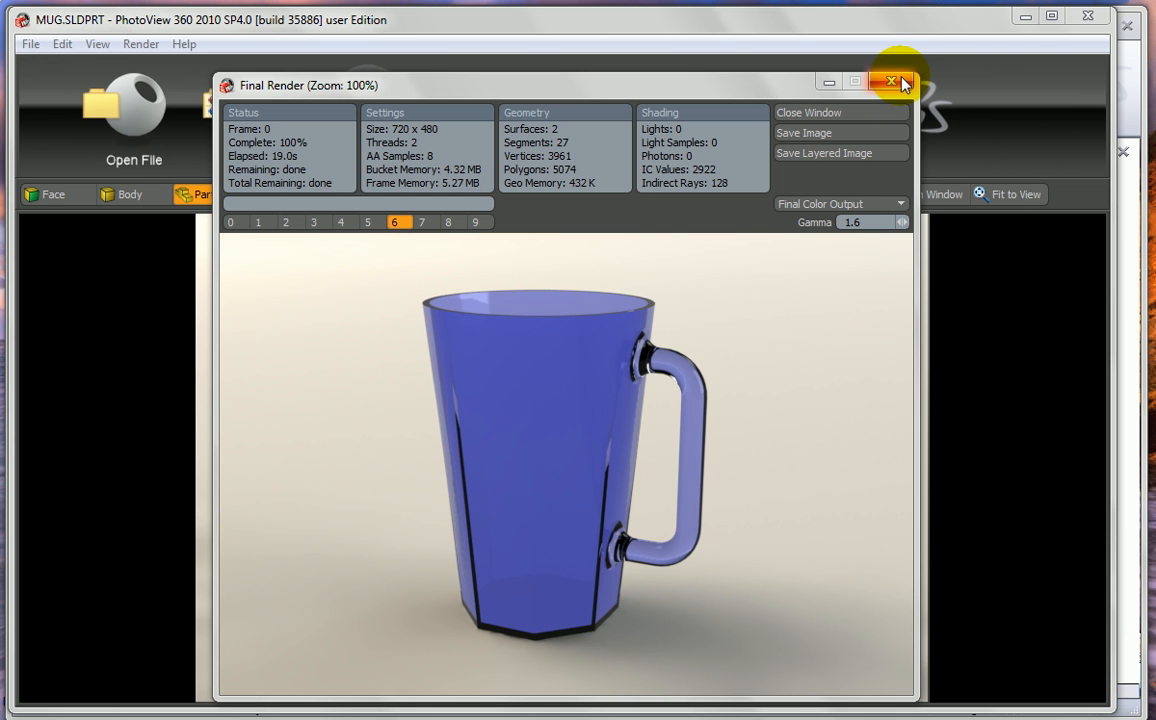
# Close the Final Render window and exit PhotoView 360
pyautogui.click(896, 80)
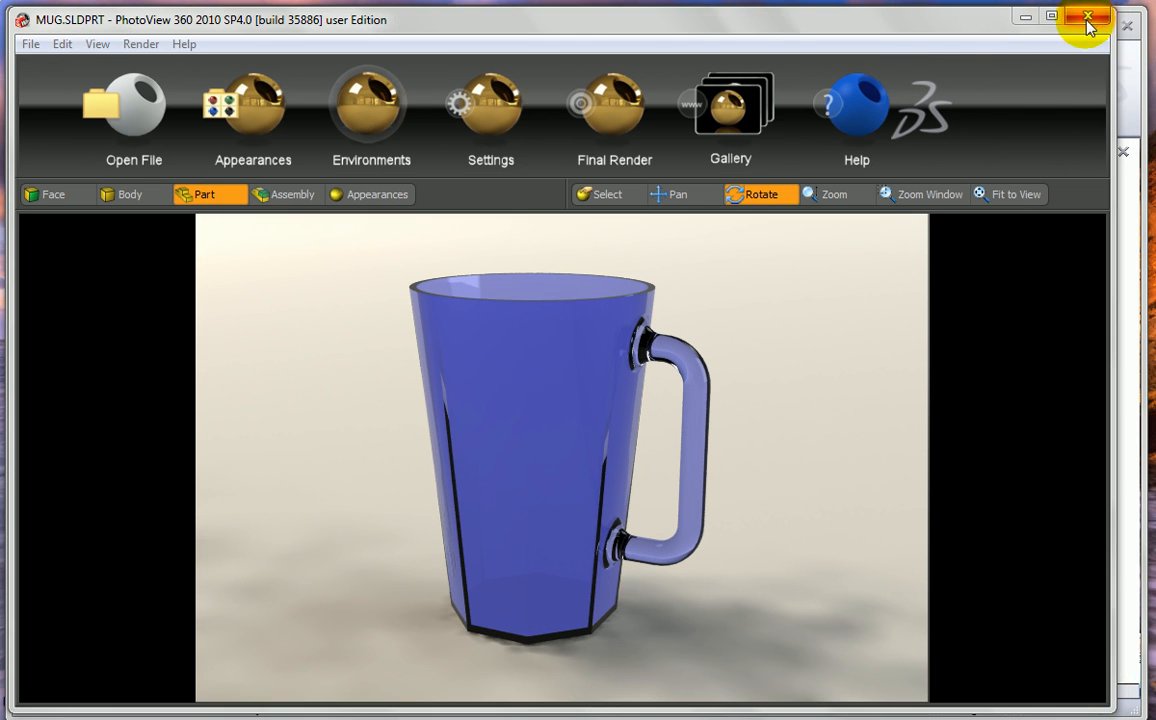
pyautogui.click(1088, 20)
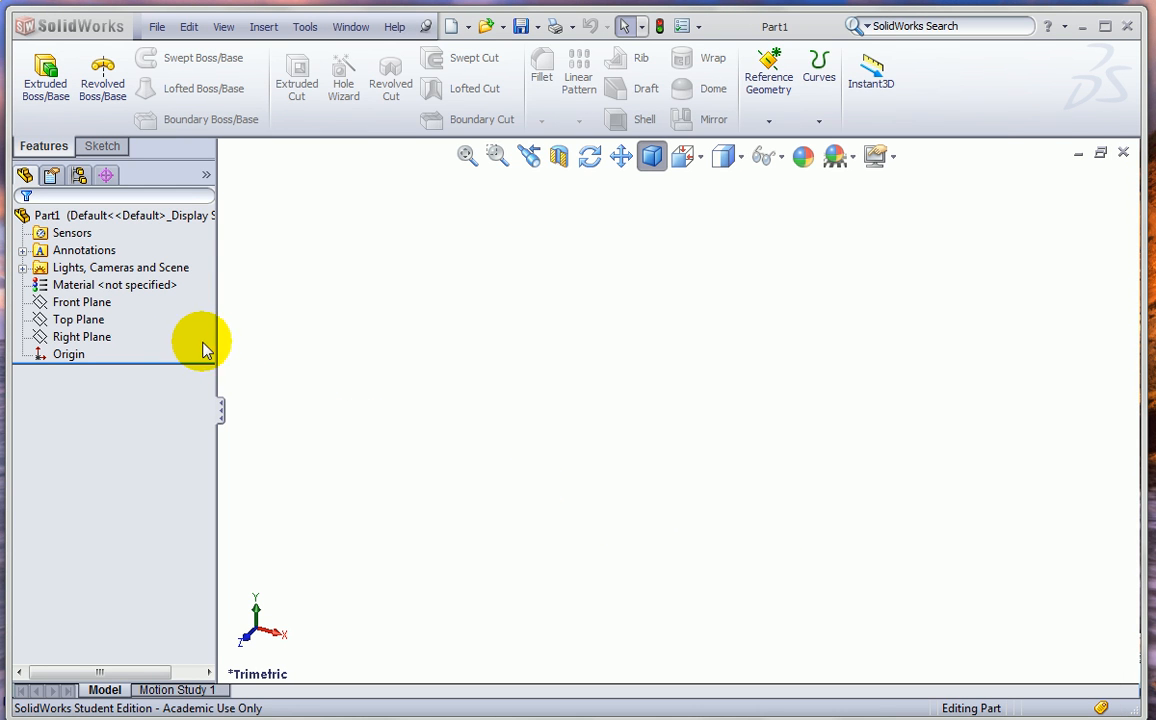
# Draw an 8-sided polygon centered on the origin in a new Top Plane sketch
pyautogui.click(80, 320)
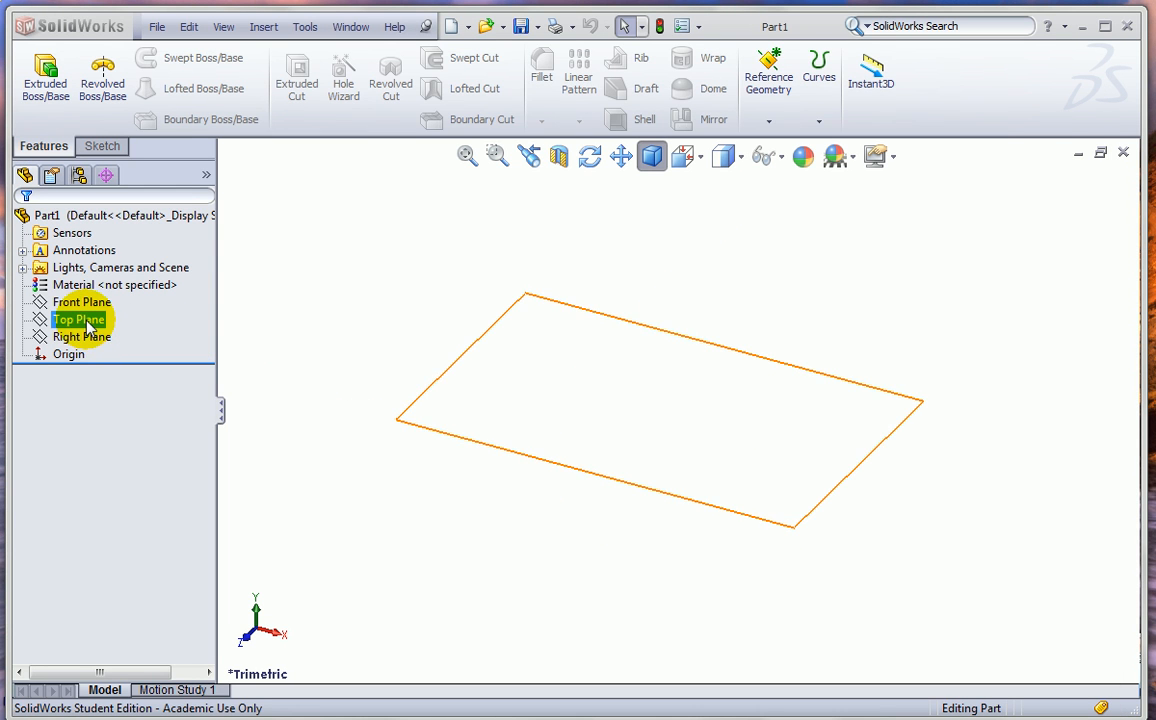
pyautogui.click(80, 320)
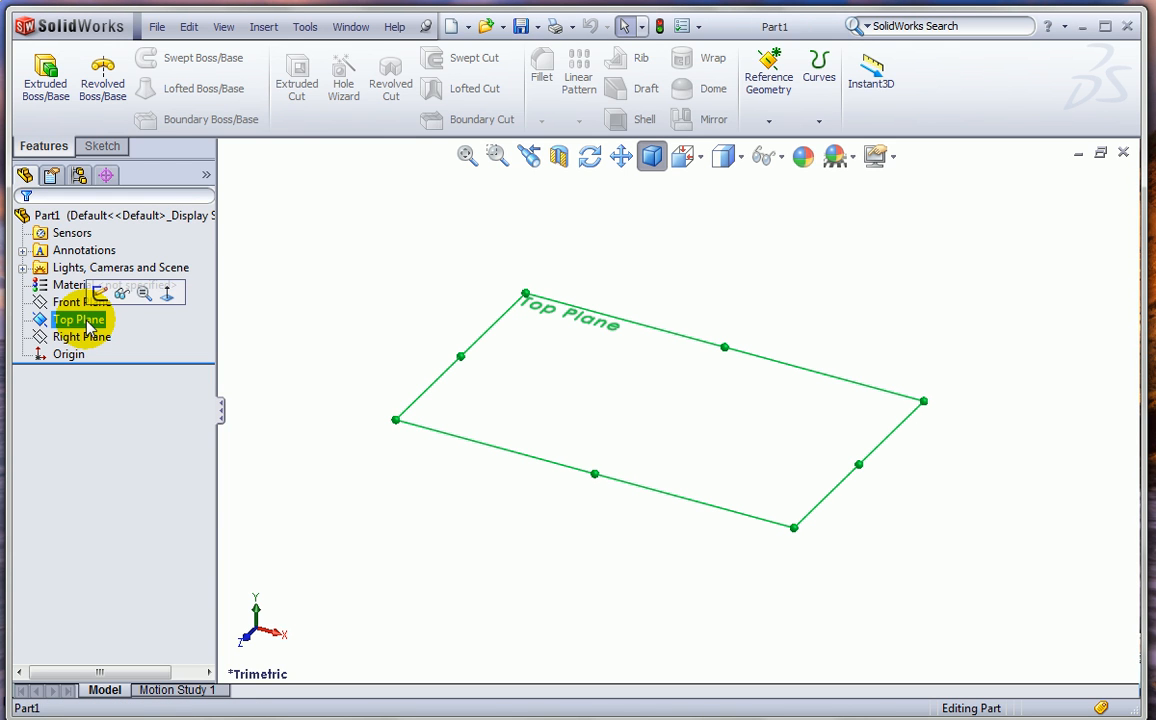
pyautogui.click(102, 146)
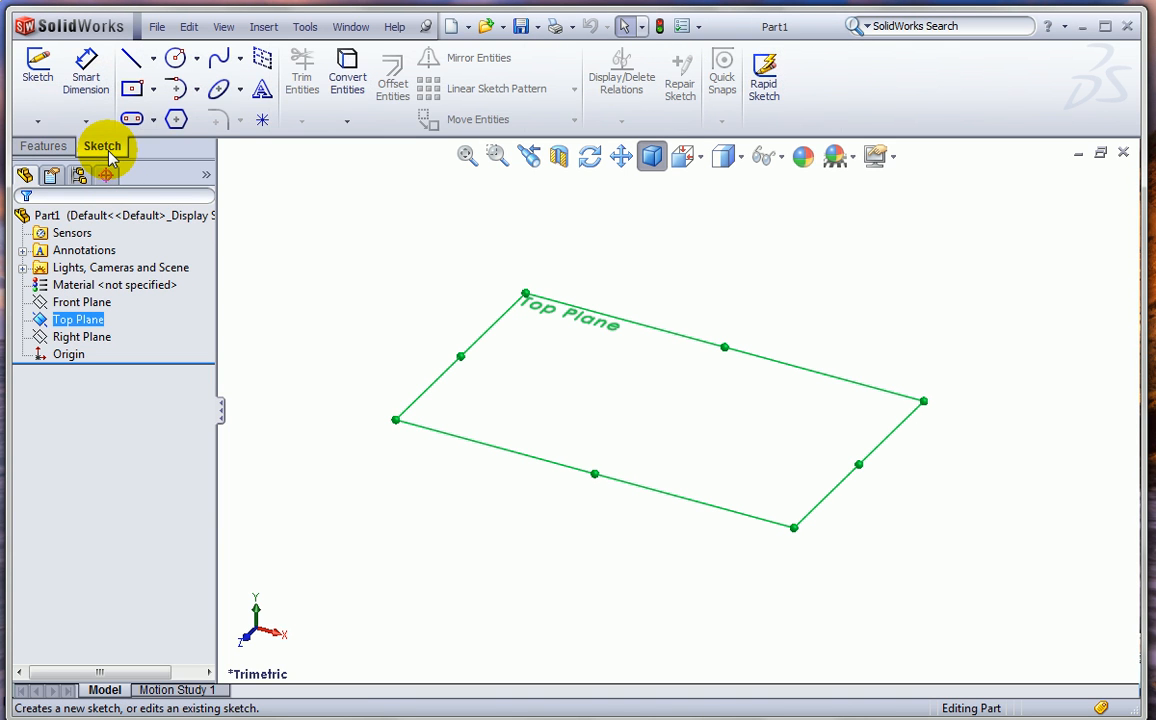
pyautogui.moveTo(176, 120)
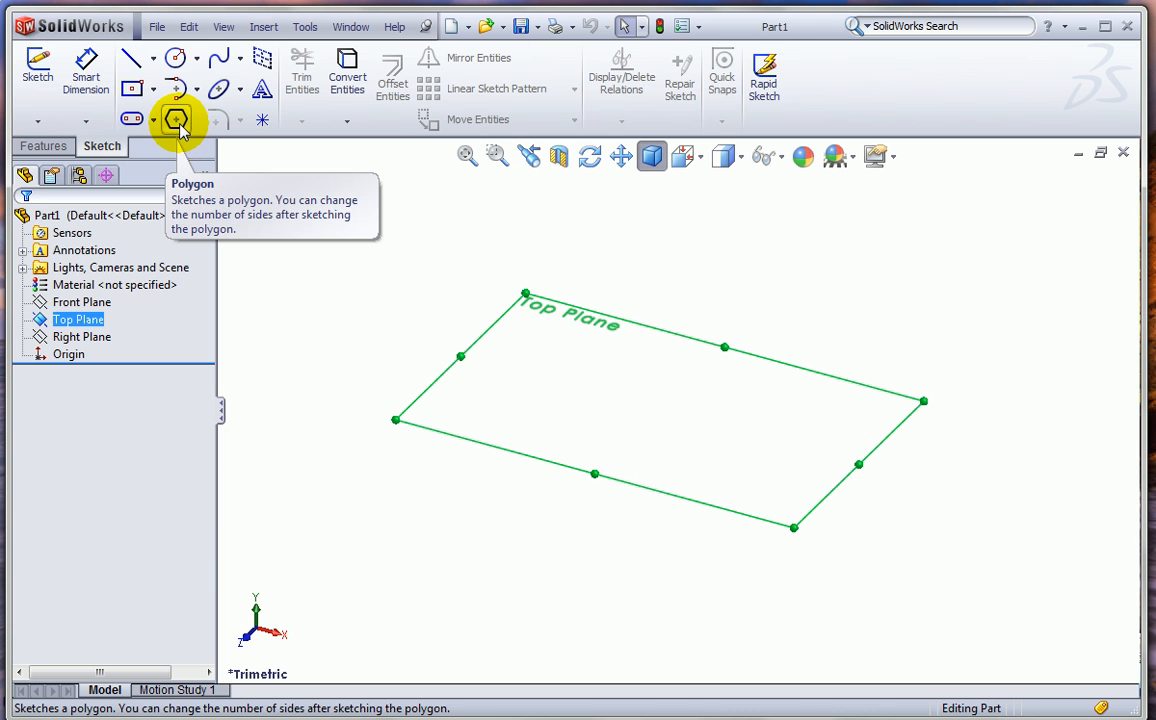
pyautogui.click(176, 120)
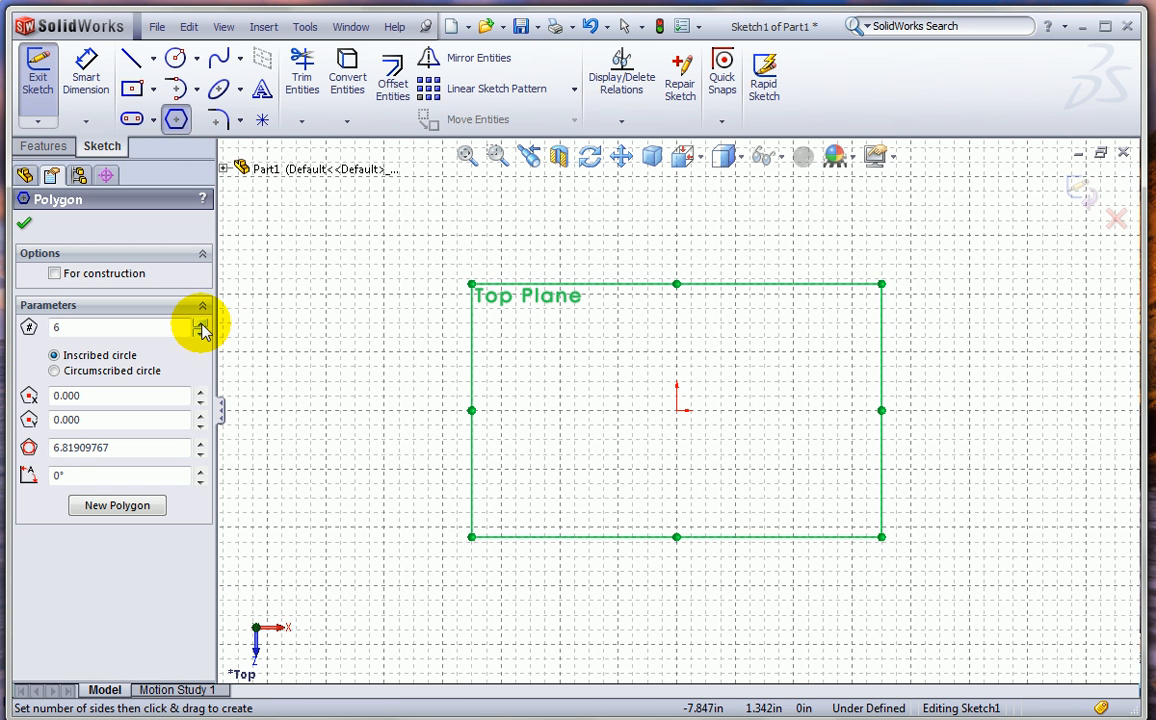
pyautogui.click(200, 322)
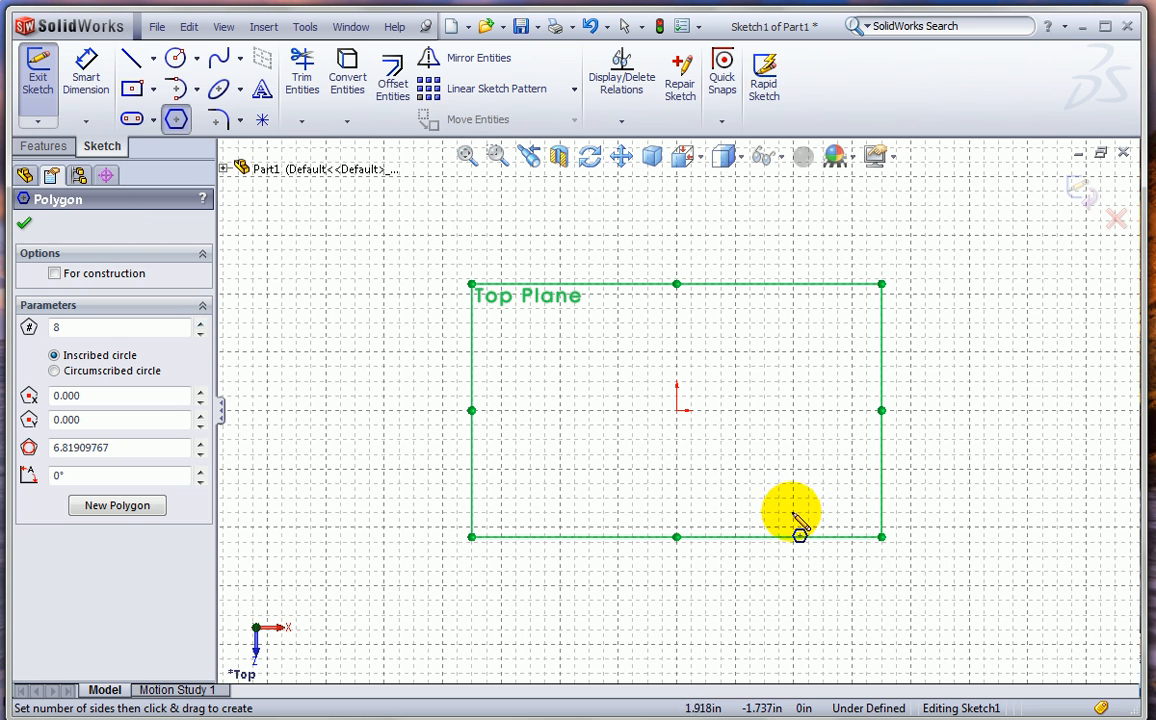
pyautogui.moveTo(798, 524); pyautogui.dragTo(816, 318)
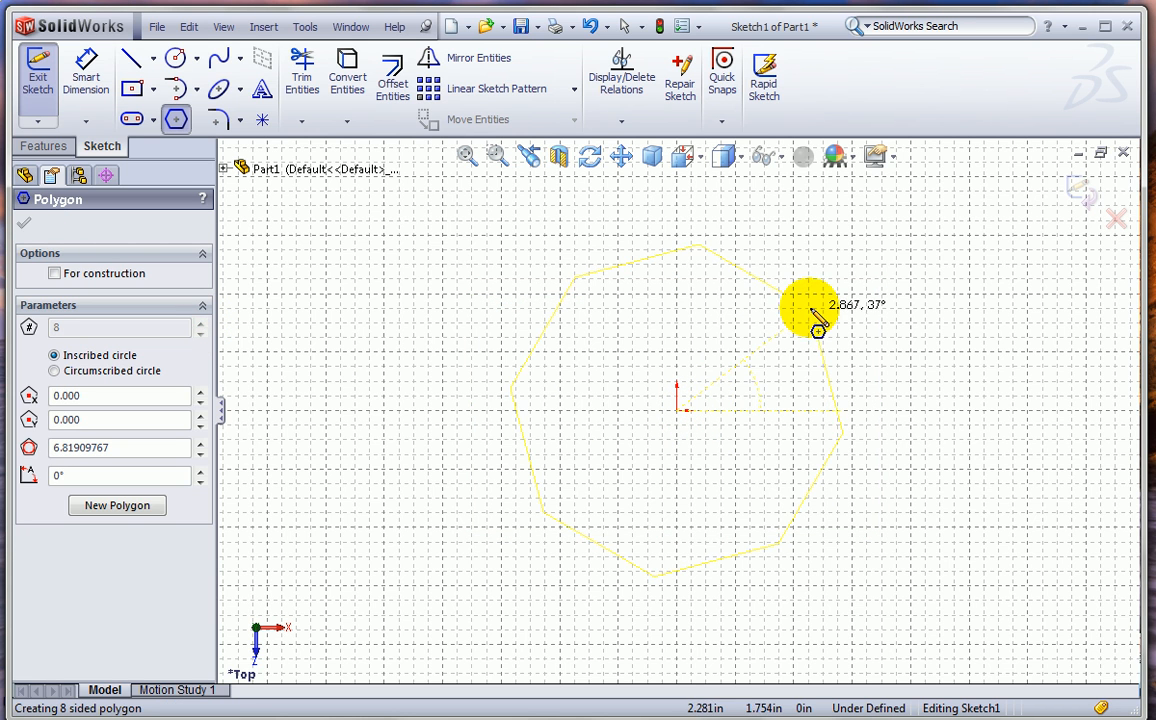
pyautogui.moveTo(818, 320); pyautogui.dragTo(768, 256)
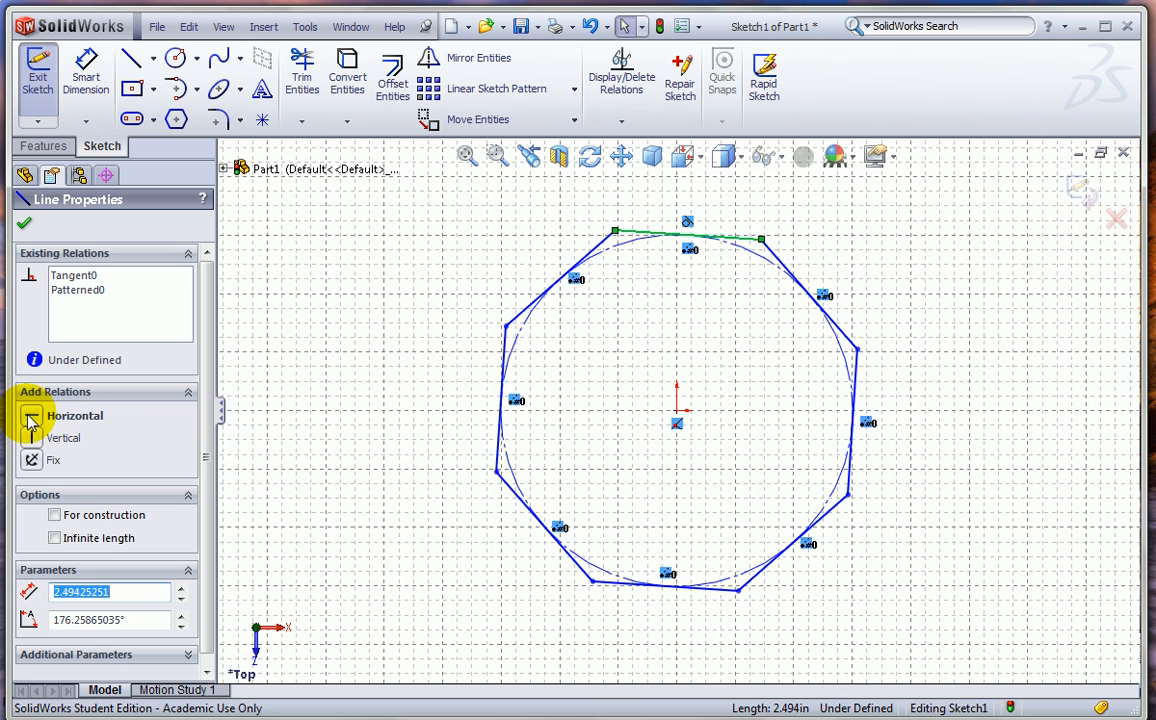
# Make the octagon's top edge horizontal and dimension its width to 1 inch
pyautogui.click(32, 414)
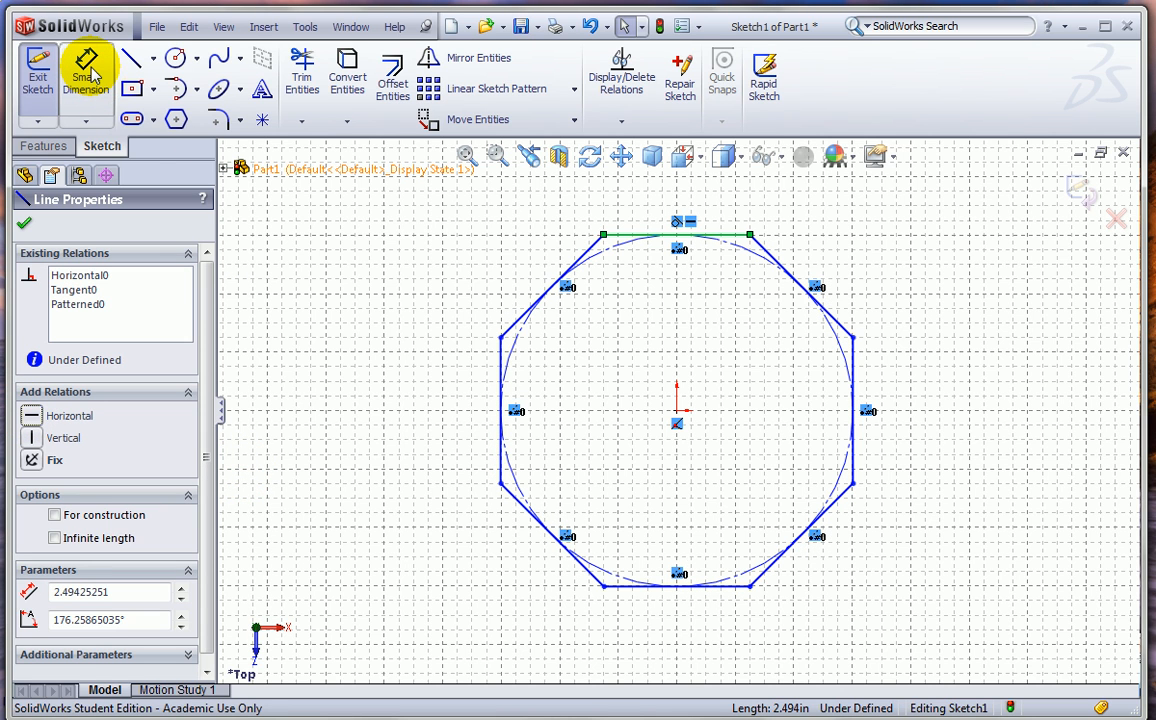
pyautogui.moveTo(86, 76)
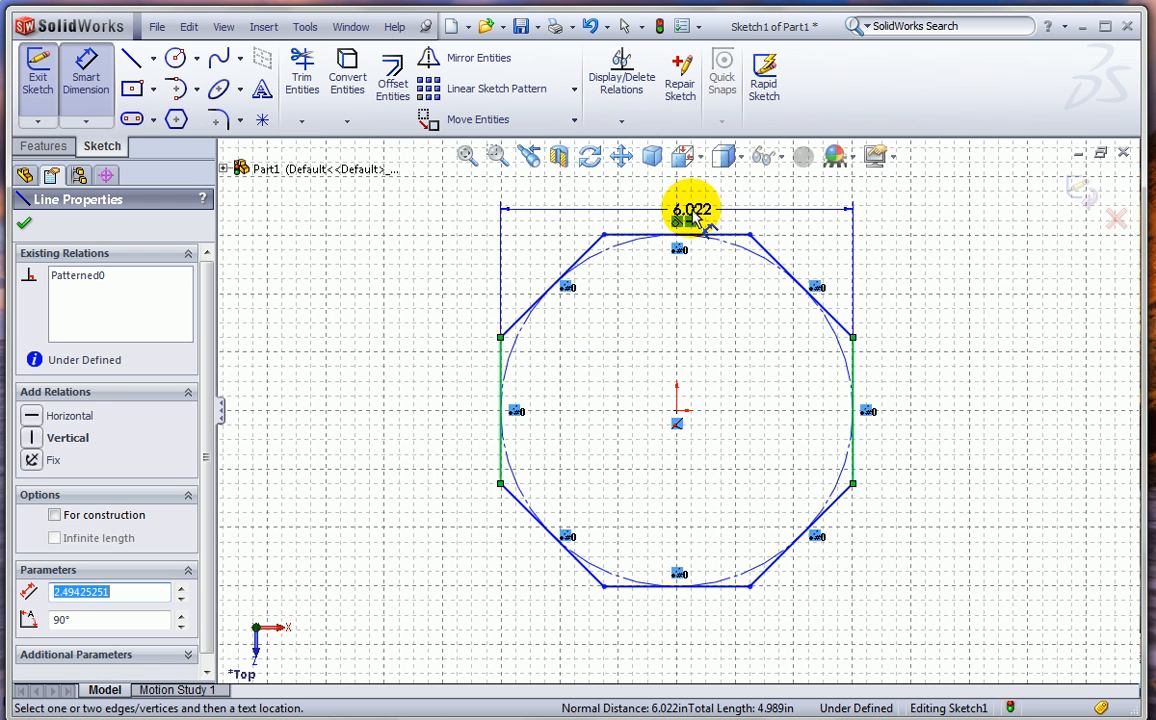
pyautogui.click(688, 208)
pyautogui.write('1.8')
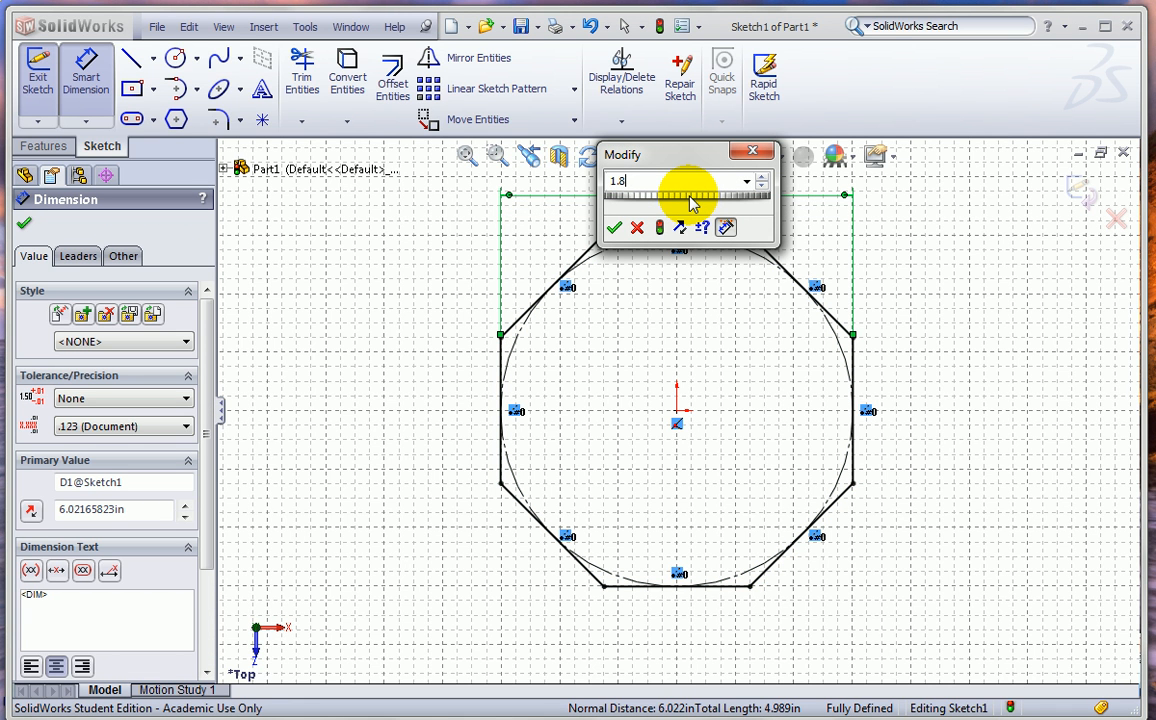
pyautogui.click(614, 228)
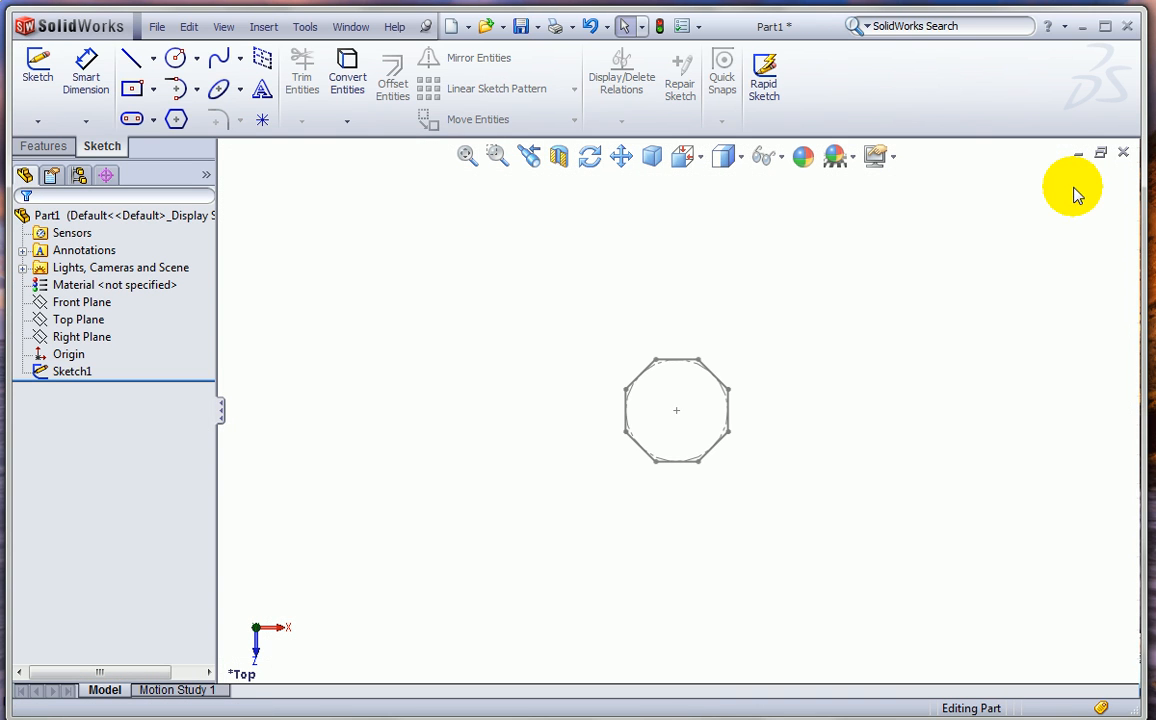
# Create Plane1 offset 5 inches above the Top Plane, viewed in trimetric
pyautogui.click(652, 156)
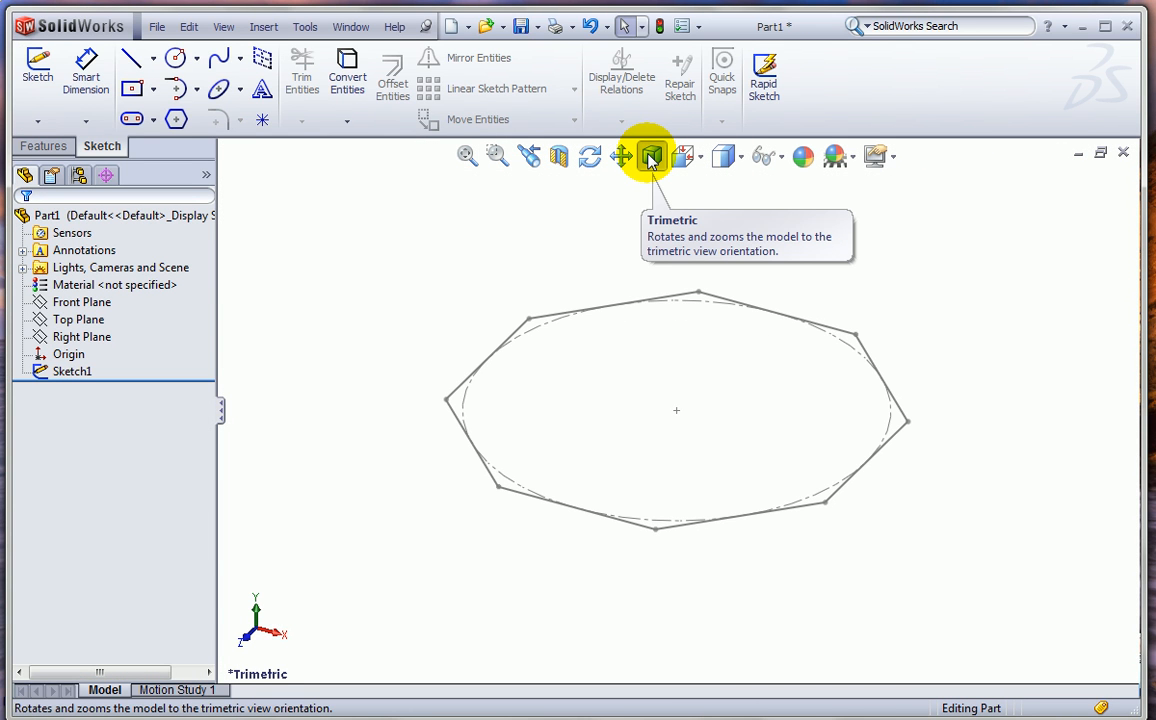
pyautogui.click(114, 284)
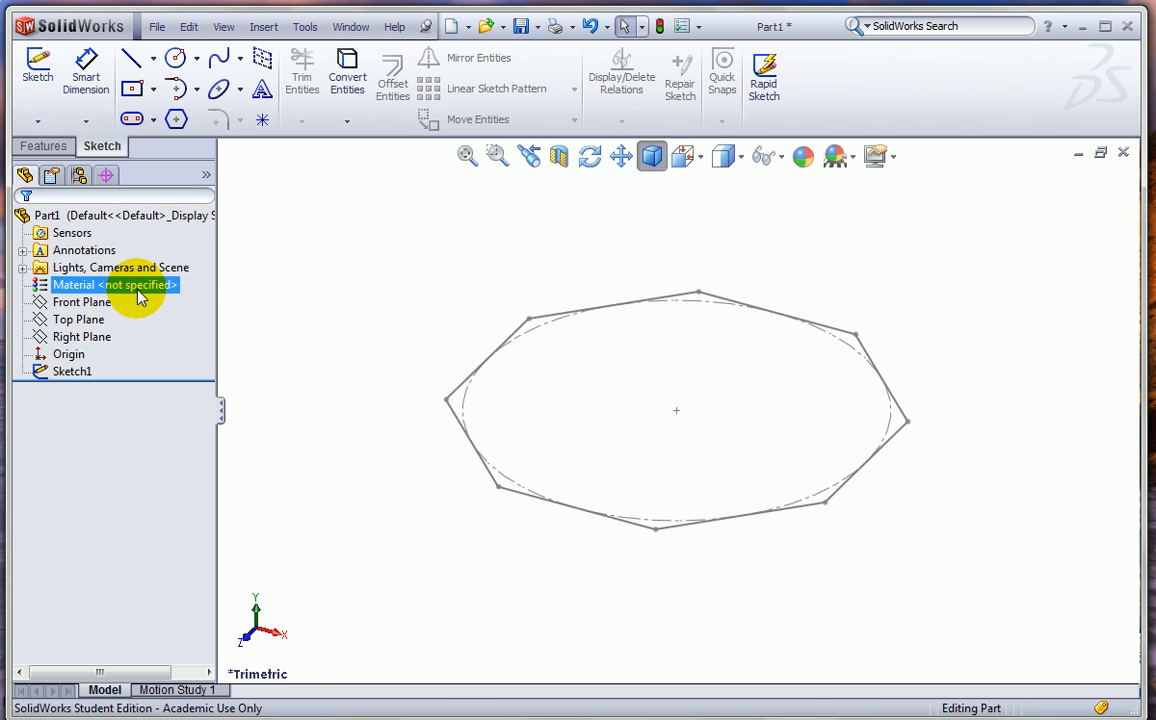
pyautogui.click(78, 320)
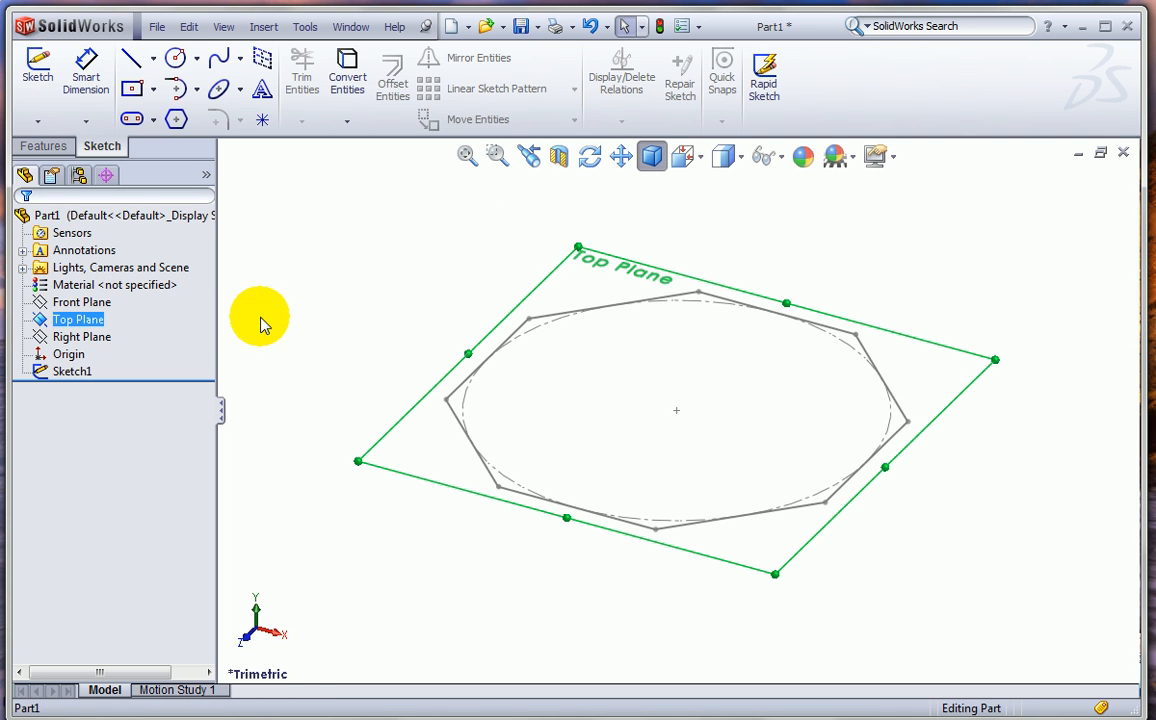
pyautogui.moveTo(406, 414)
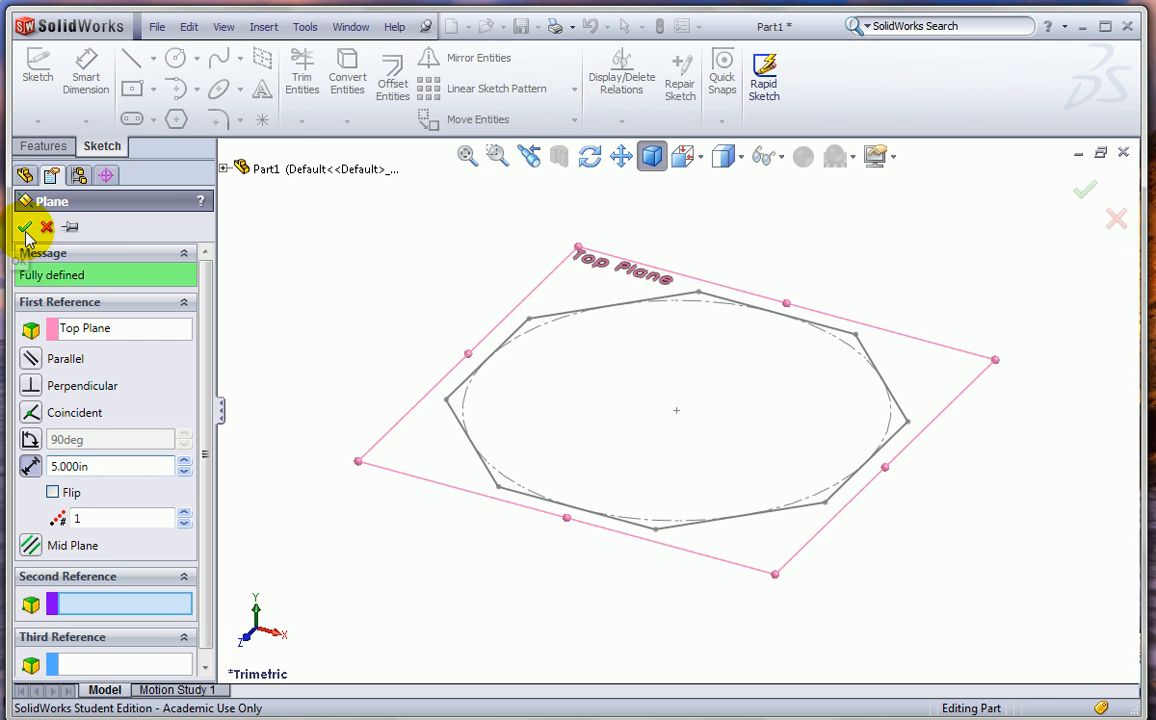
pyautogui.click(24, 228)
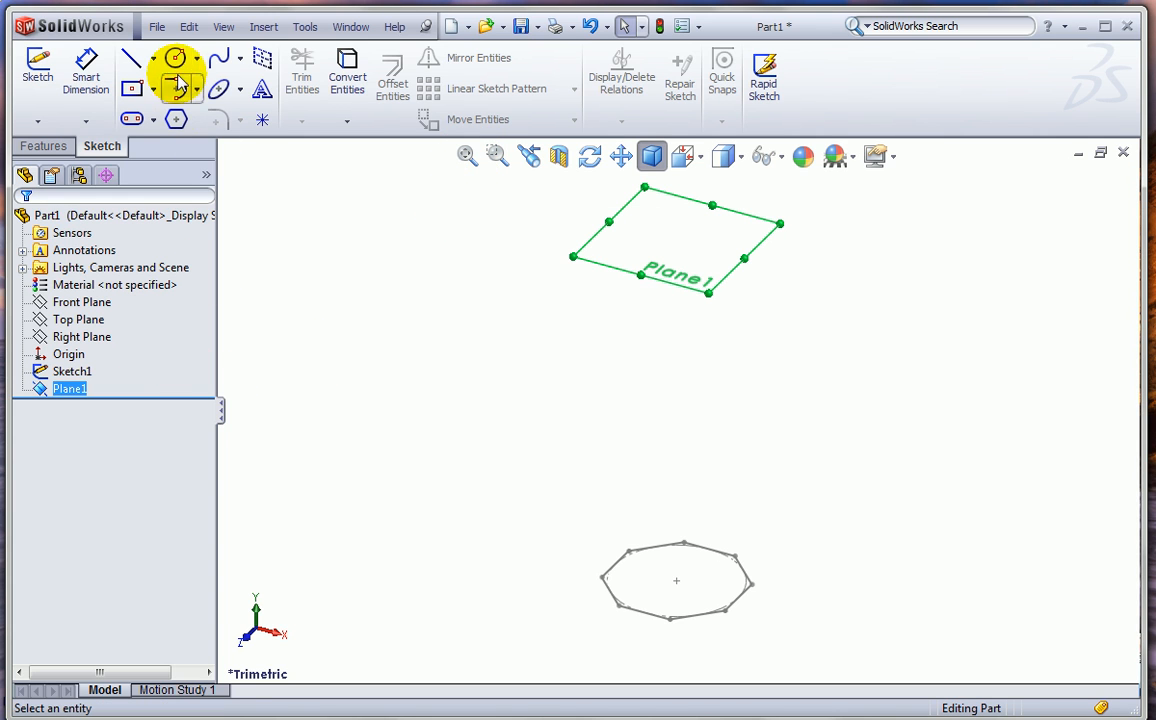
# Sketch a circle on Plane1 over the octagon and dimension its diameter
pyautogui.click(174, 56)
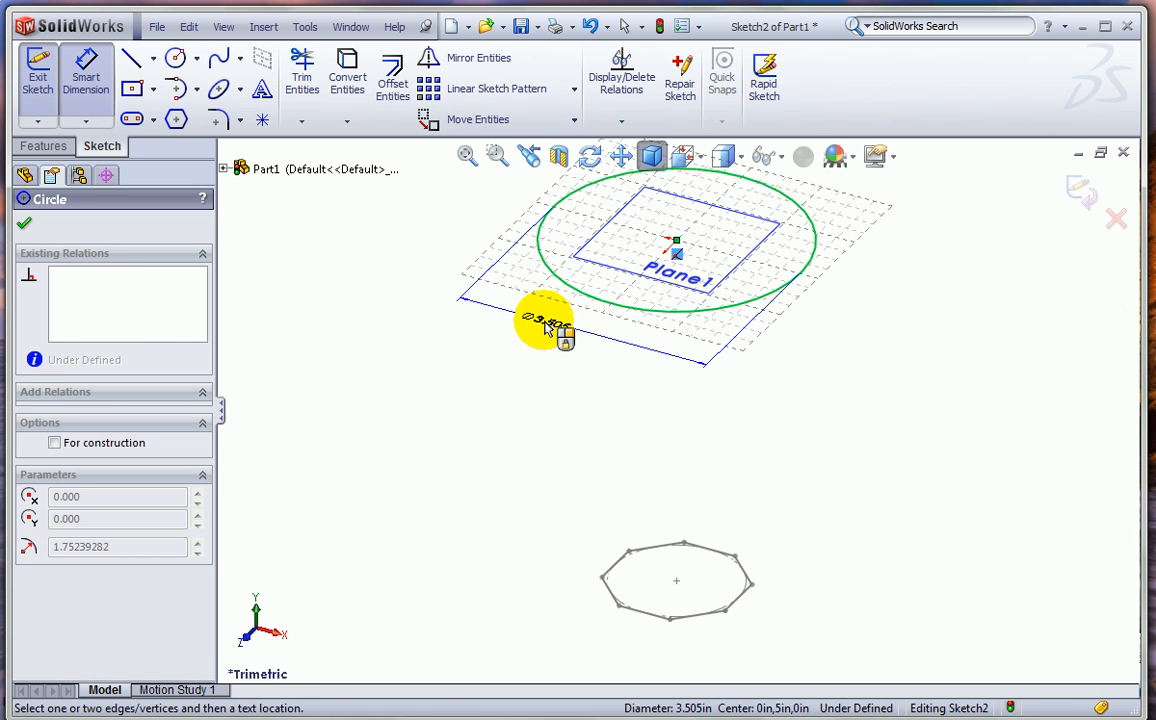
pyautogui.click(544, 318)
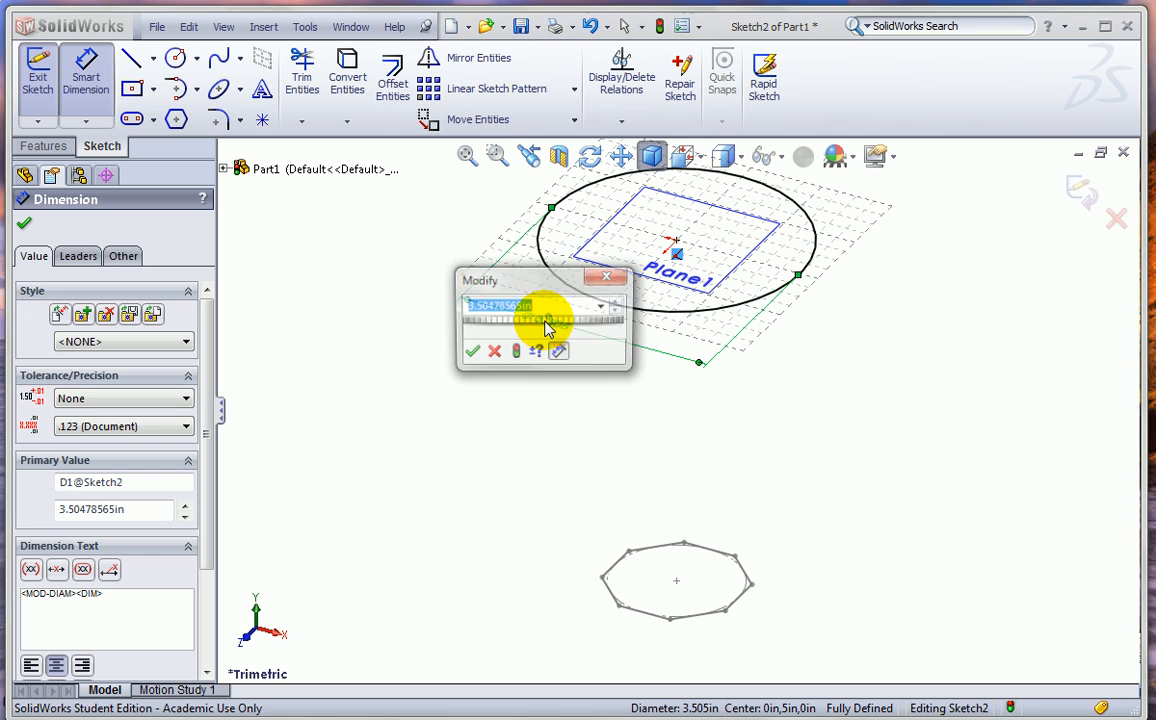
pyautogui.click(472, 352)
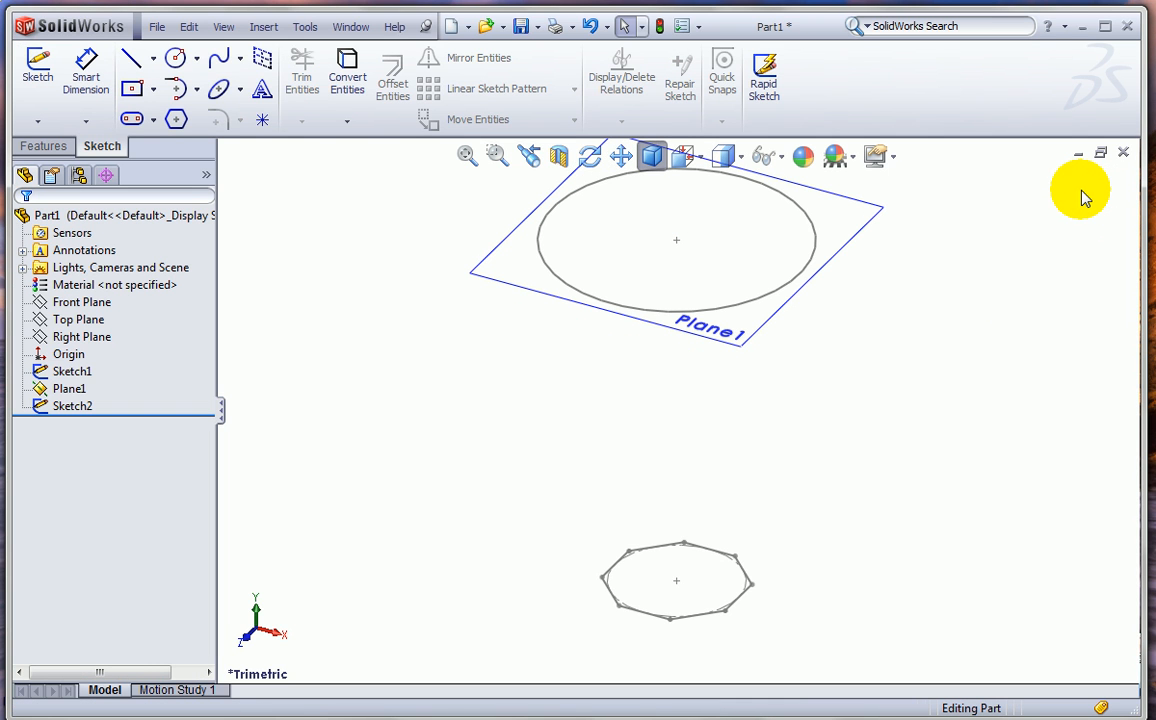
# Loft the octagon to the circle, then start a 0.100 in shell removing the top face
pyautogui.click(70, 388)
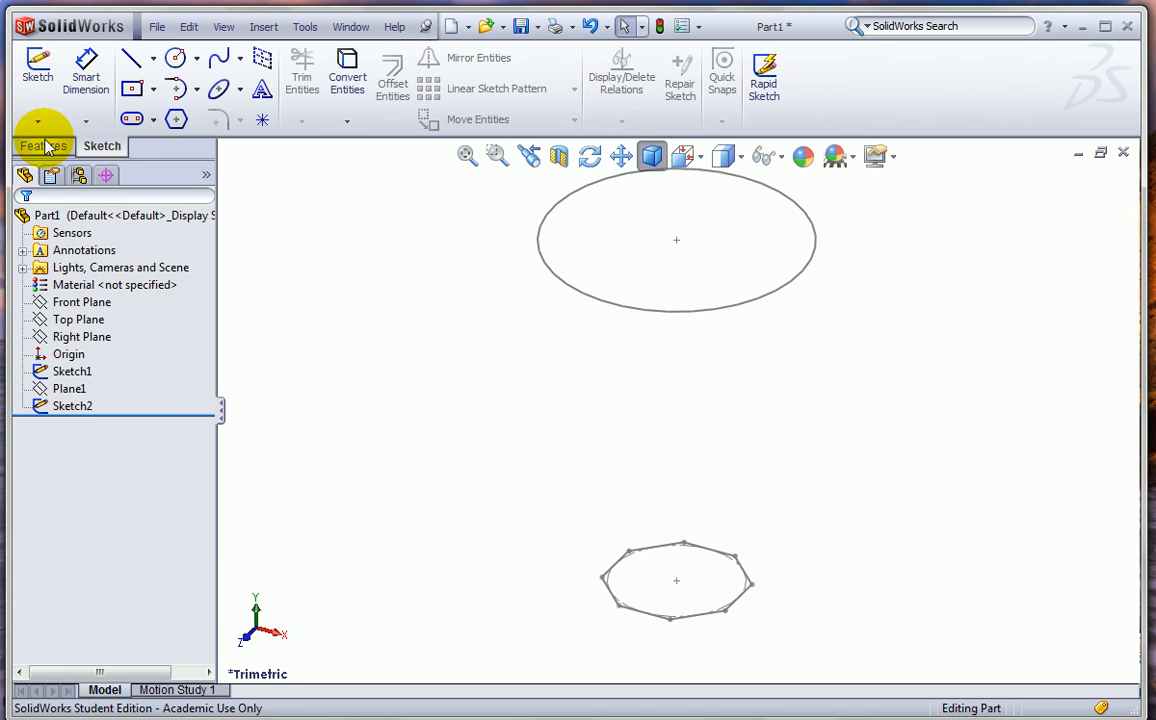
pyautogui.click(42, 146)
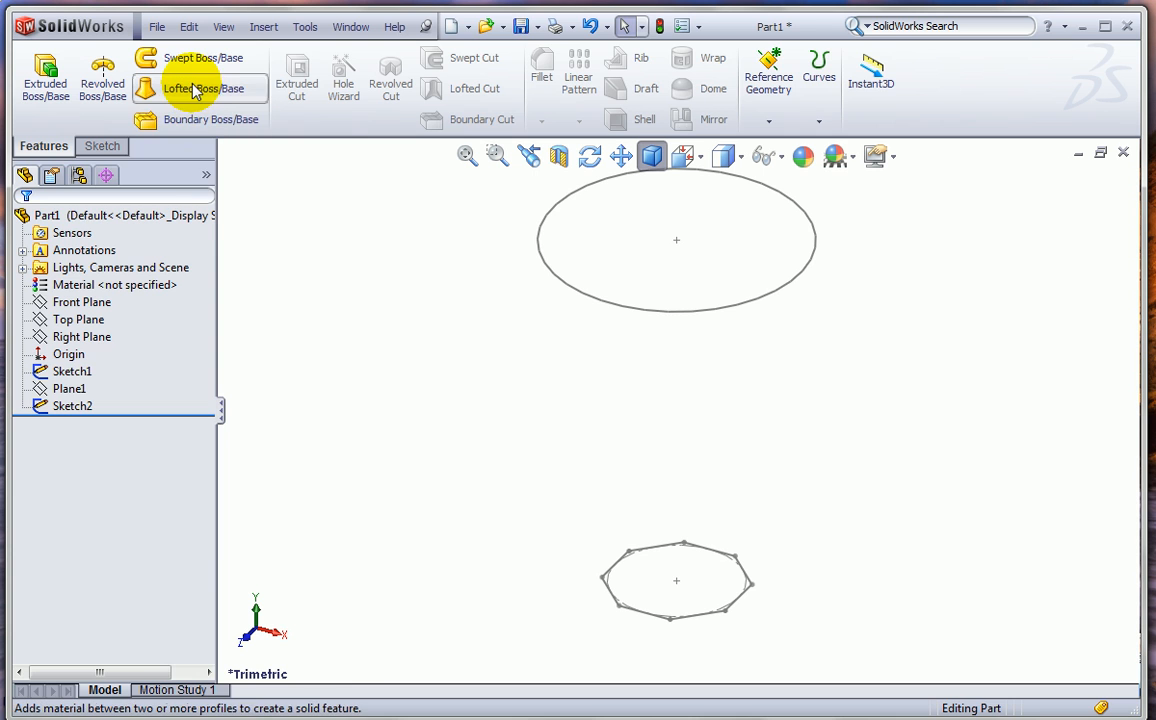
pyautogui.click(196, 88)
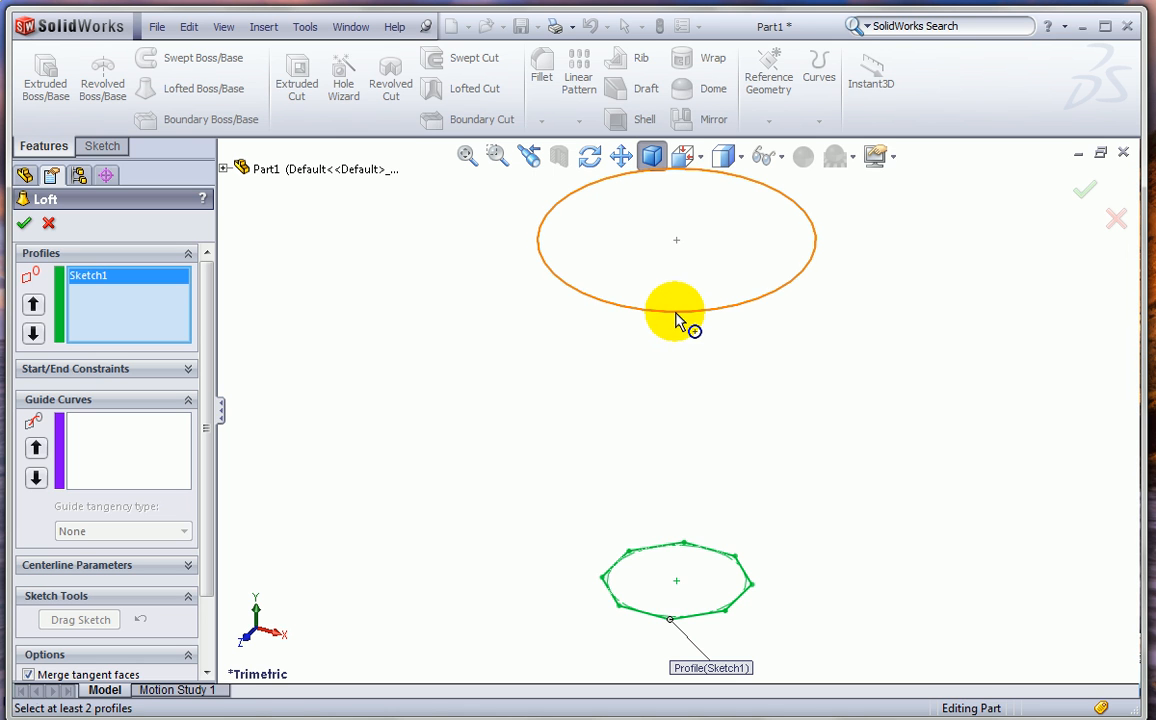
pyautogui.click(676, 300)
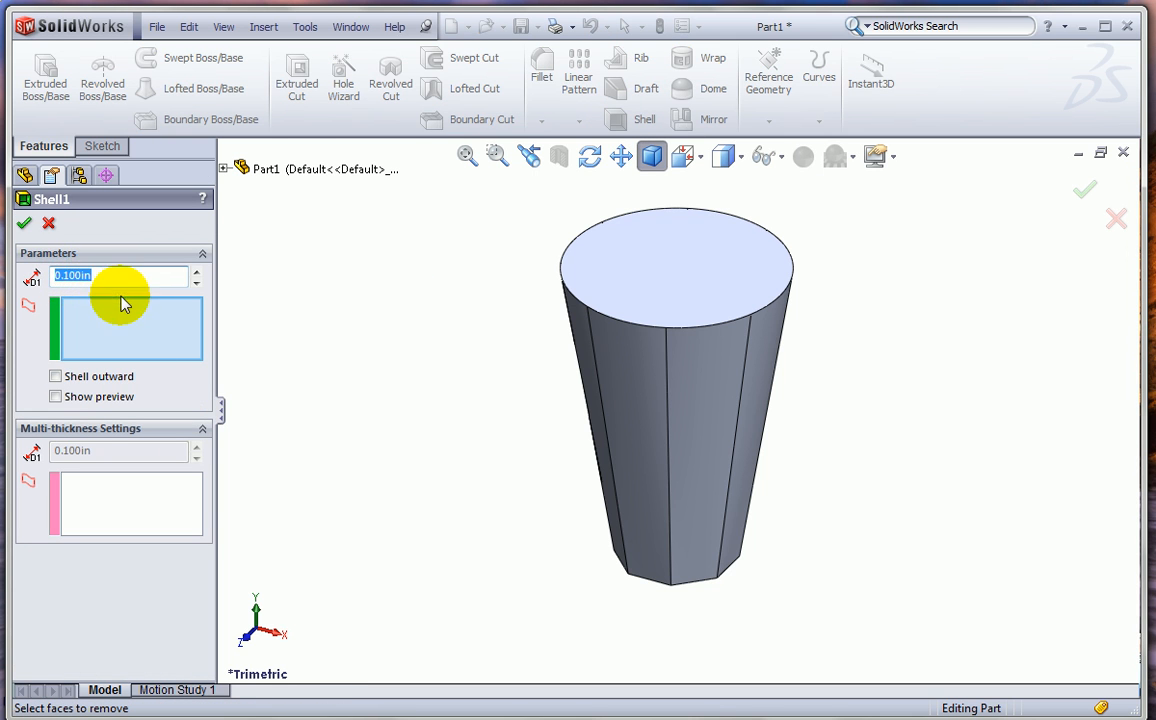
pyautogui.click(676, 260)
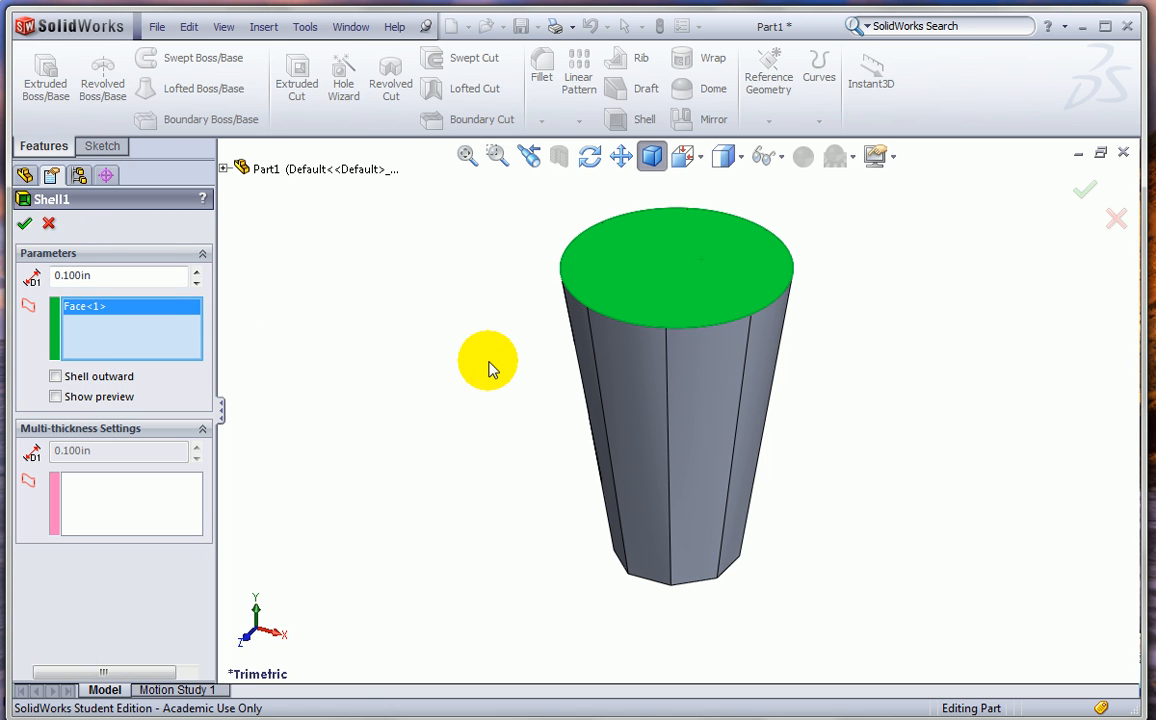
# Apply the shell and check mass properties of the solid body, dismissing the Explorer error
pyautogui.click(24, 224)
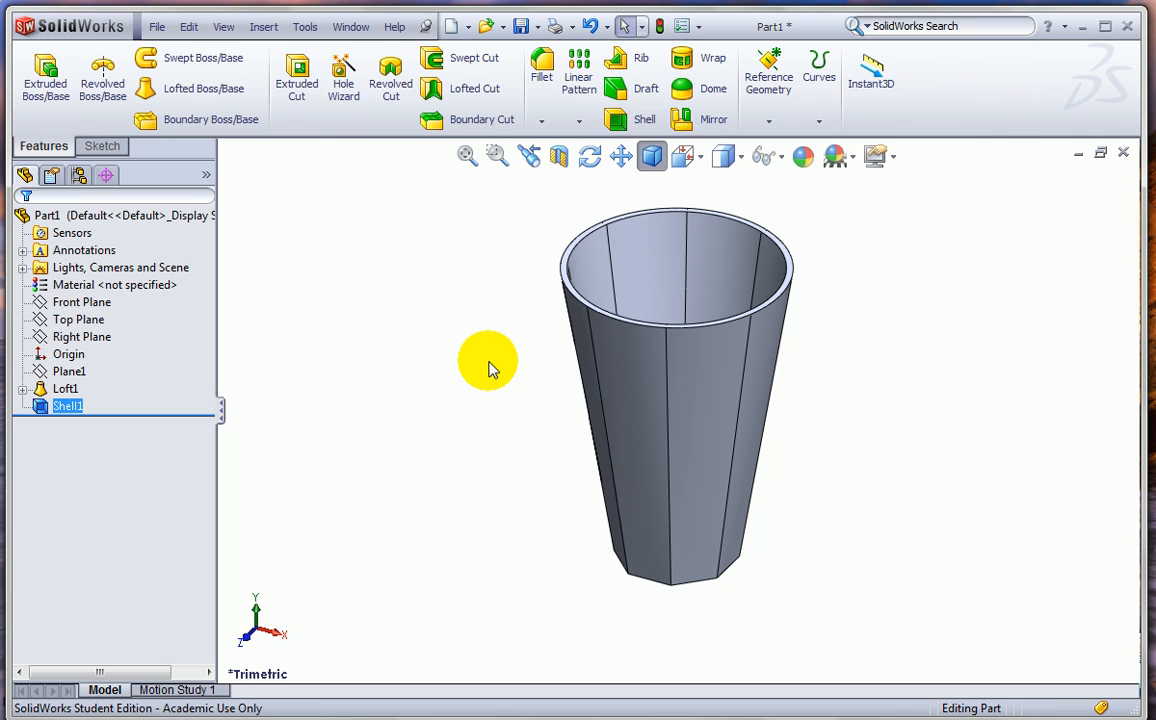
pyautogui.moveTo(470, 392)
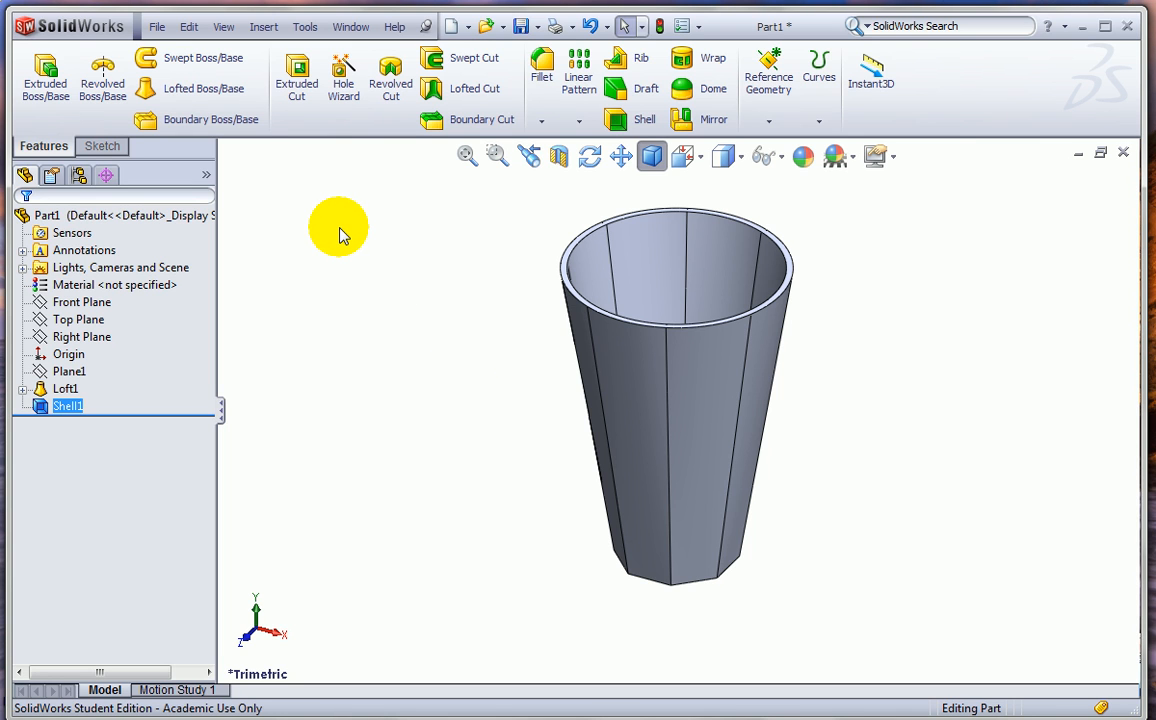
pyautogui.moveTo(344, 236)
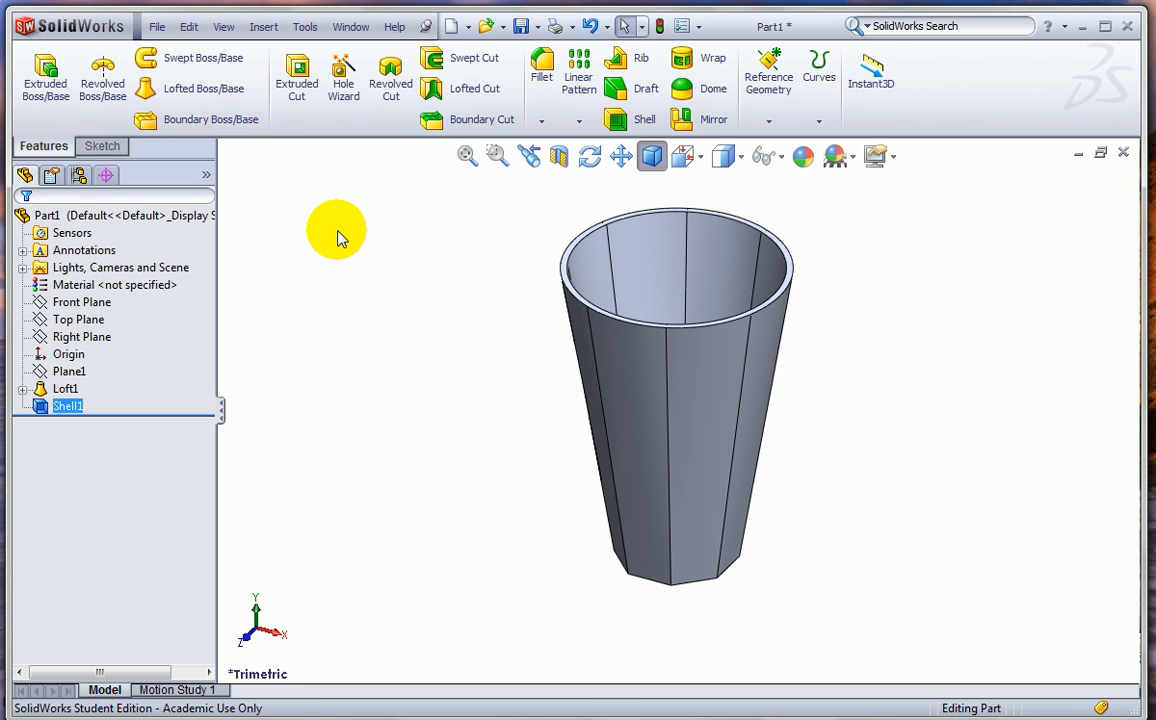
pyautogui.moveTo(368, 388)
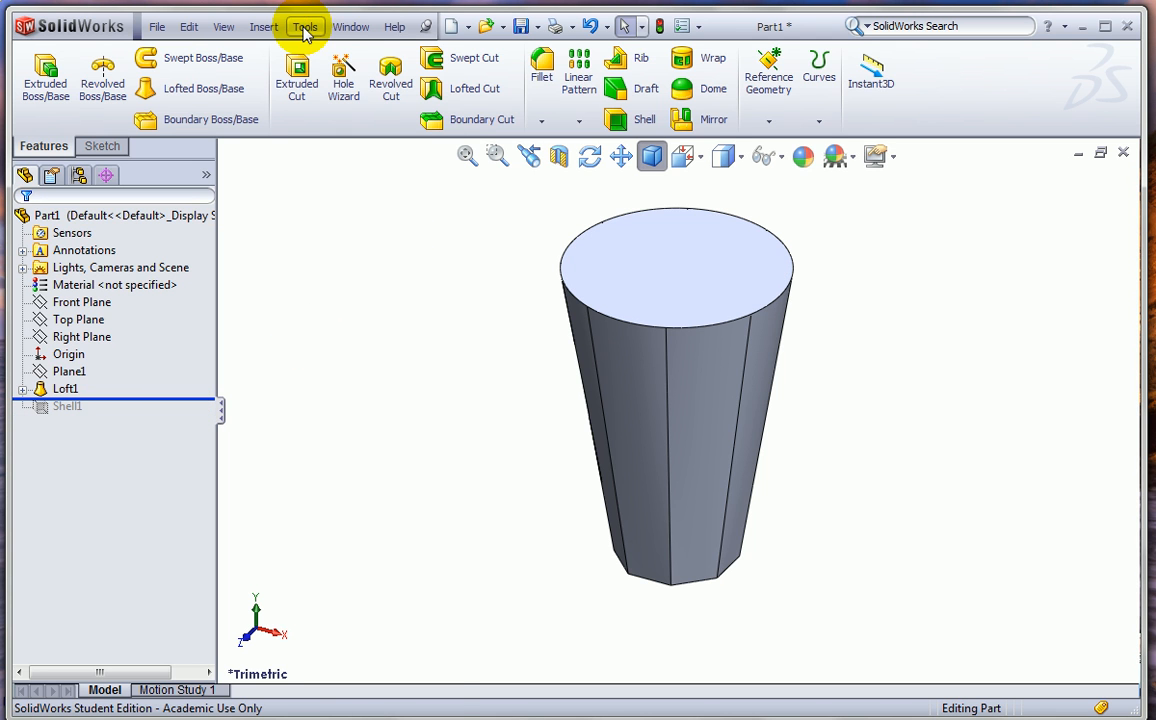
pyautogui.click(304, 26)
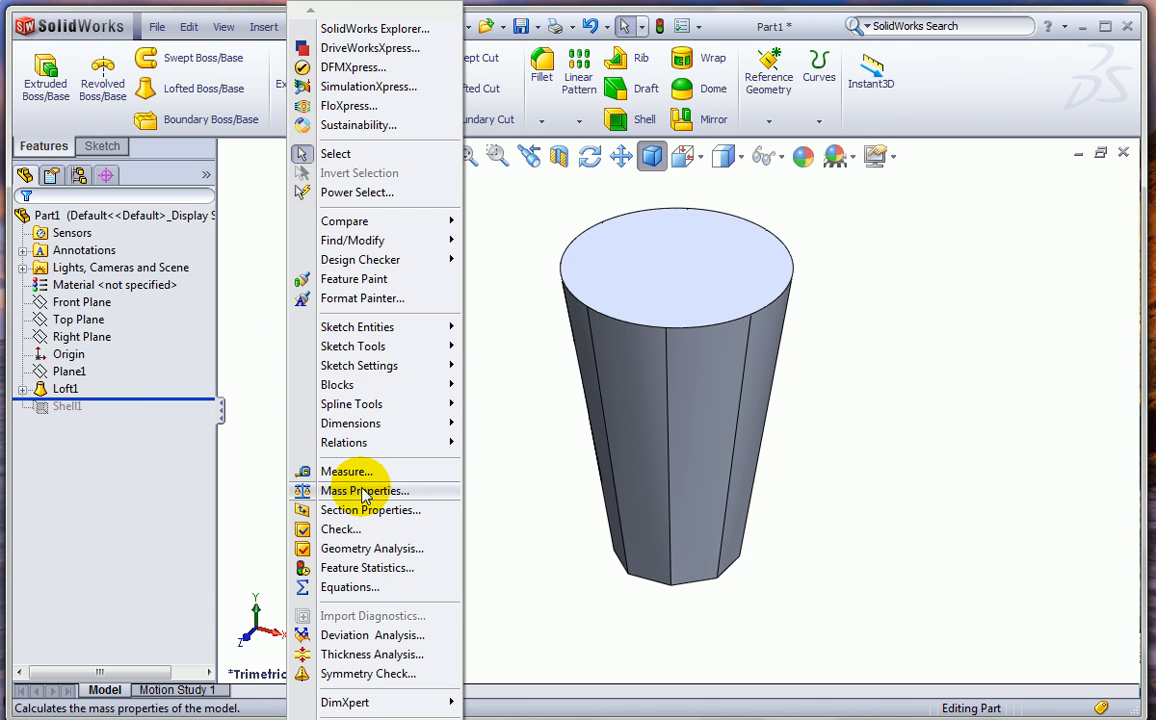
pyautogui.click(364, 490)
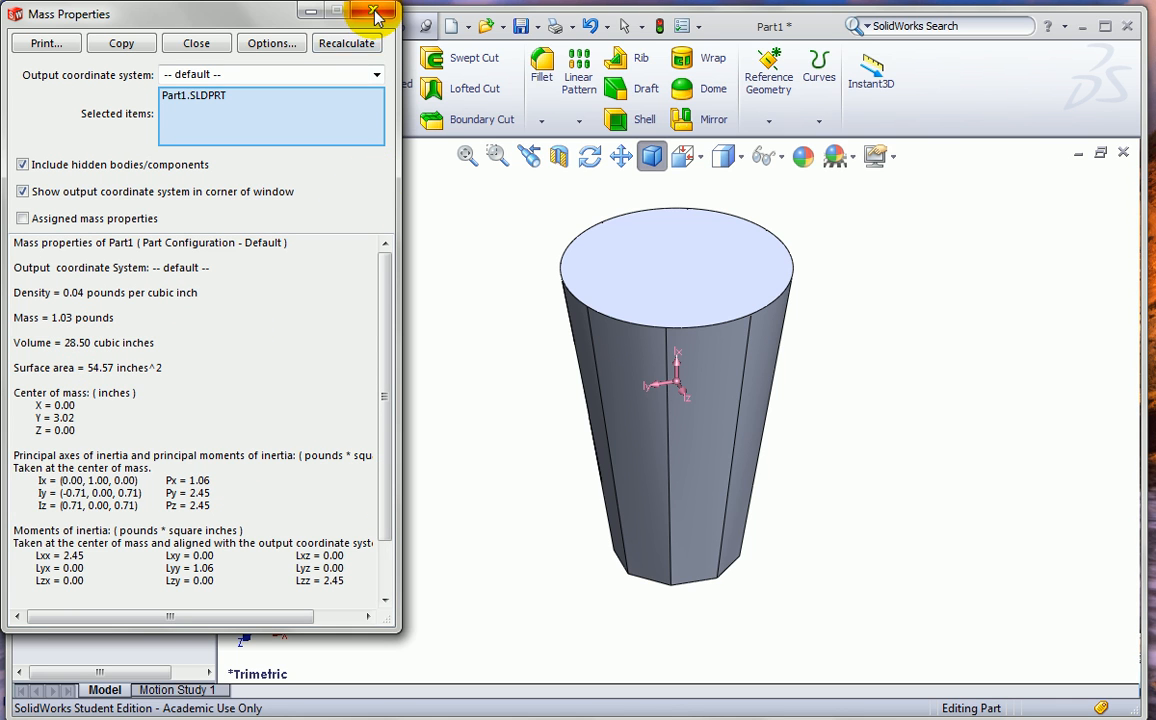
pyautogui.click(374, 14)
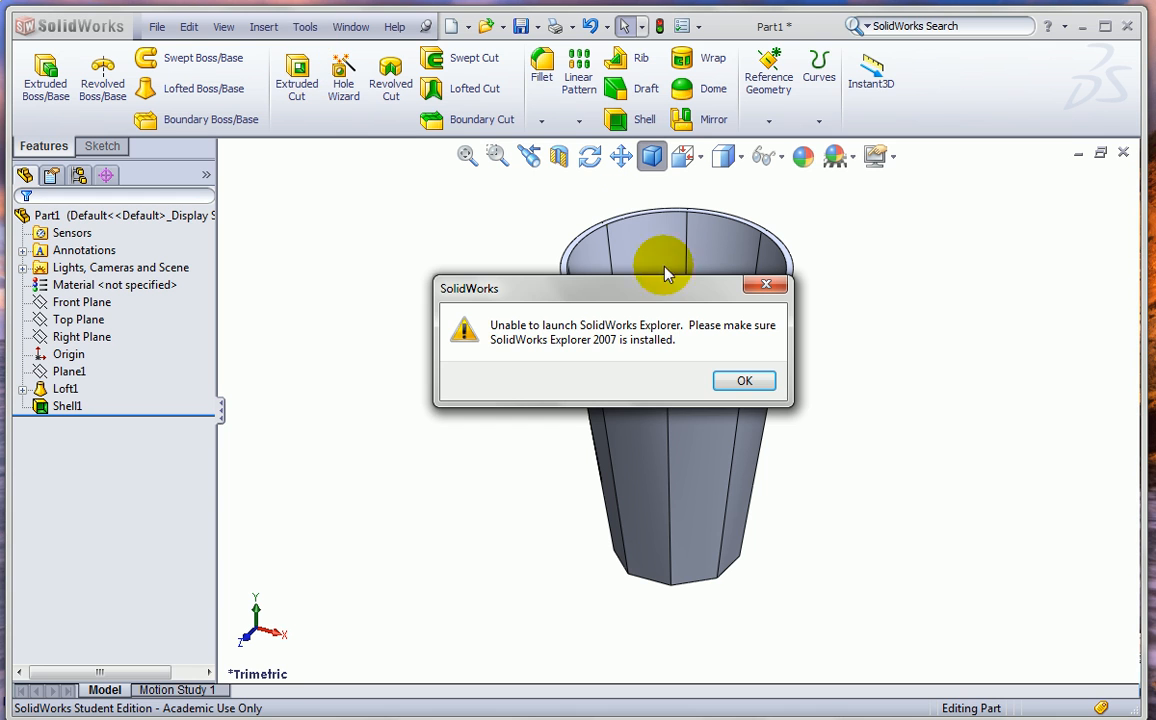
pyautogui.click(744, 380)
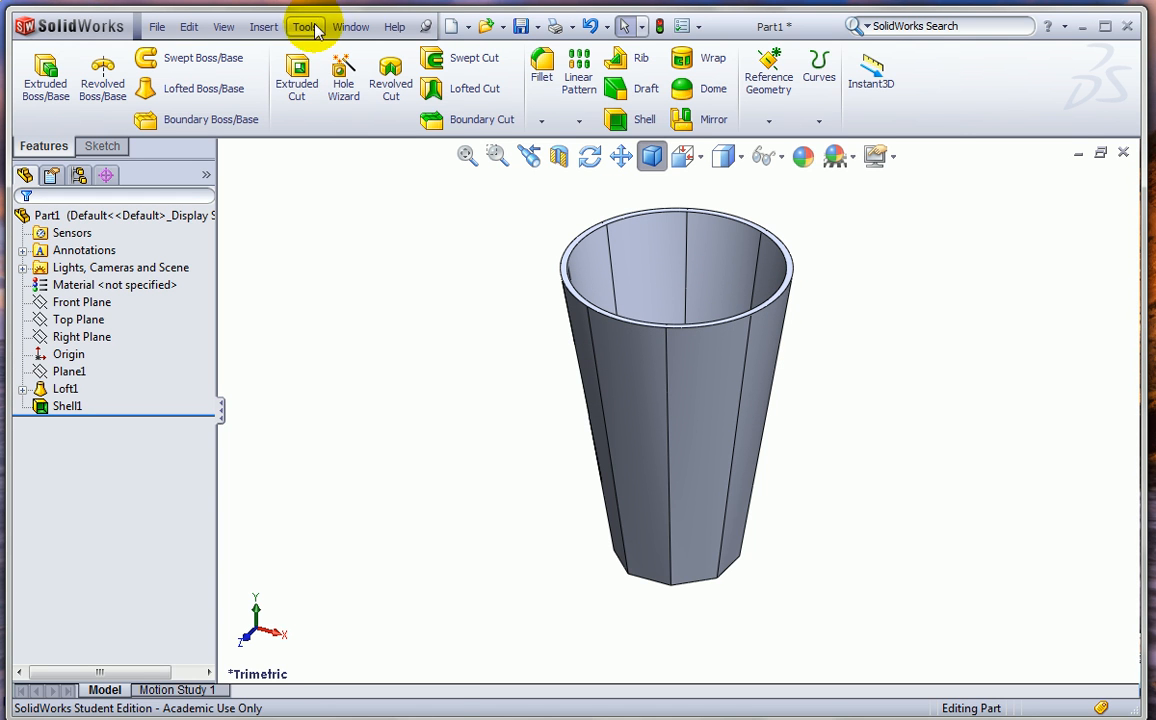
# Check mass properties of the hollow mug, reading 0.15 pounds
pyautogui.click(304, 26)
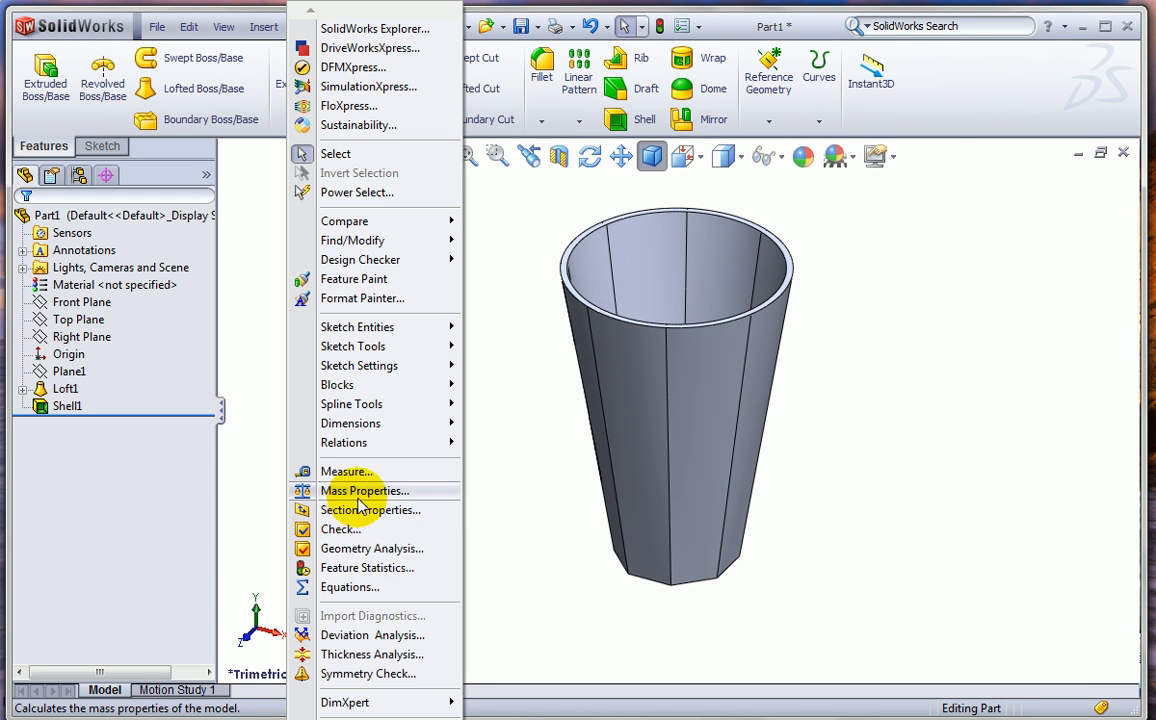
pyautogui.click(364, 490)
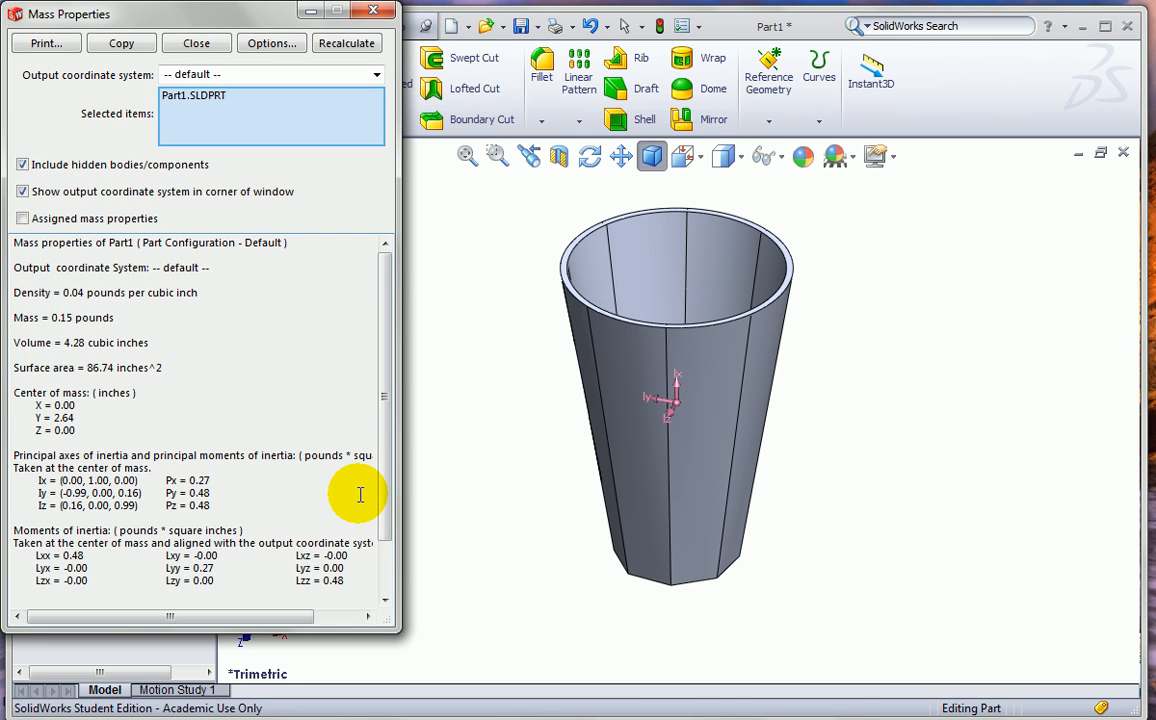
pyautogui.moveTo(172, 422)
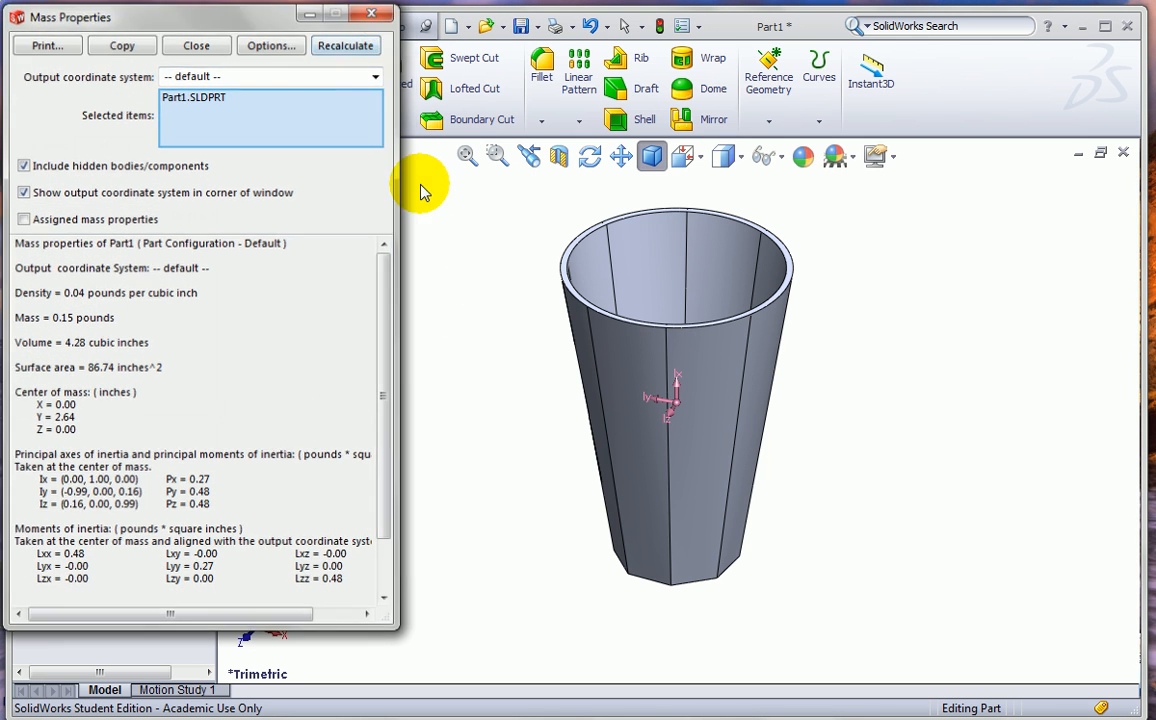
pyautogui.click(196, 44)
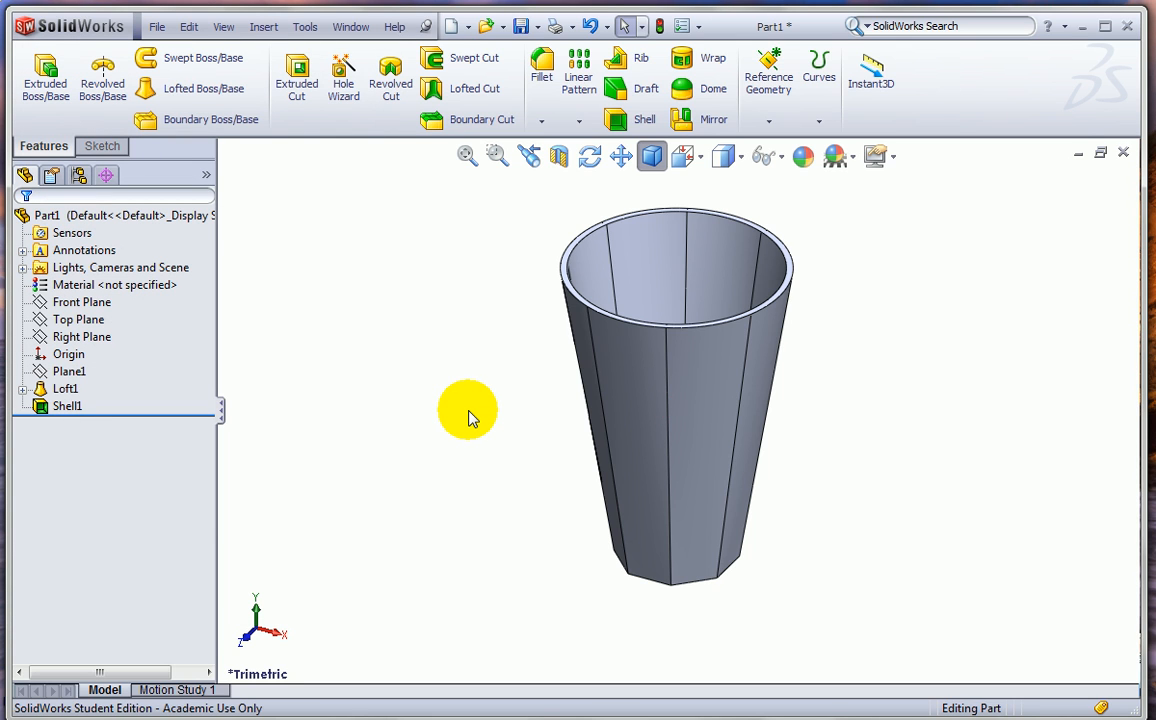
pyautogui.moveTo(518, 534)
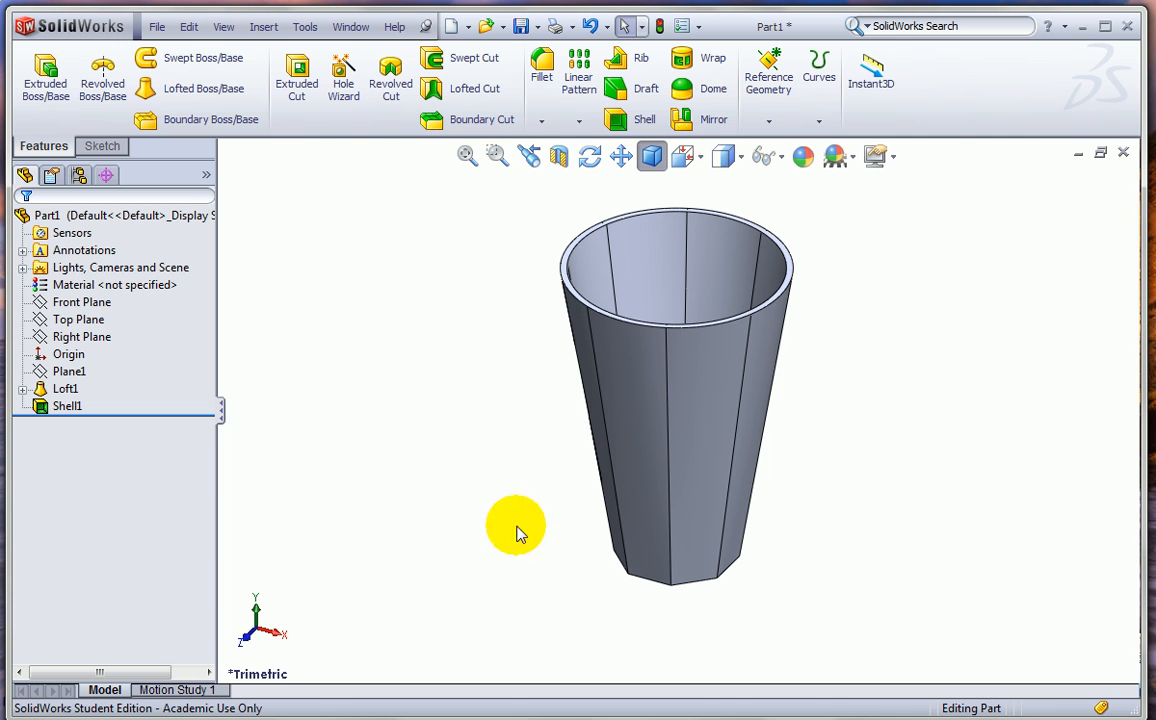
pyautogui.moveTo(124, 384)
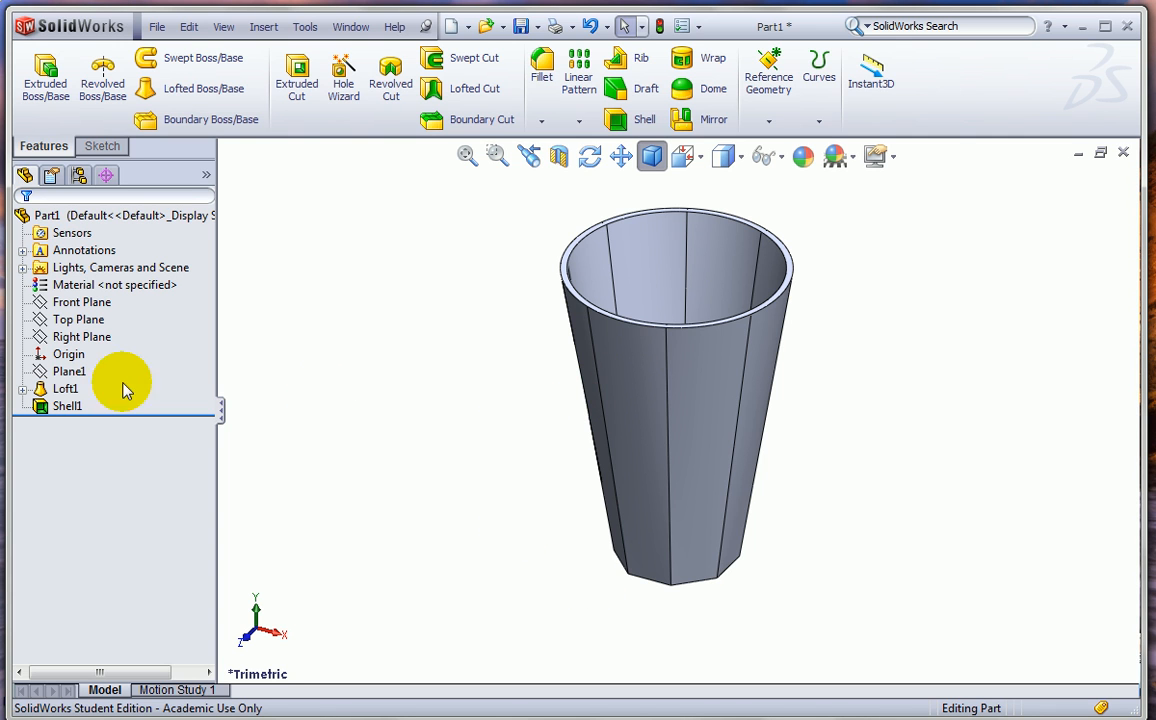
# Change Sketch1's octagon width from 1.750 in to 2.400 in and rebuild the mug
pyautogui.click(24, 388)
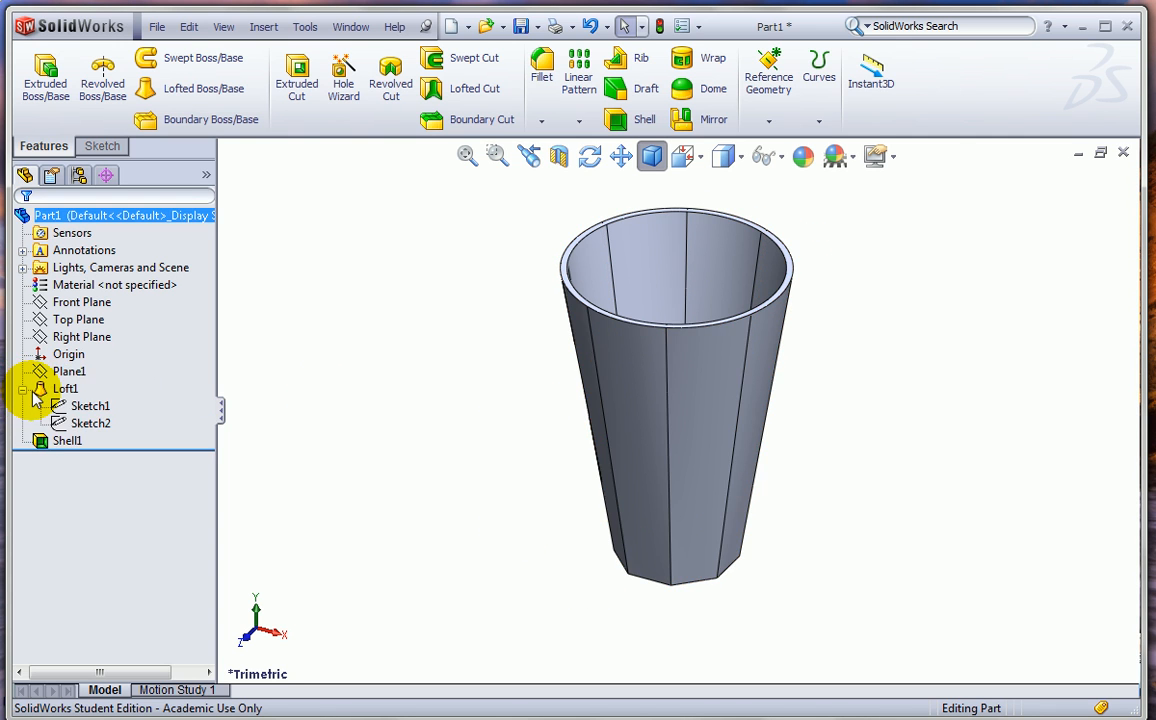
pyautogui.click(64, 388)
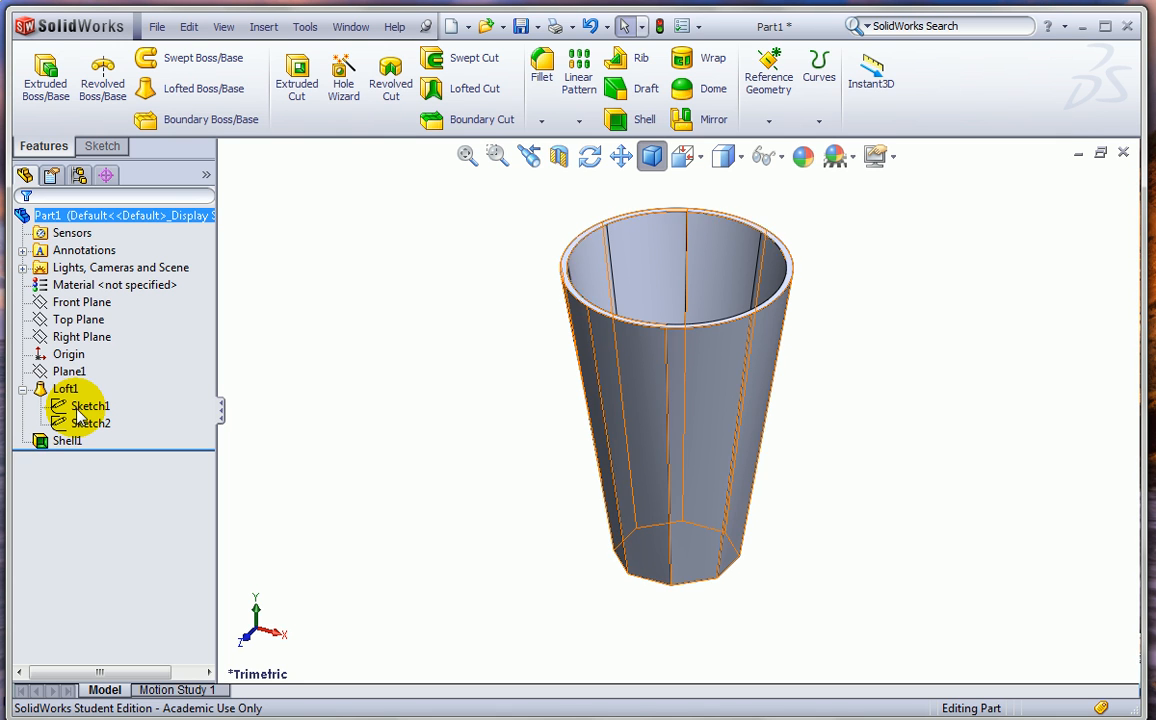
pyautogui.click(90, 404)
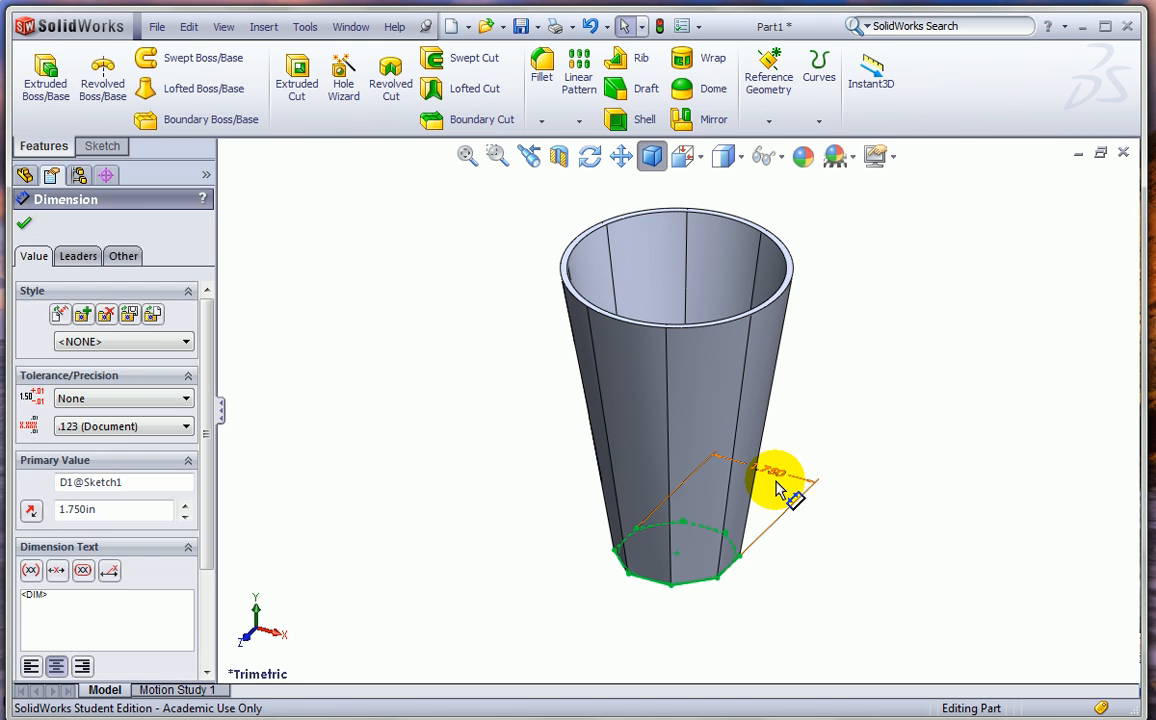
pyautogui.doubleClick(776, 470)
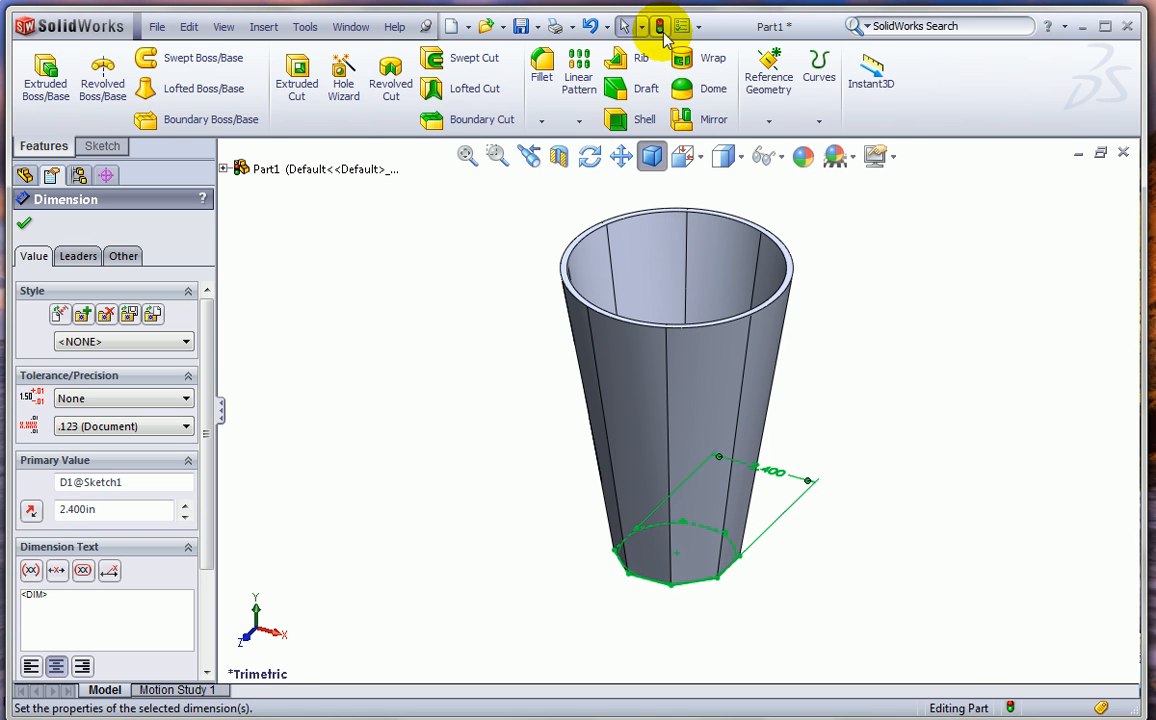
pyautogui.click(662, 24)
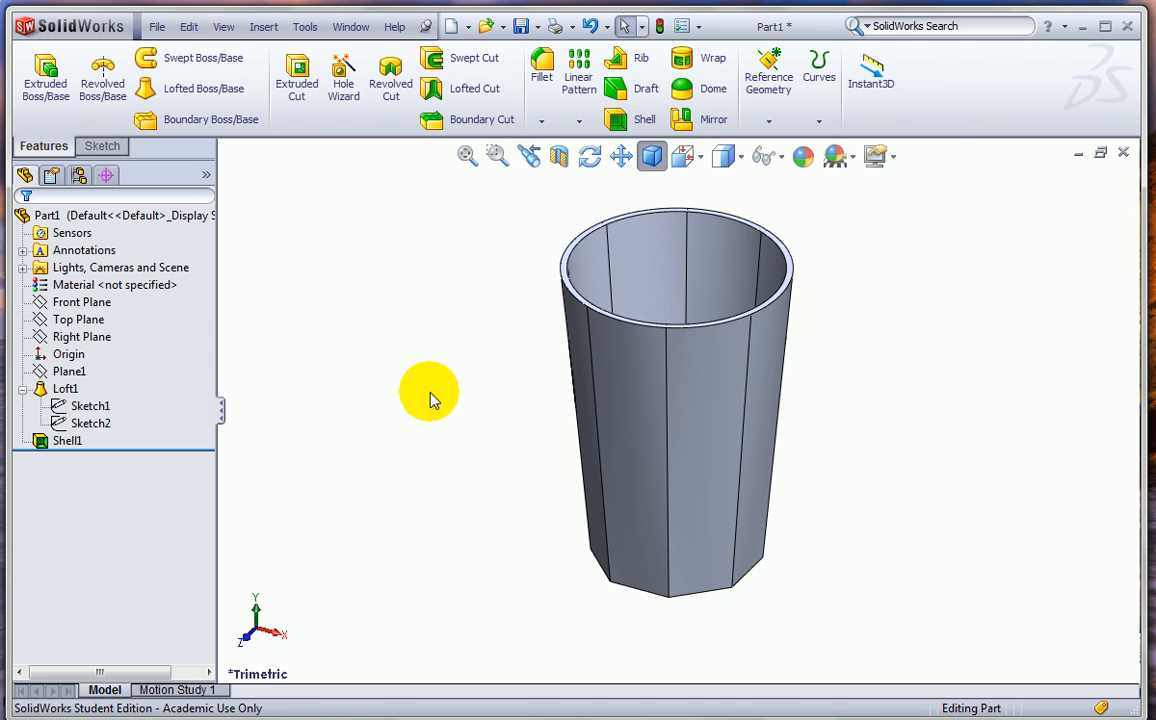
pyautogui.click(84, 250)
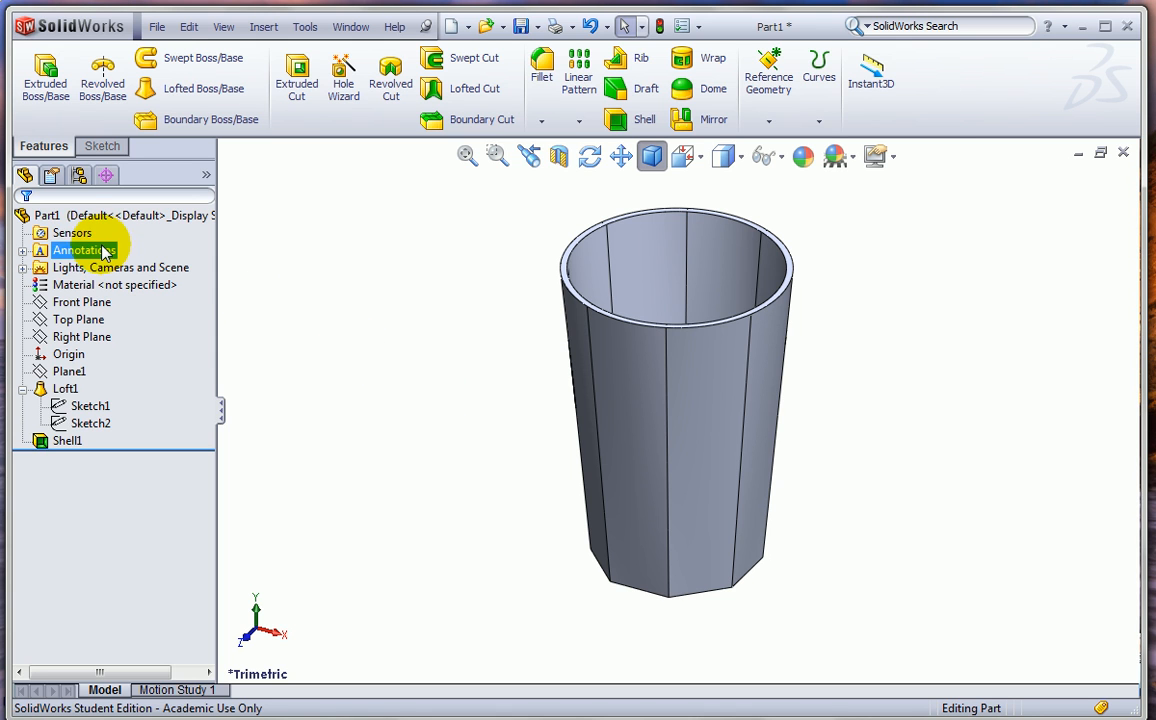
# Add a Mass Properties volume sensor, then suppress Shell1 and rebuild to see it read 35.29
pyautogui.rightClick(72, 232)
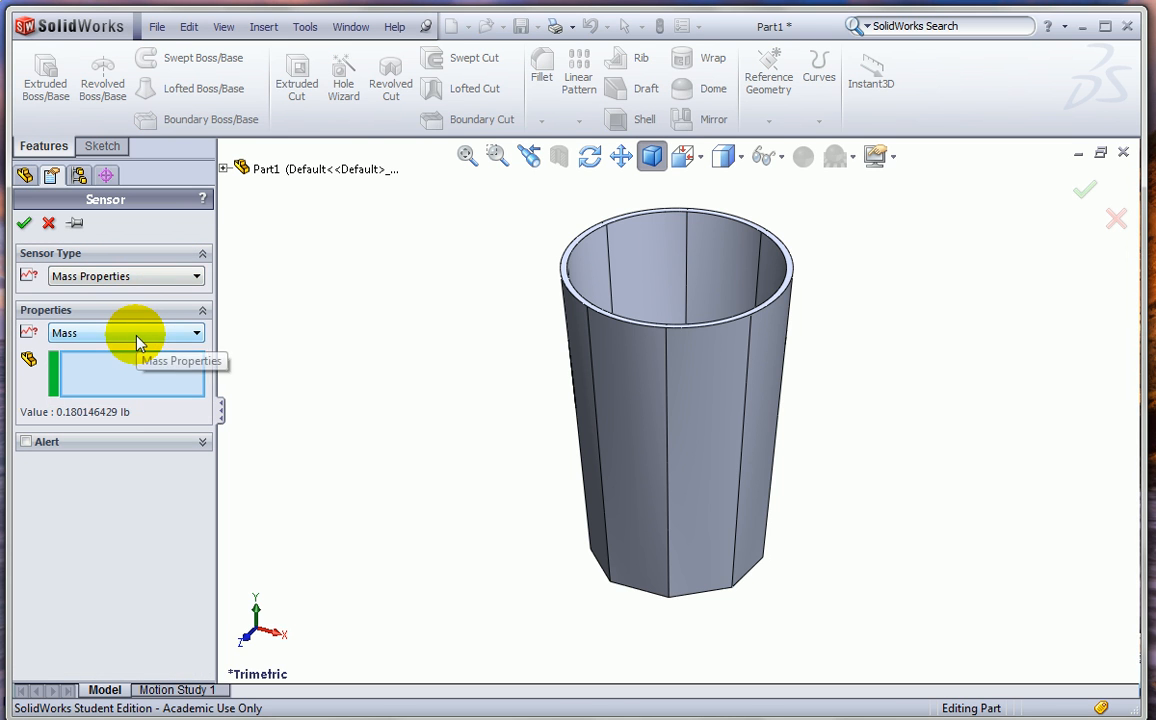
pyautogui.click(124, 332)
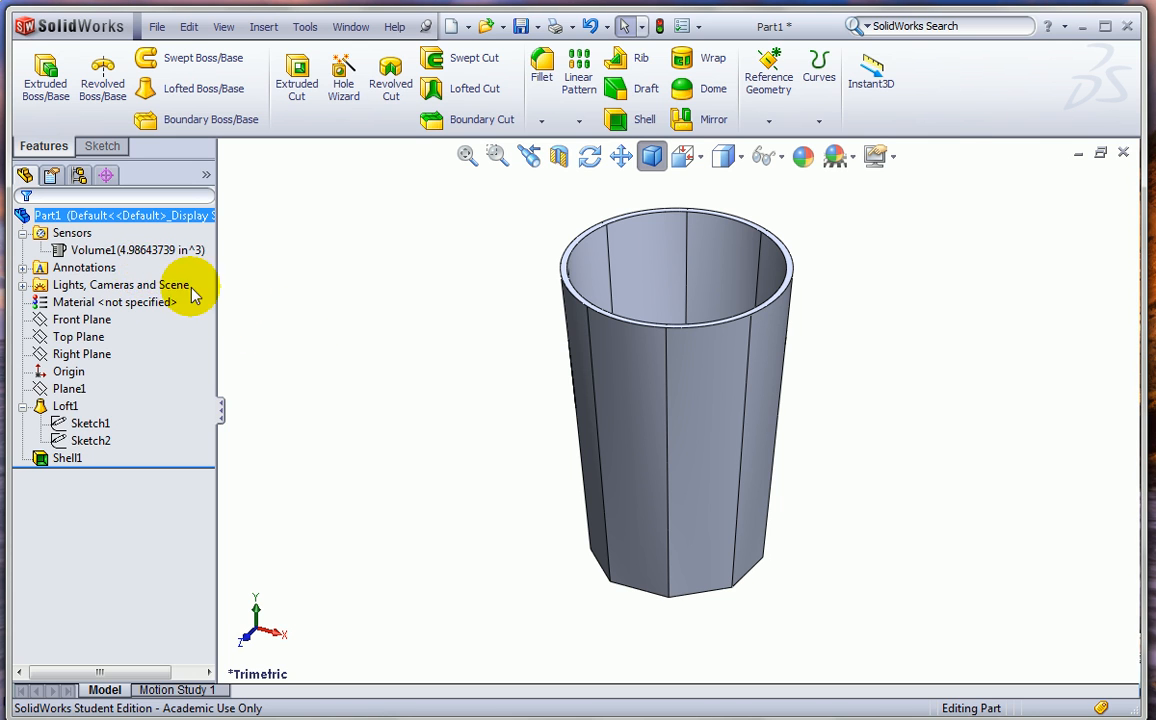
pyautogui.click(130, 248)
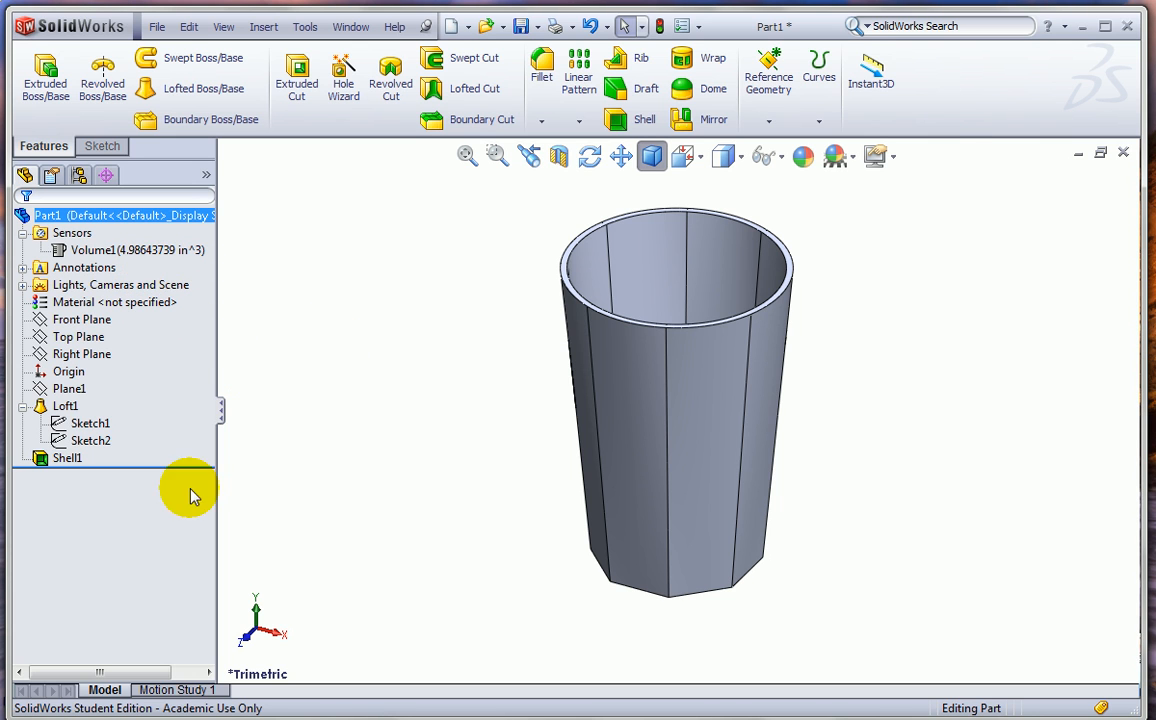
pyautogui.click(68, 456)
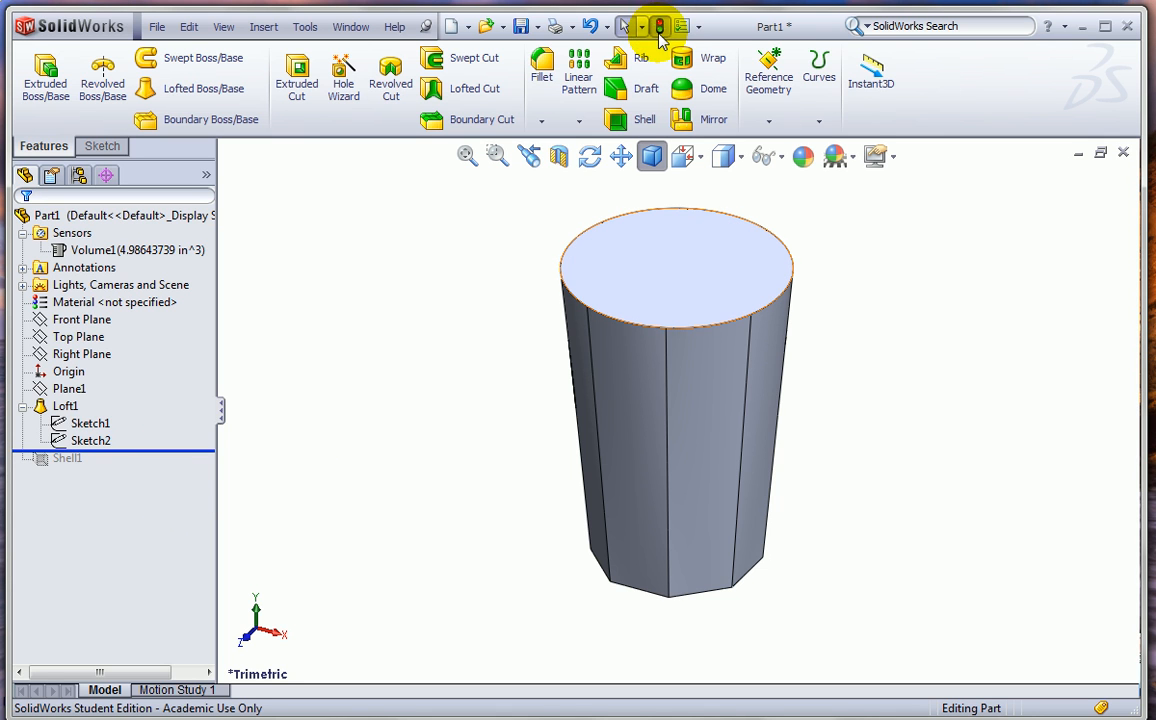
pyautogui.click(138, 250)
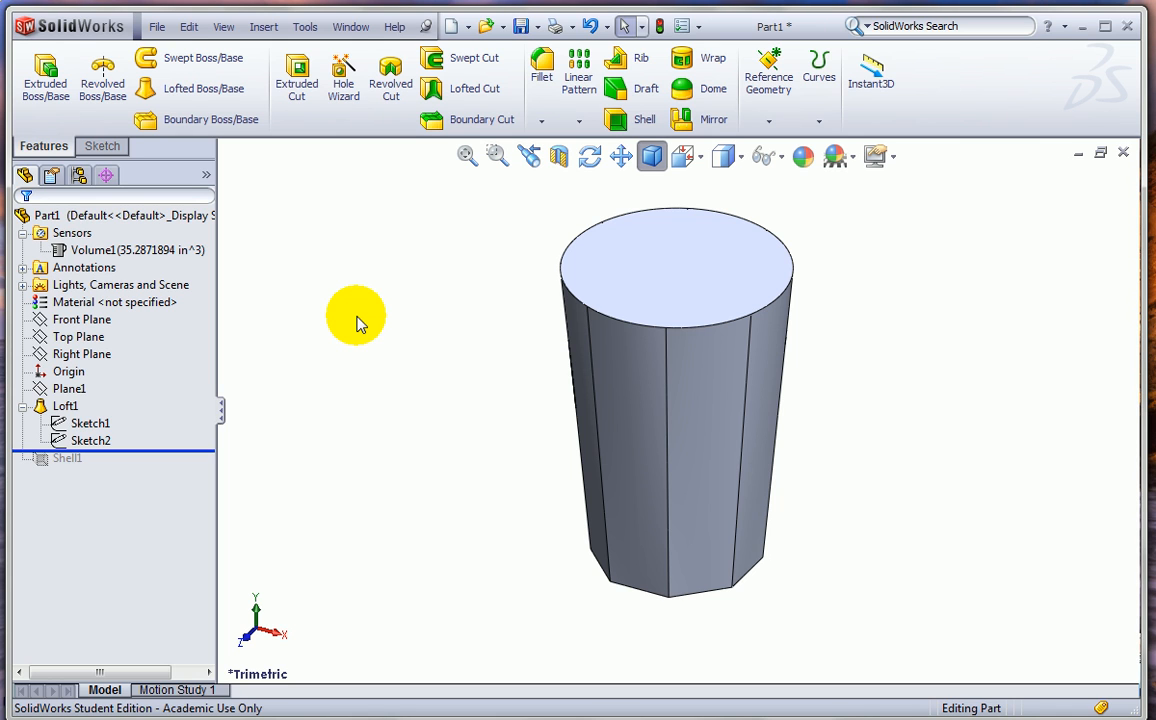
pyautogui.moveTo(170, 472)
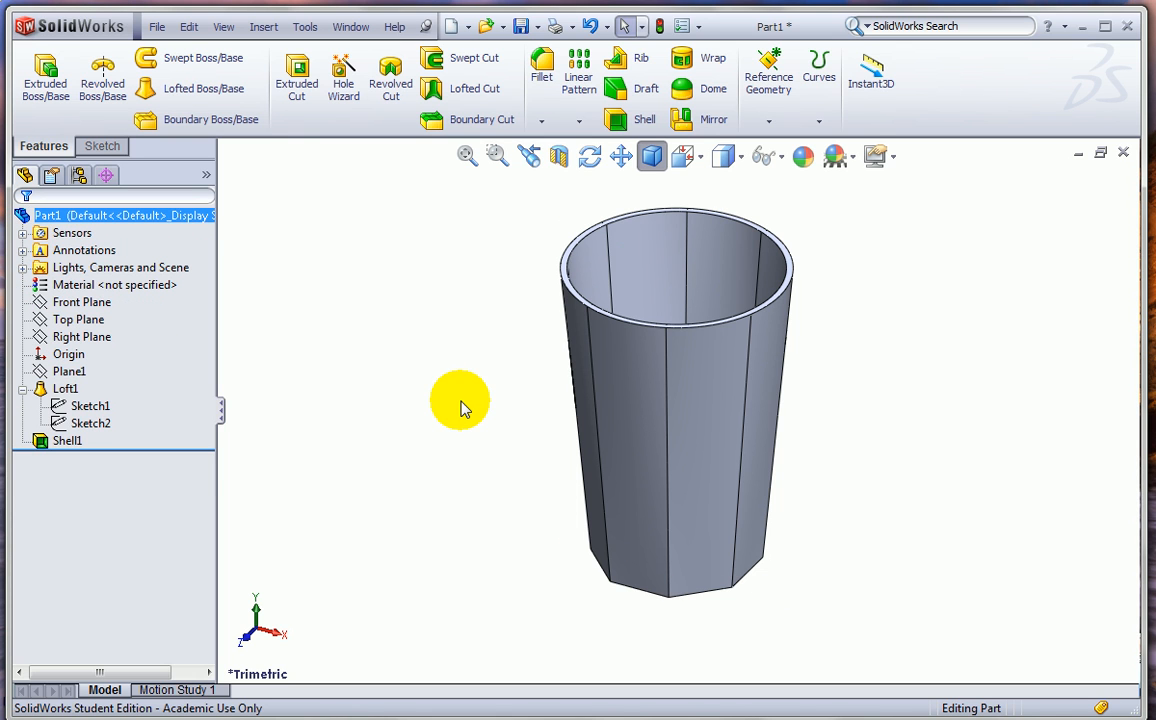
pyautogui.moveTo(200, 388)
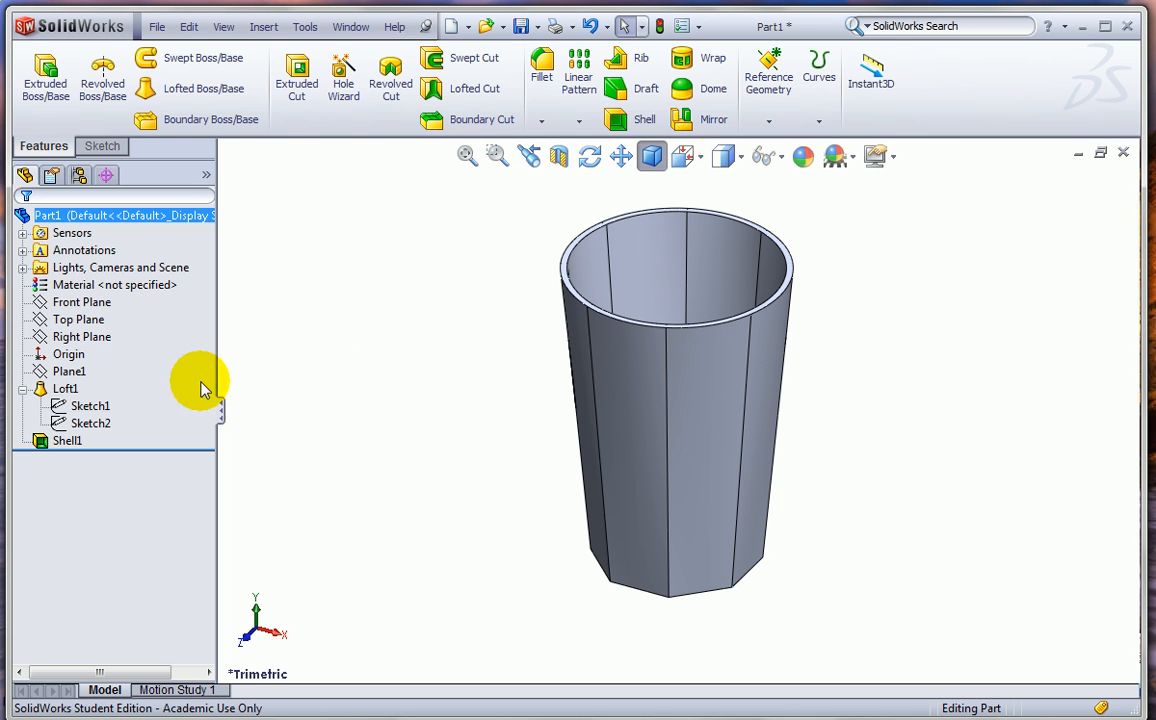
# Sketch the three connected handle path lines beside the mug on the Front Plane
pyautogui.click(82, 302)
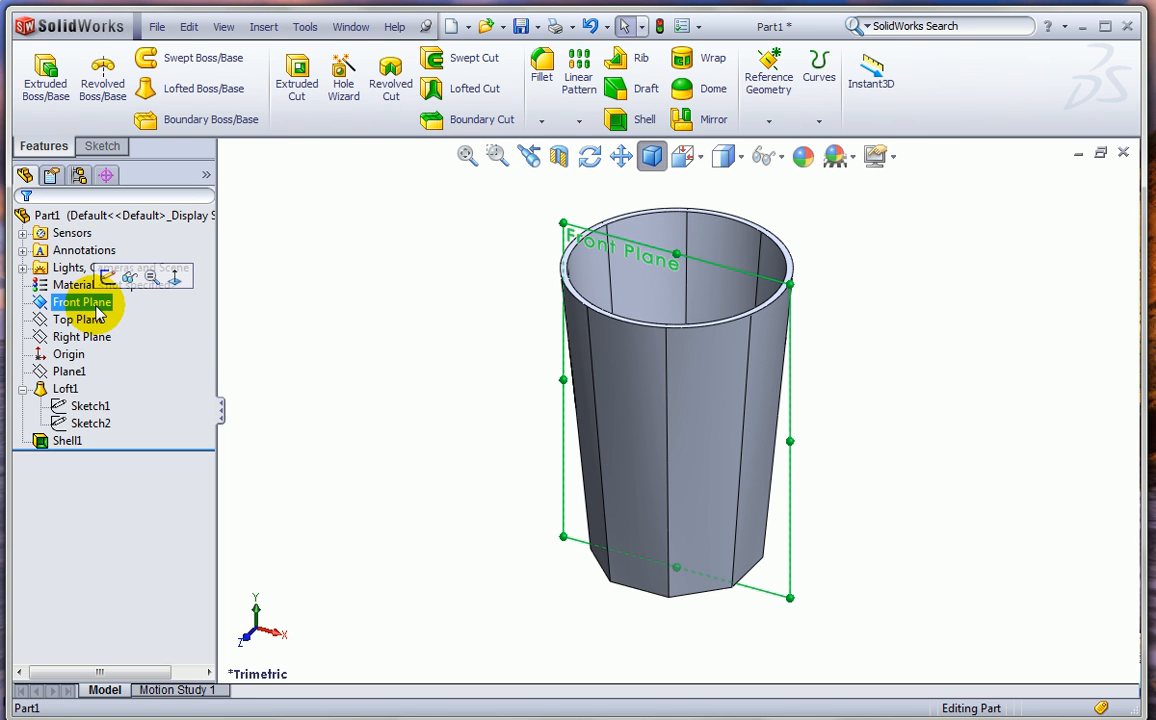
pyautogui.moveTo(174, 276)
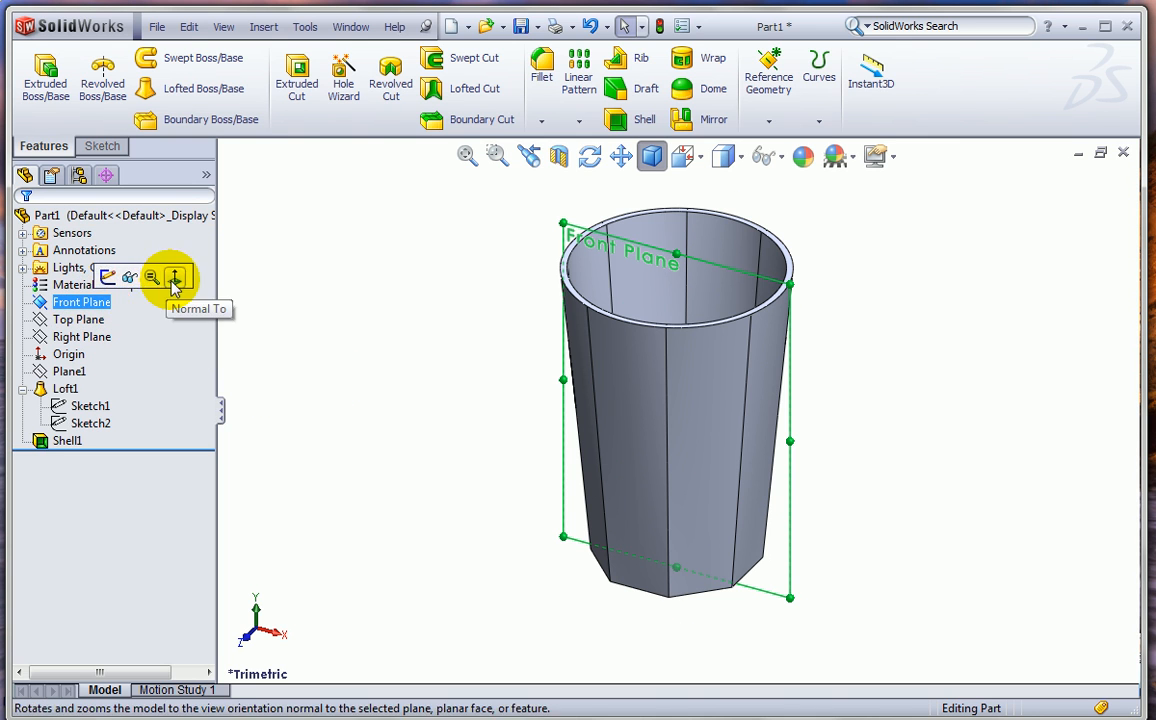
pyautogui.click(176, 276)
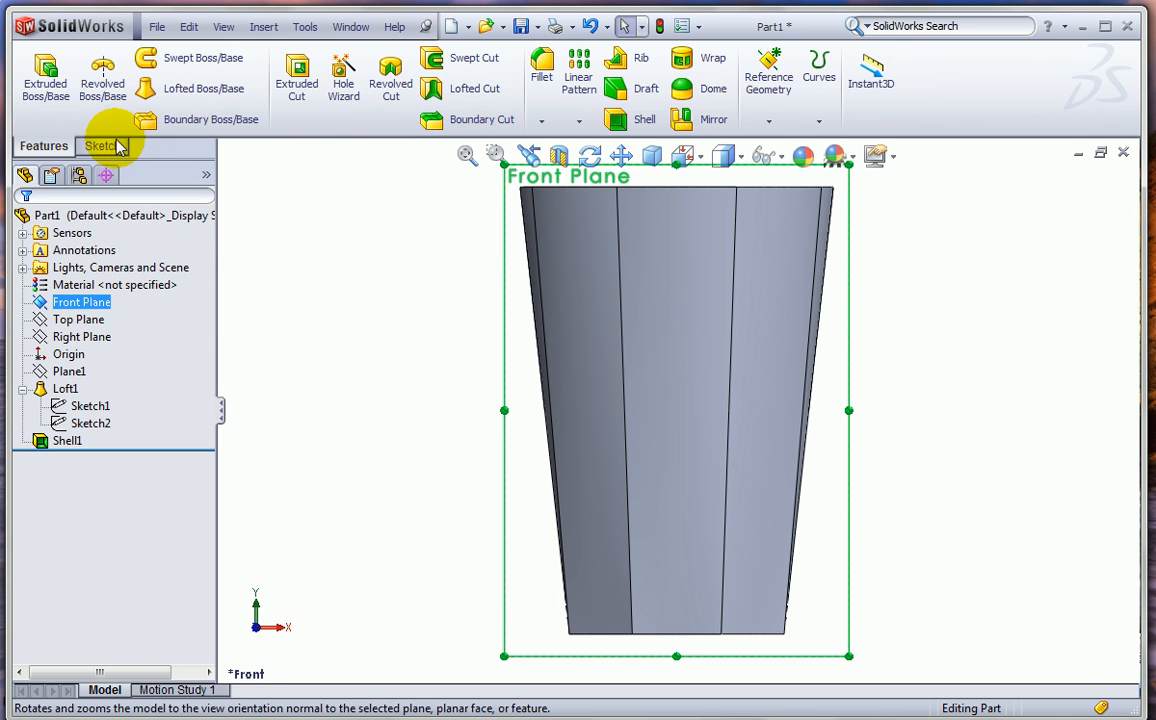
pyautogui.click(102, 146)
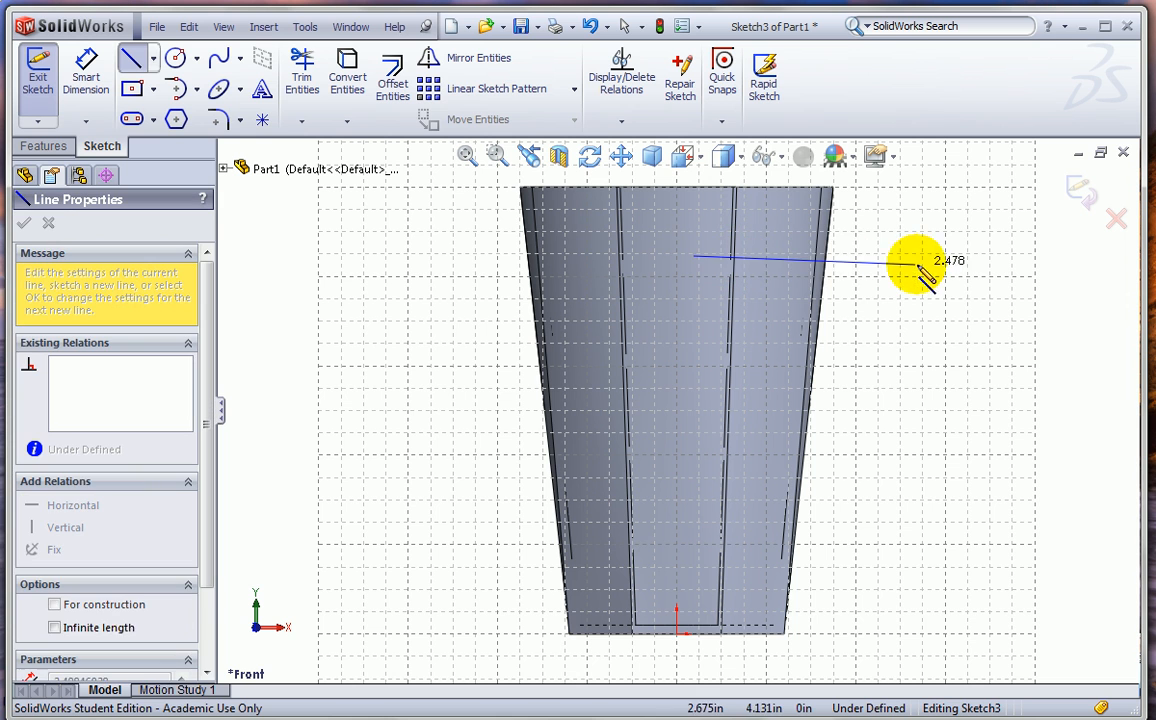
pyautogui.click(930, 256)
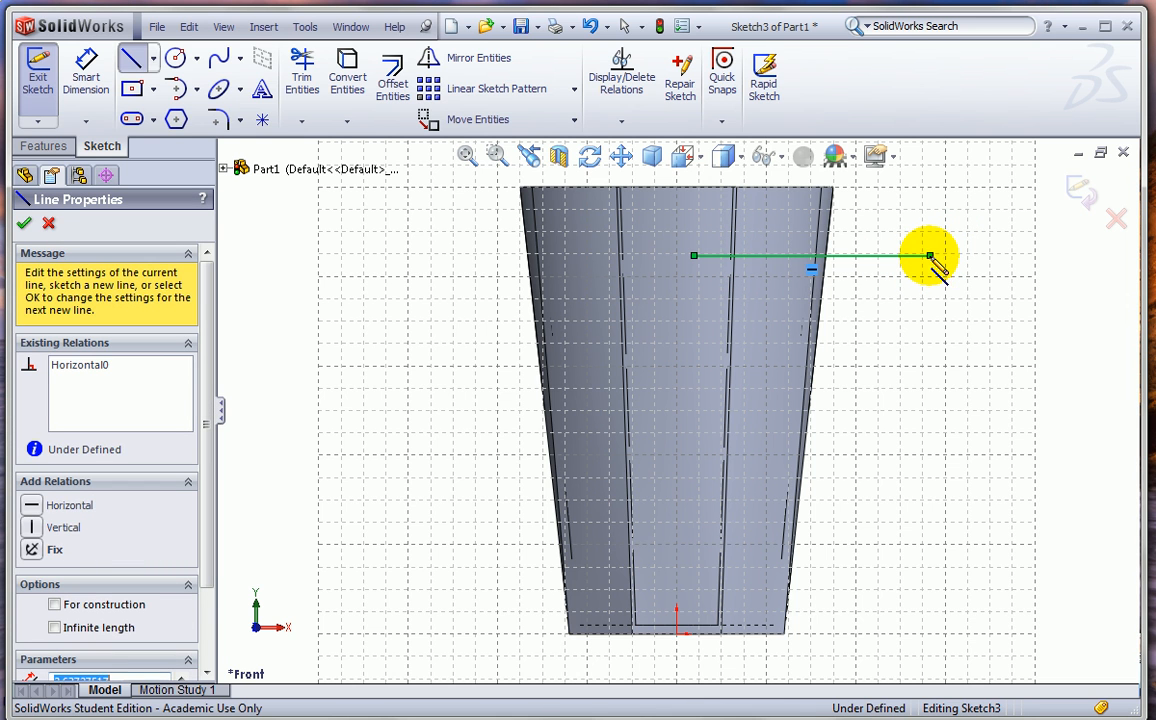
pyautogui.moveTo(930, 256); pyautogui.dragTo(930, 504)
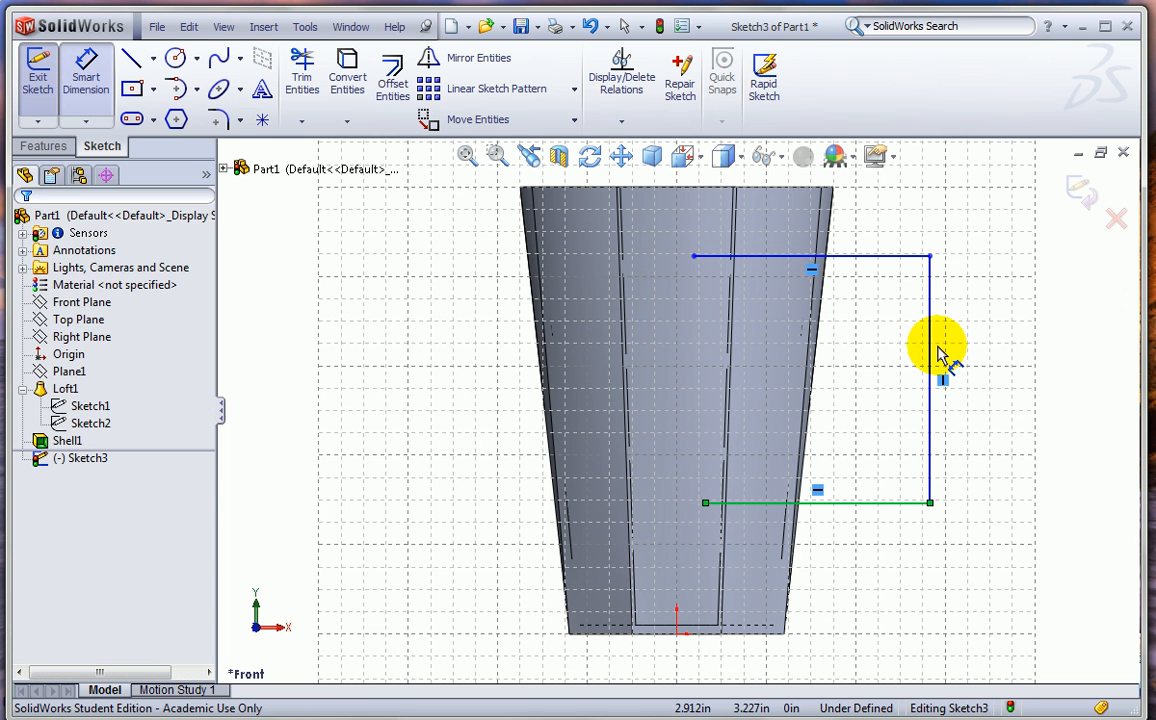
# Dimension the handle path 3.000 tall, 0.750 below the rim and 2.500 from the origin
pyautogui.click(930, 380)
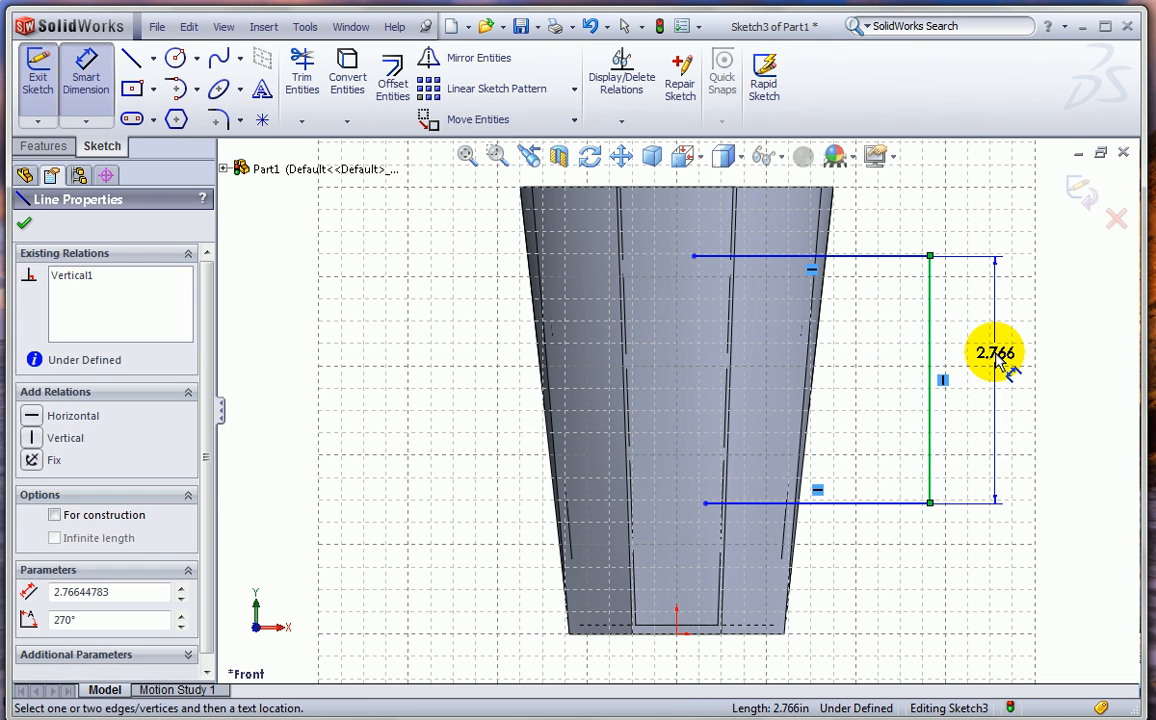
pyautogui.click(994, 352)
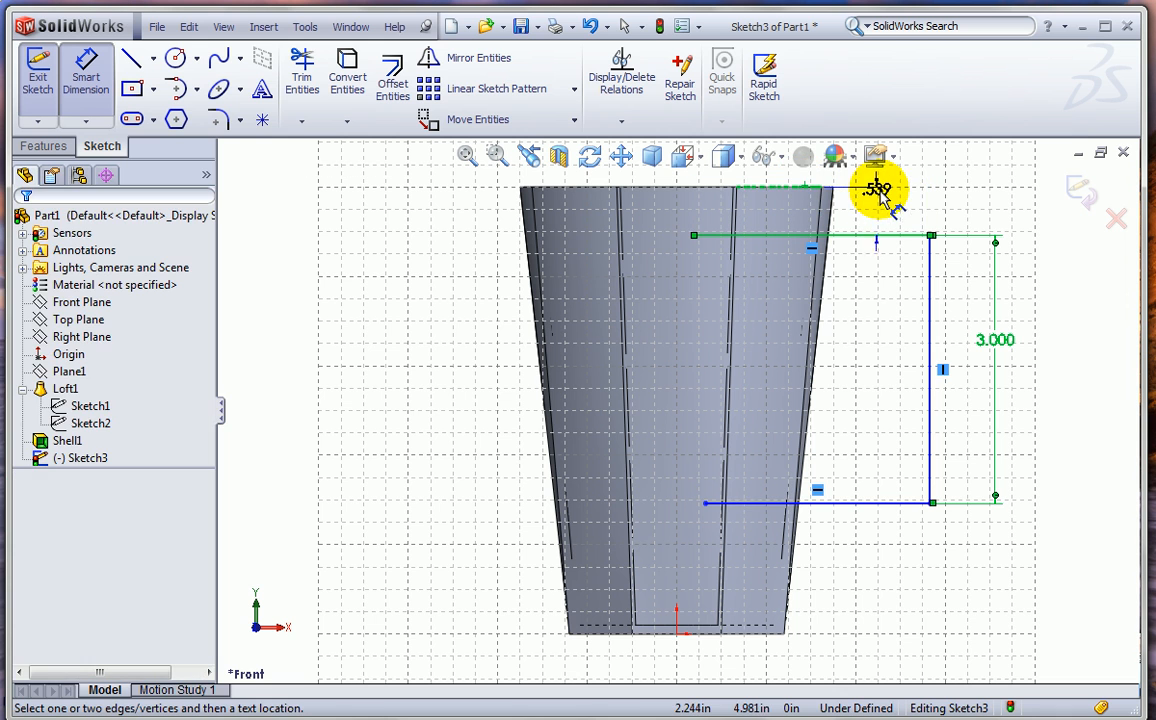
pyautogui.click(884, 196)
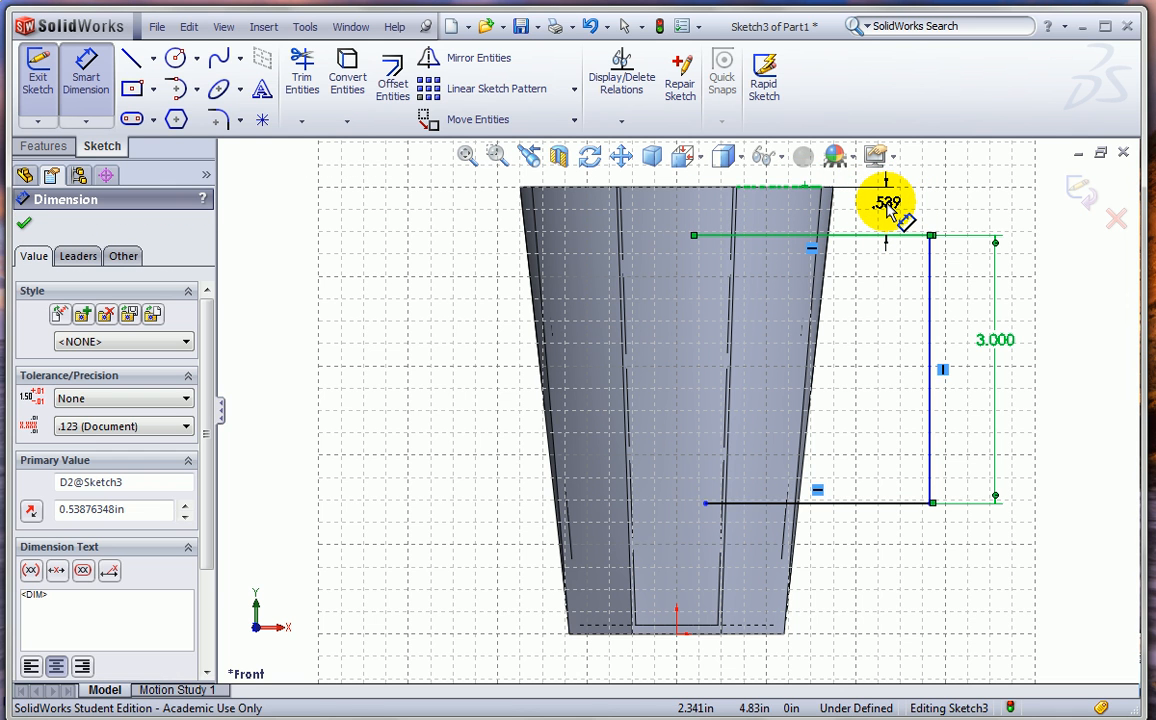
pyautogui.write('0.750in')
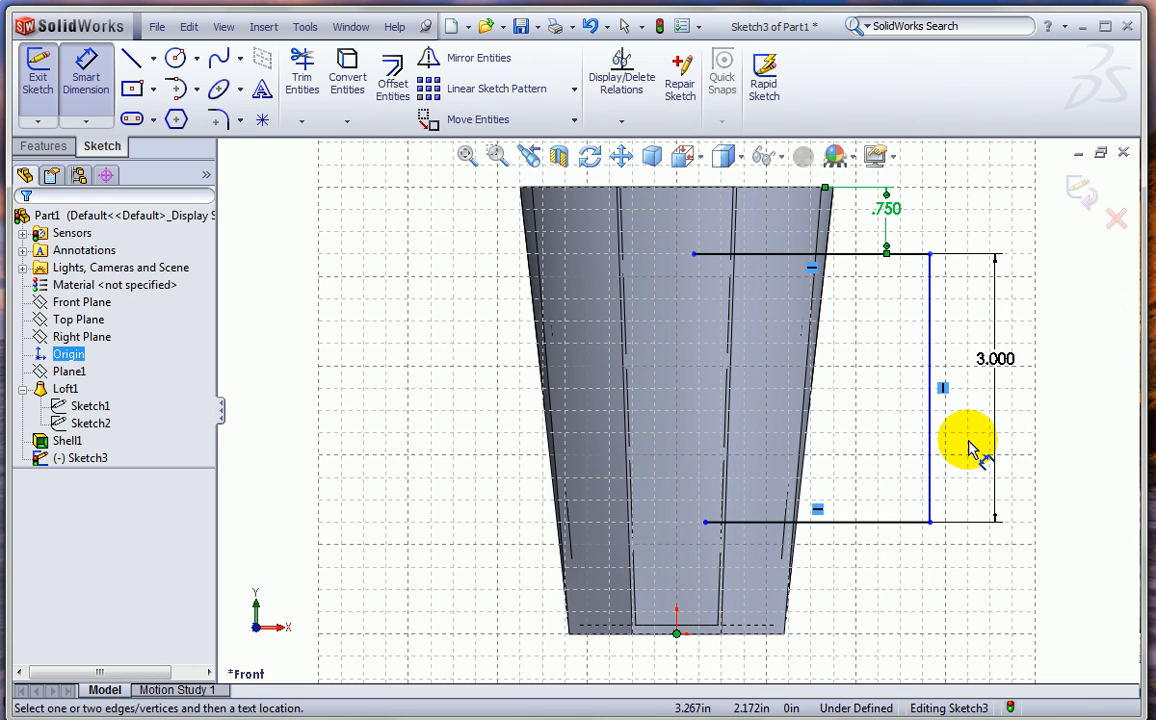
pyautogui.click(930, 390)
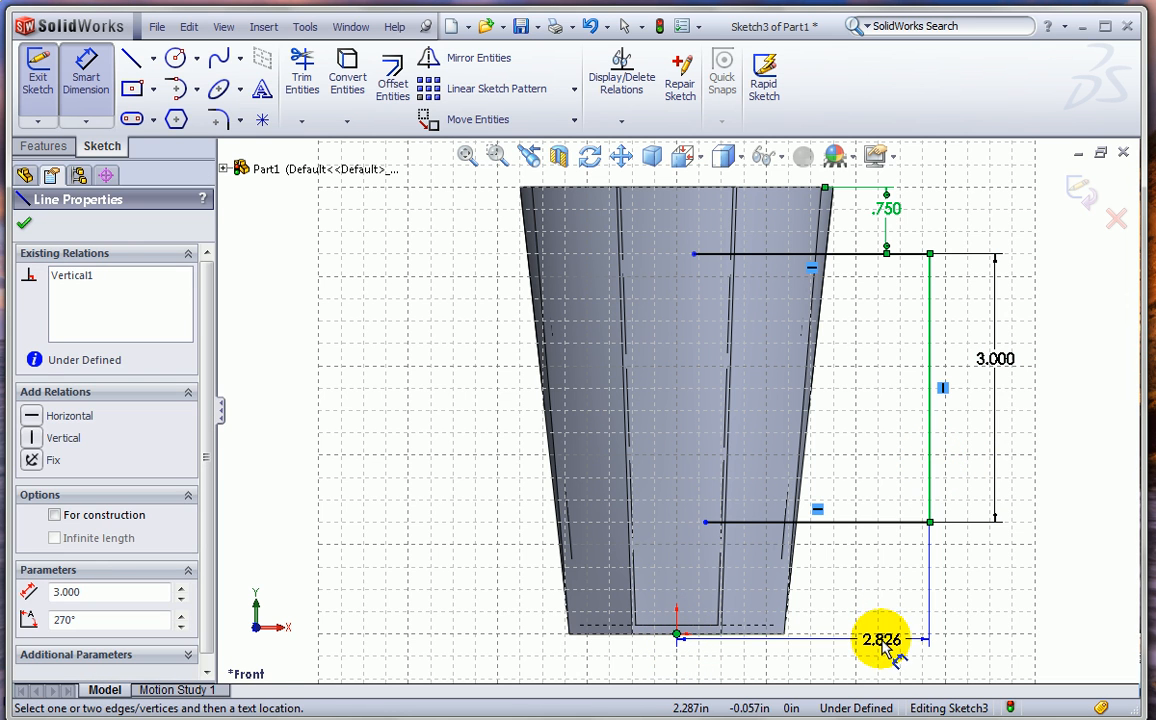
pyautogui.click(882, 640)
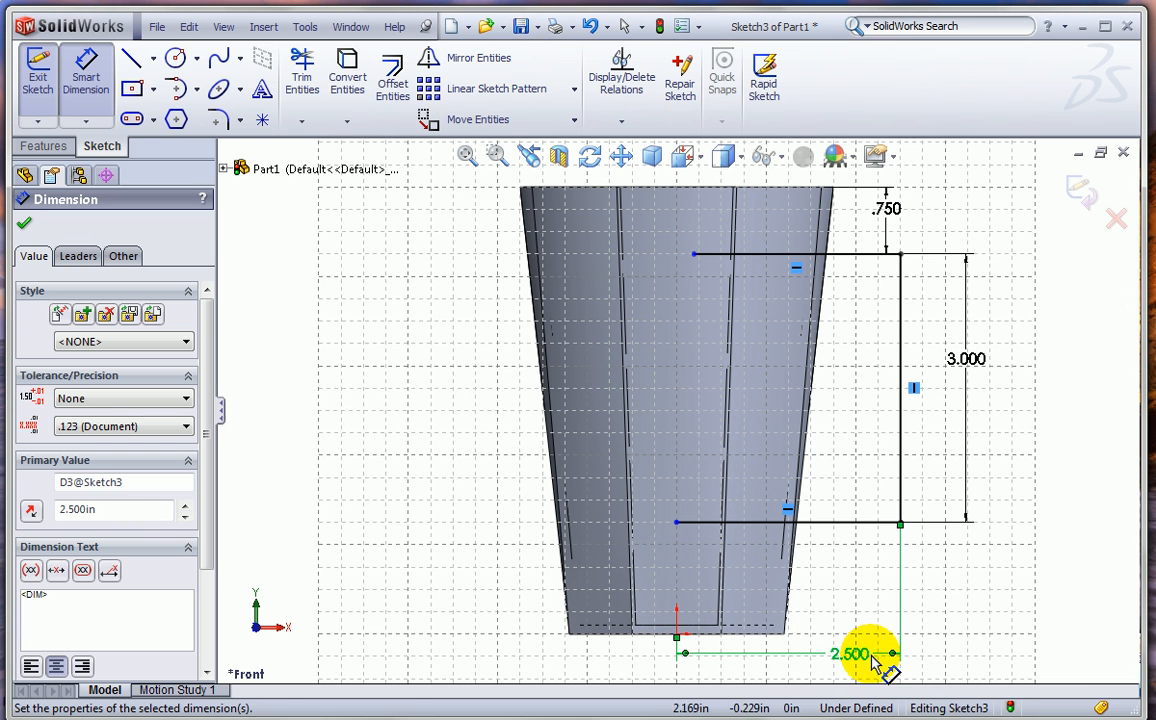
pyautogui.moveTo(218, 120)
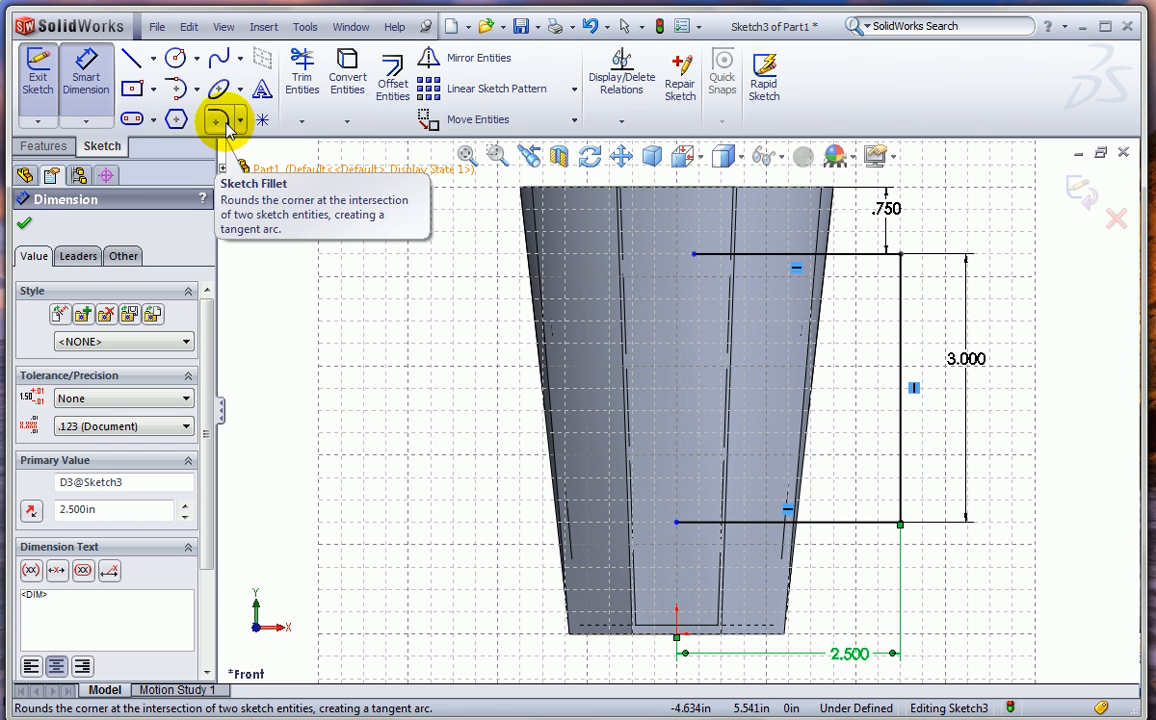
# Round both handle path corners with 0.500 in sketch fillets and exit the sketch to trimetric view
pyautogui.click(216, 120)
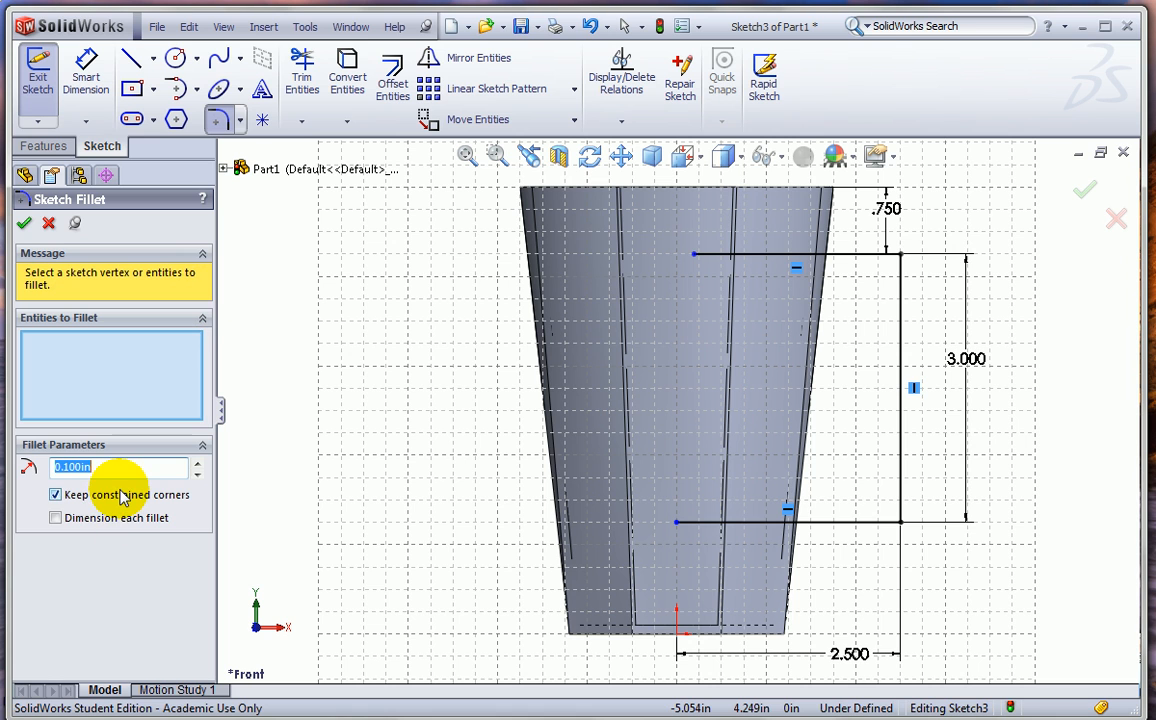
pyautogui.write('0.500in')
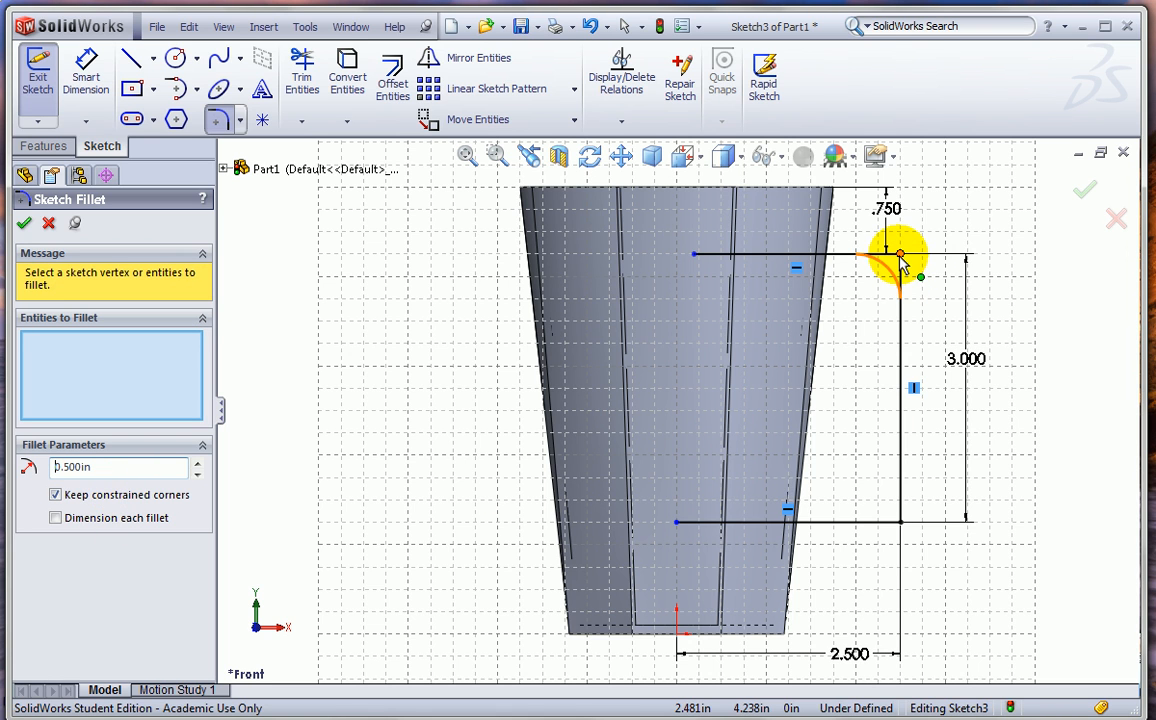
pyautogui.click(900, 520)
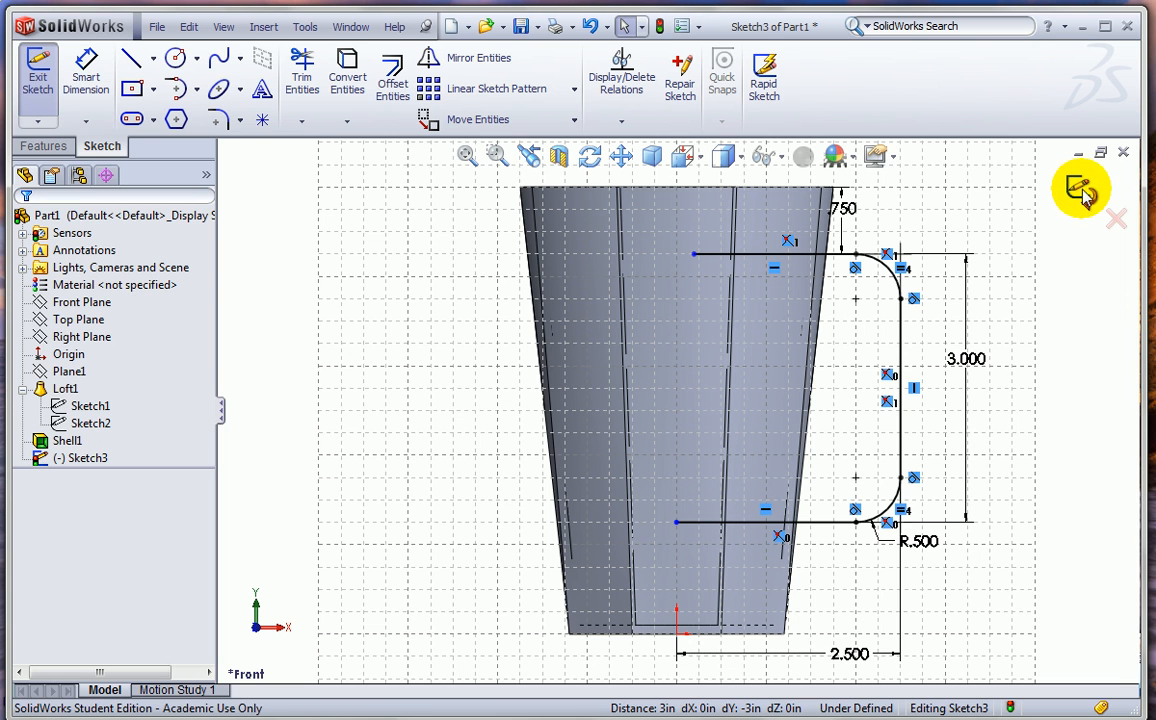
pyautogui.click(1078, 188)
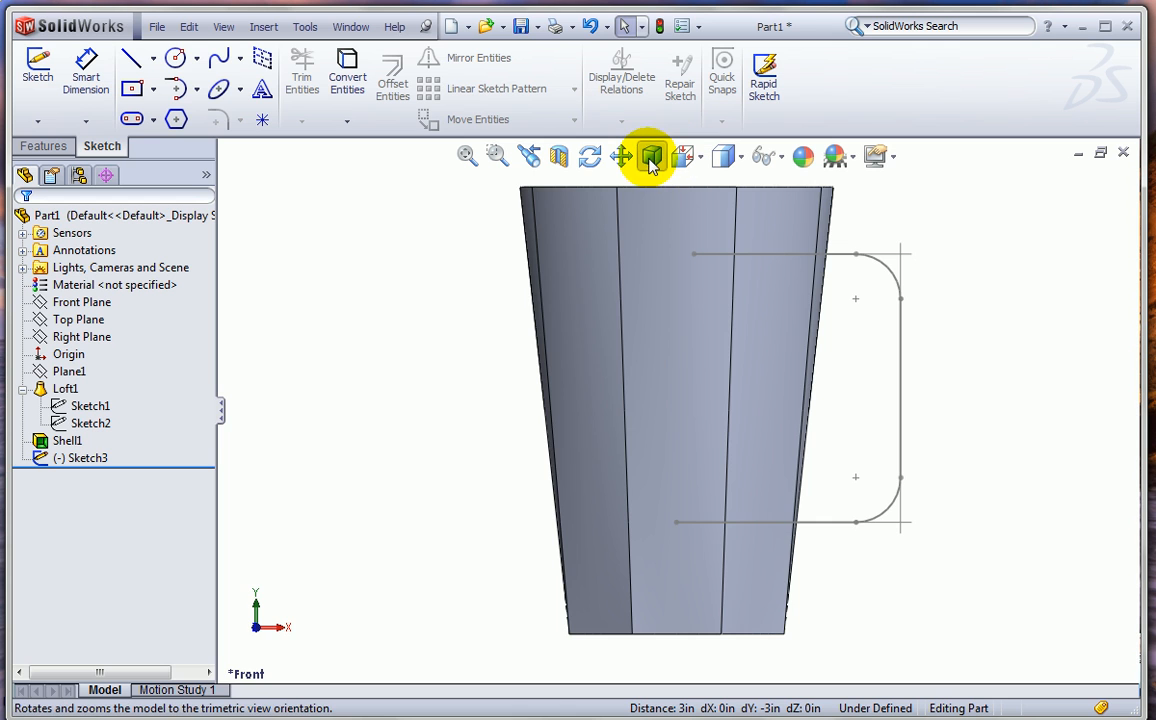
pyautogui.click(652, 156)
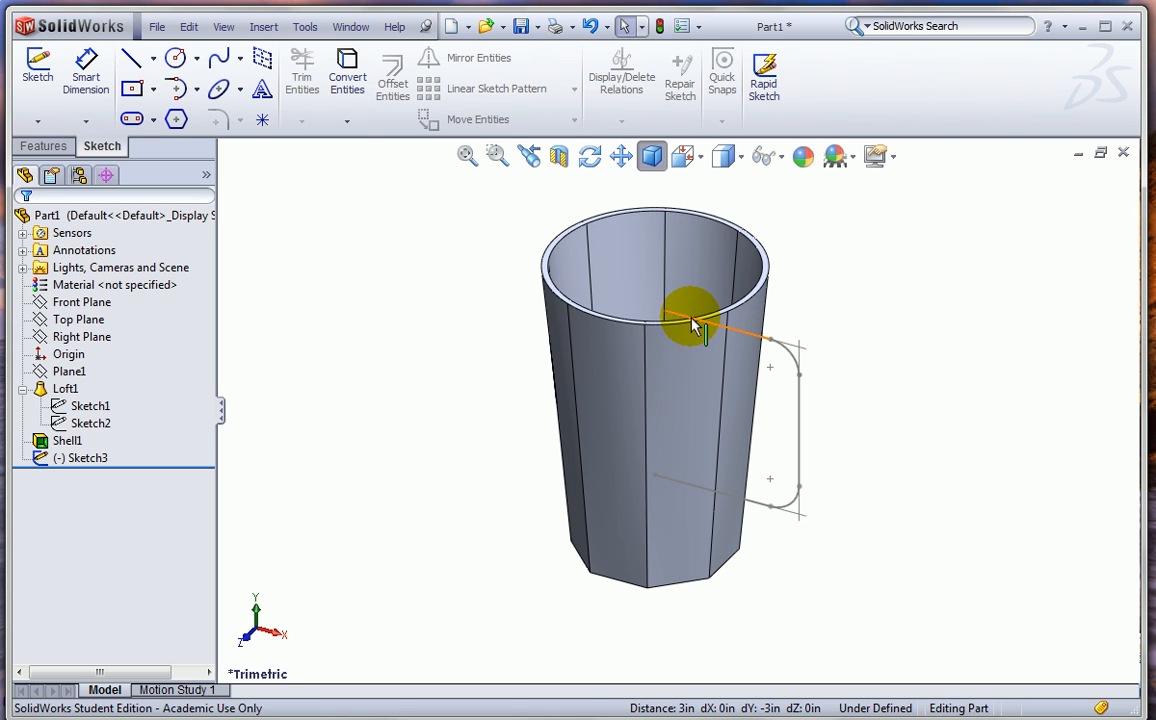
# Create Plane2 perpendicular to the handle's top line, coincident with its endpoint
pyautogui.click(700, 336)
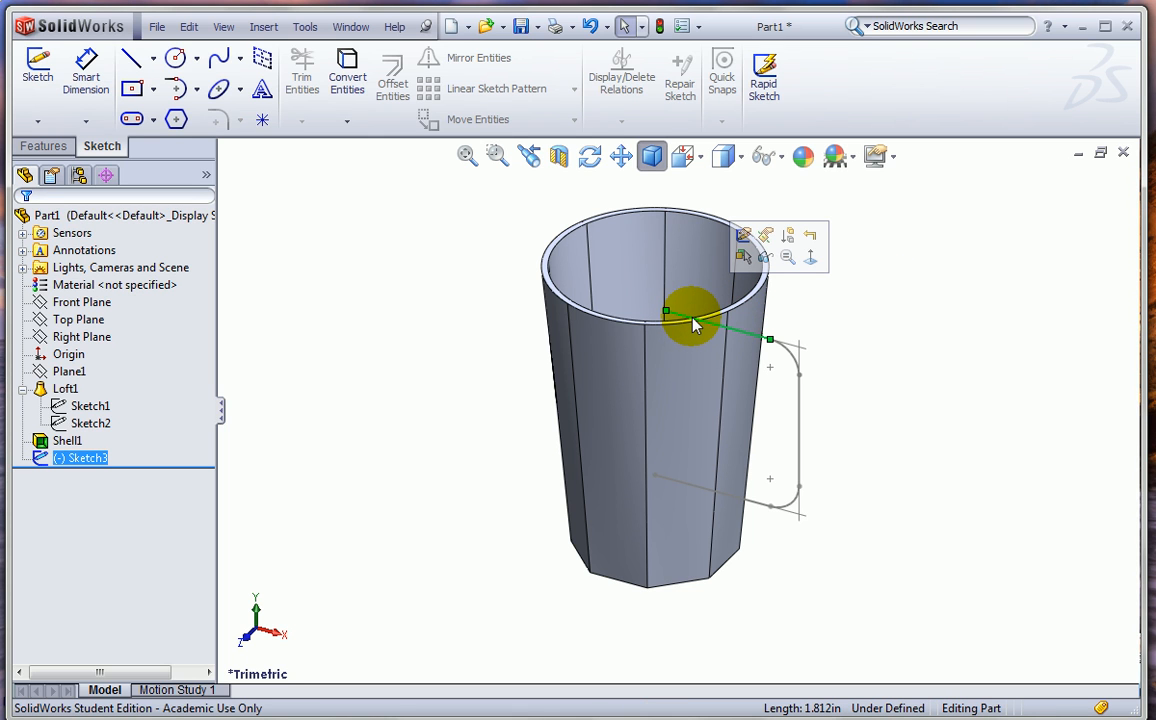
pyautogui.click(690, 324)
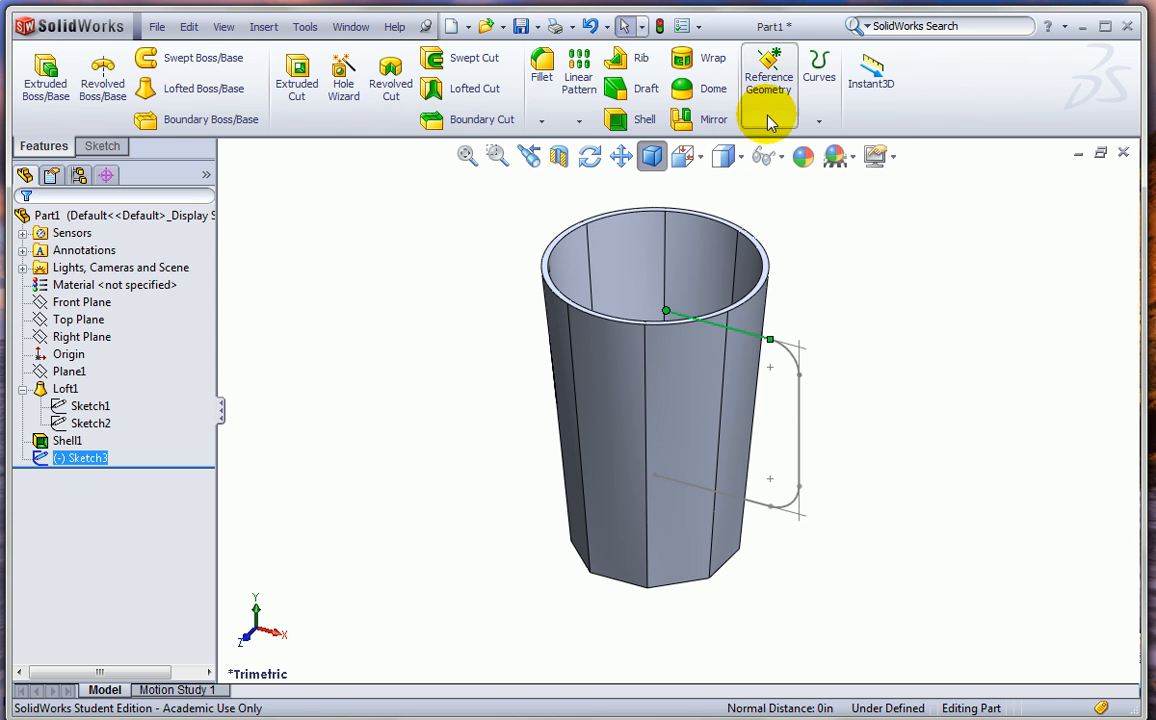
pyautogui.click(768, 74)
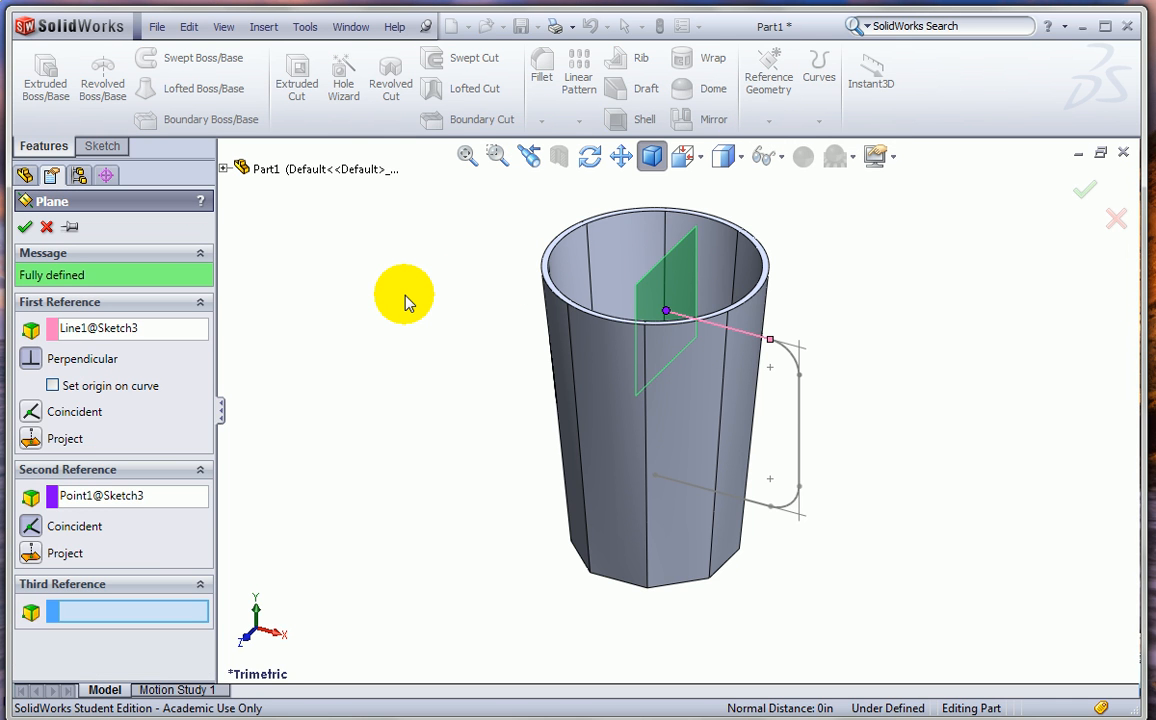
pyautogui.moveTo(344, 362)
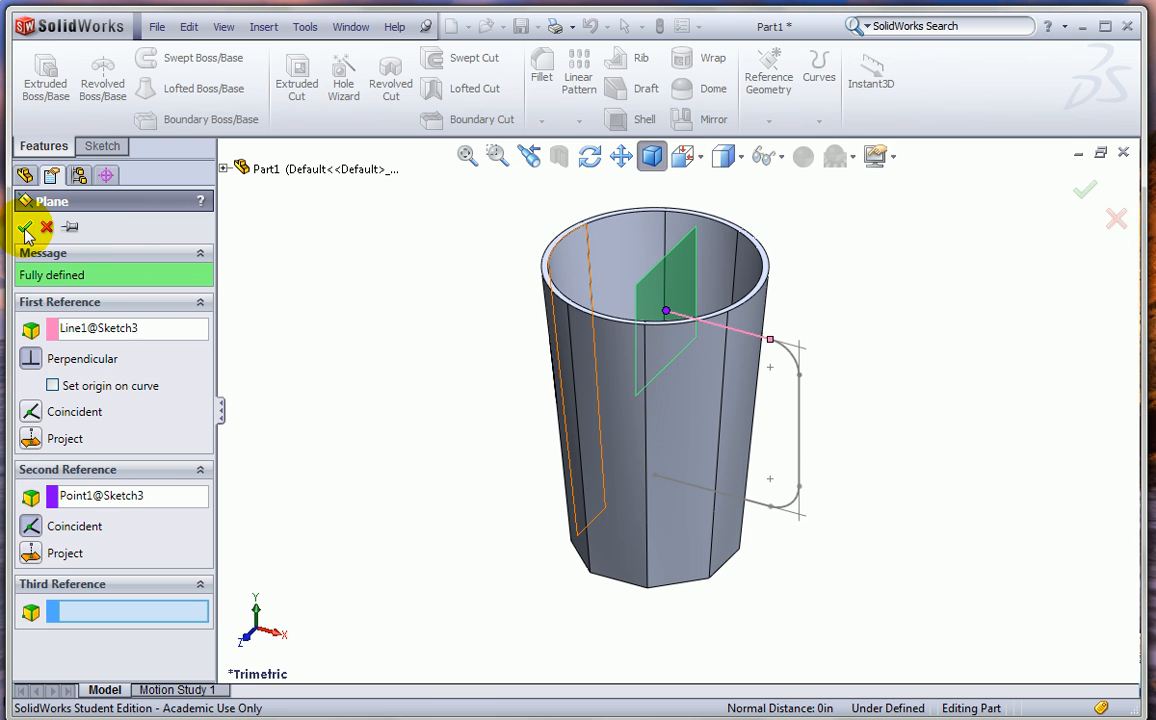
pyautogui.click(24, 228)
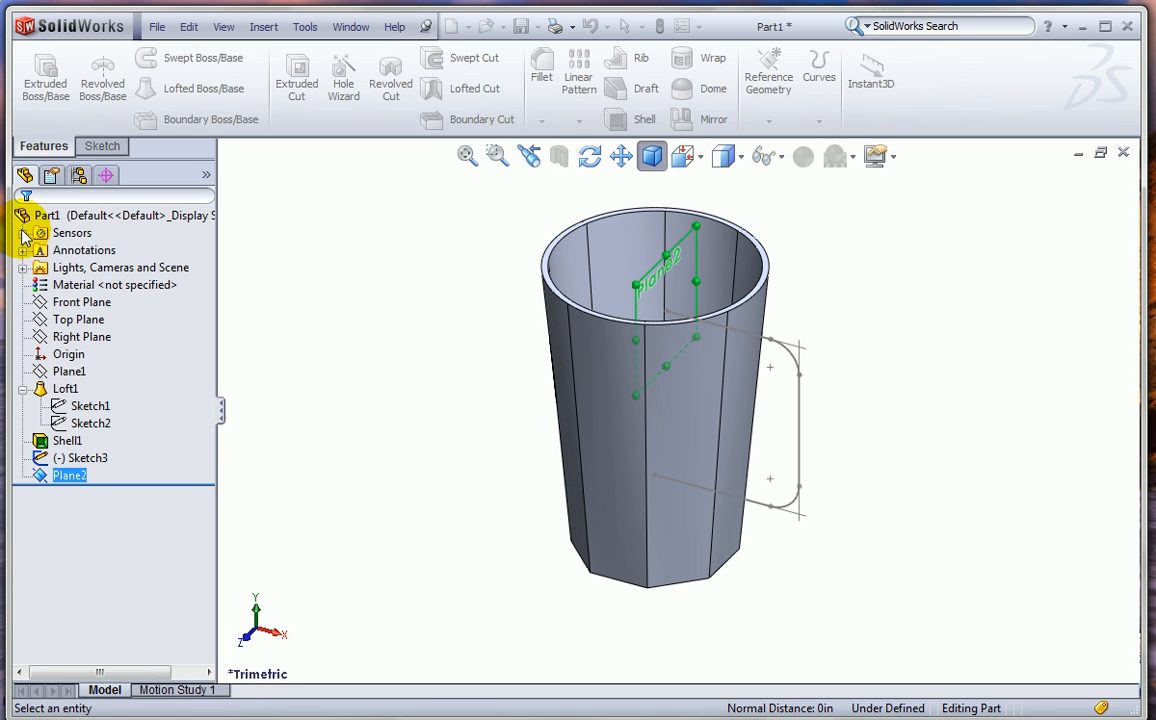
# Sketch a circle on Plane2 and dimension its diameter to 3/8 in for the handle profile
pyautogui.click(102, 146)
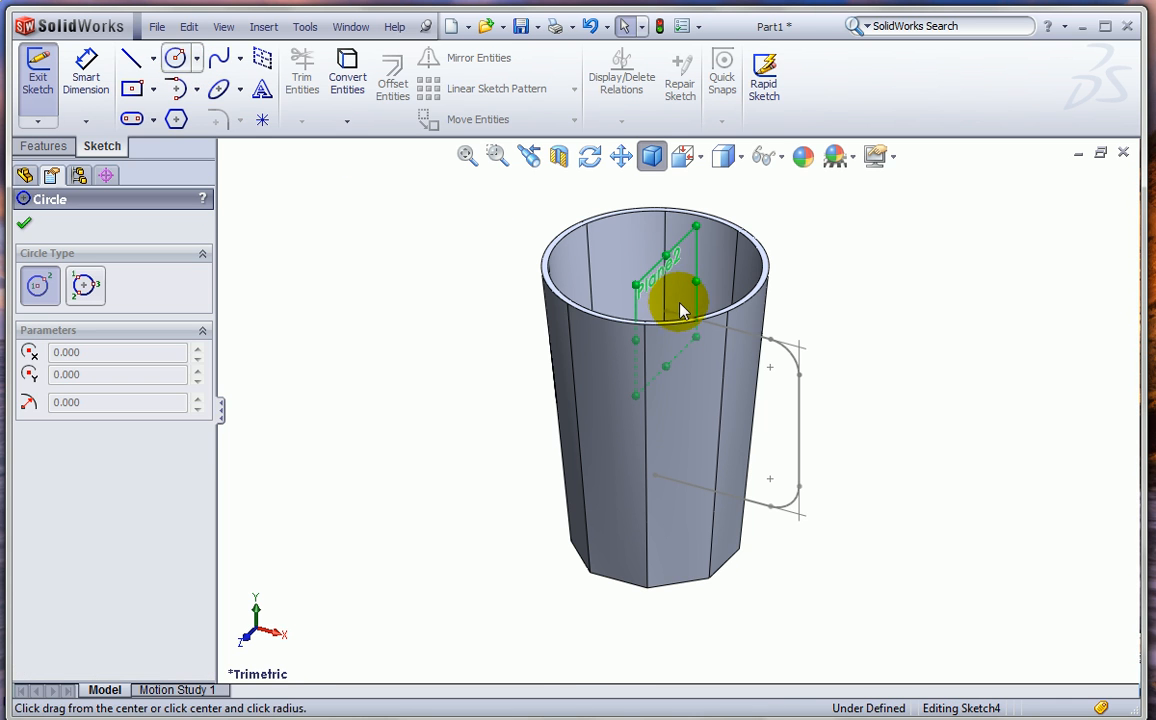
pyautogui.moveTo(670, 300); pyautogui.dragTo(710, 320)
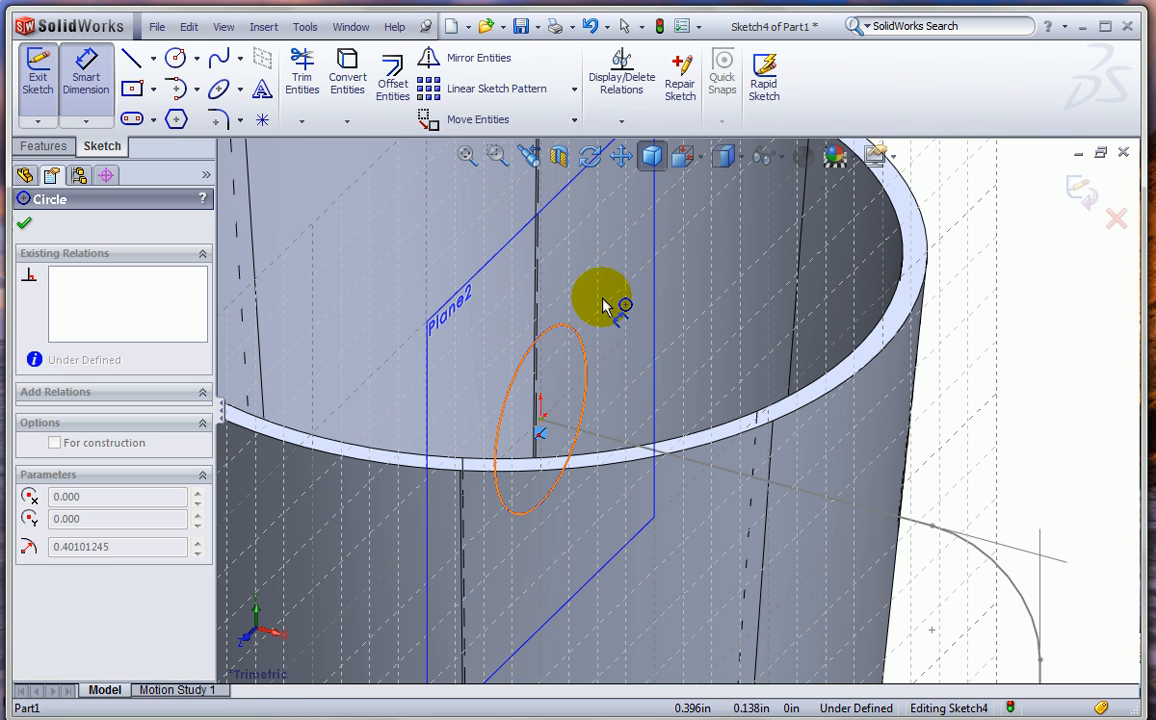
pyautogui.click(624, 310)
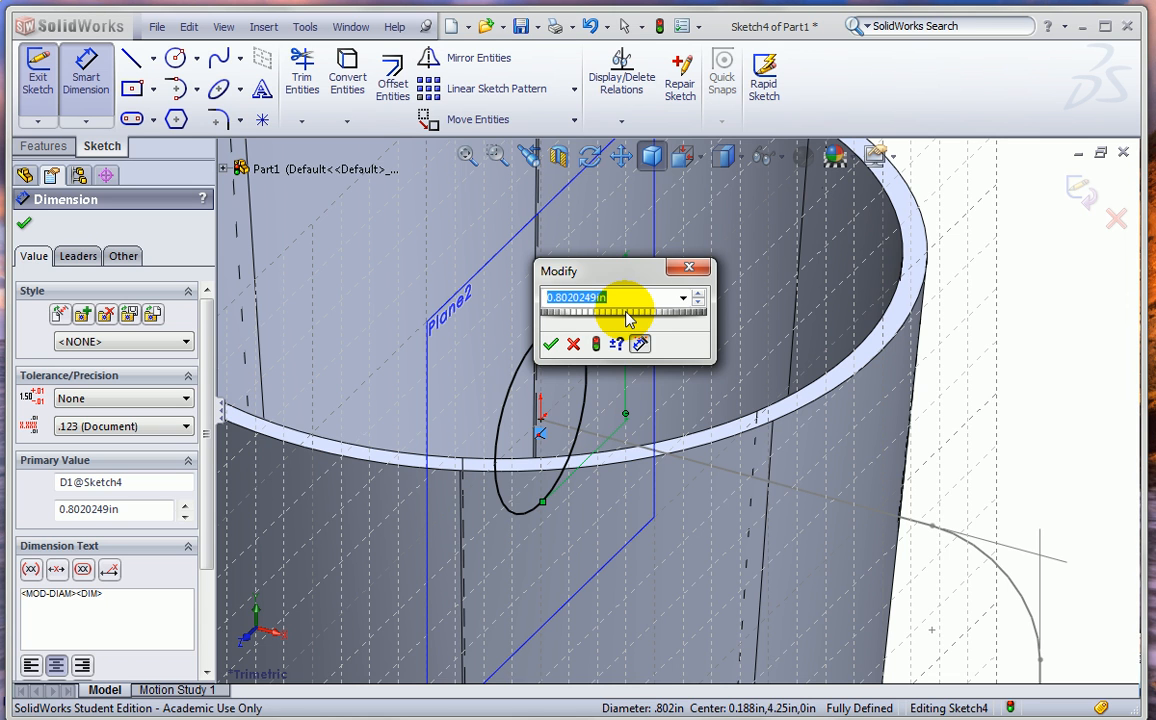
pyautogui.write('3/8')
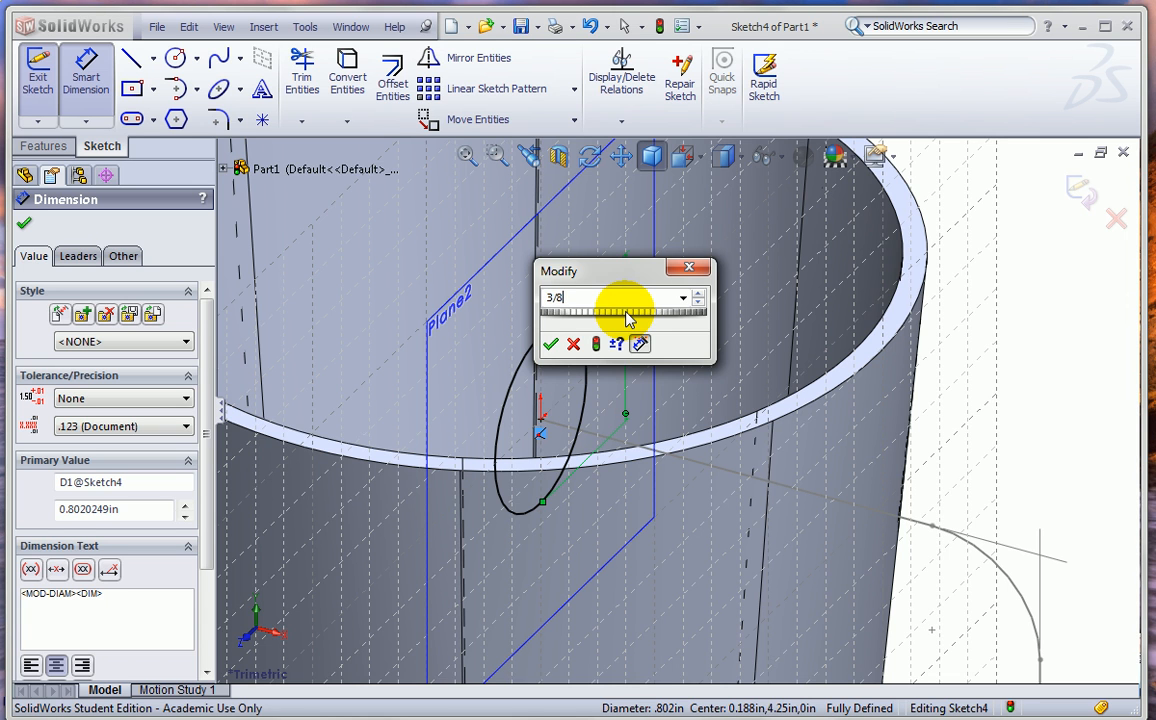
pyautogui.click(552, 344)
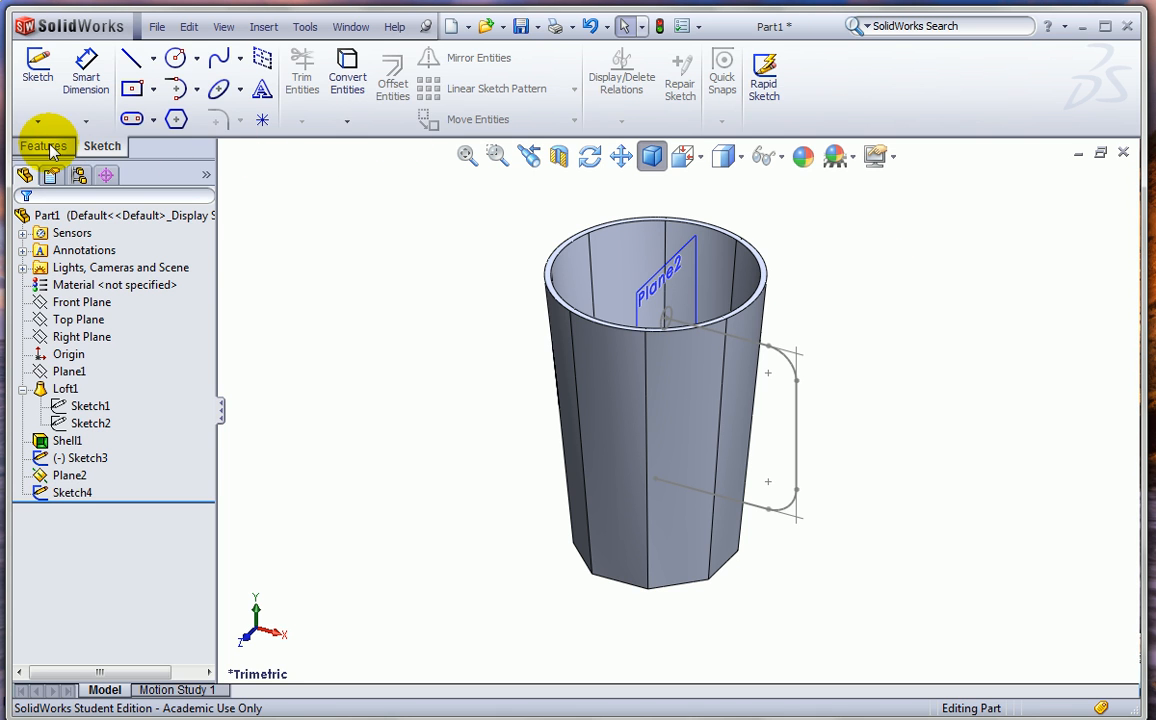
# Create Sweep1 with Sketch4's circle as profile along the Sketch3 handle path
pyautogui.click(42, 146)
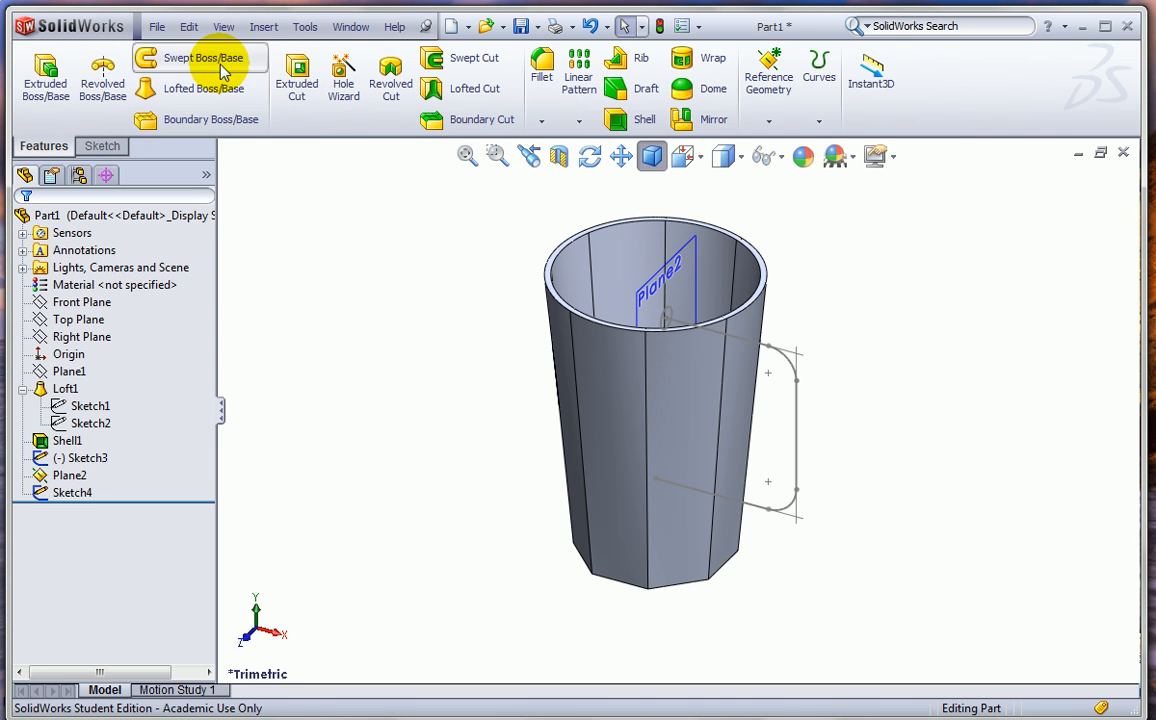
pyautogui.click(200, 56)
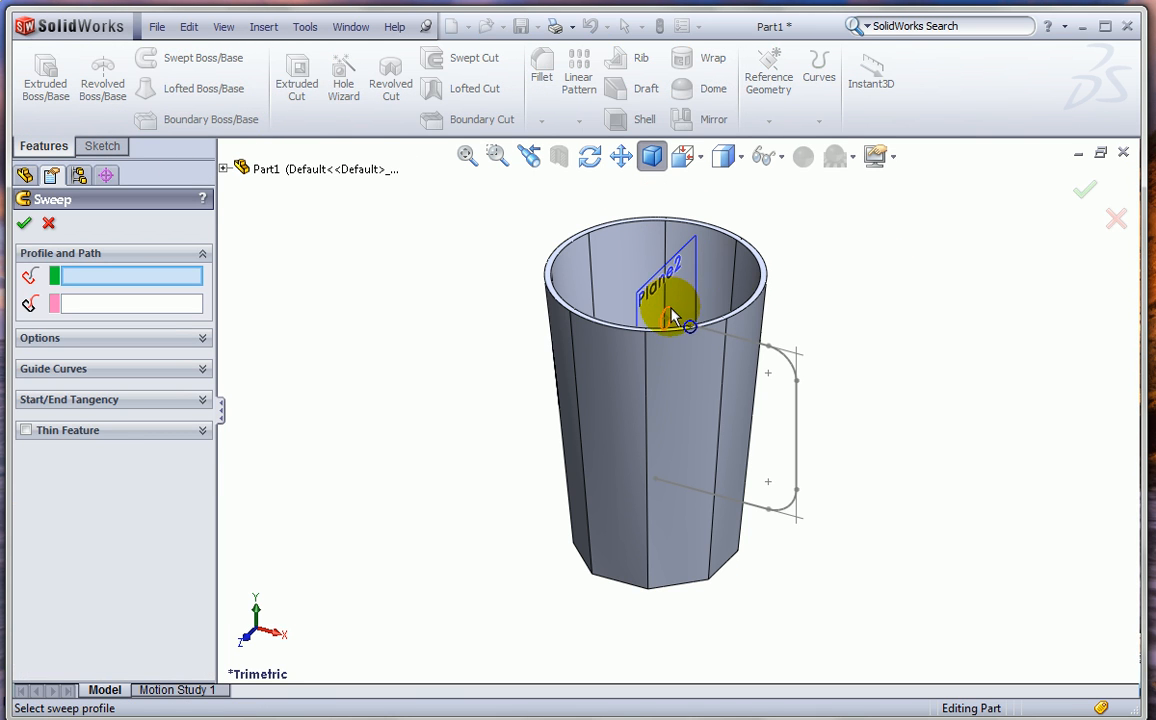
pyautogui.click(684, 320)
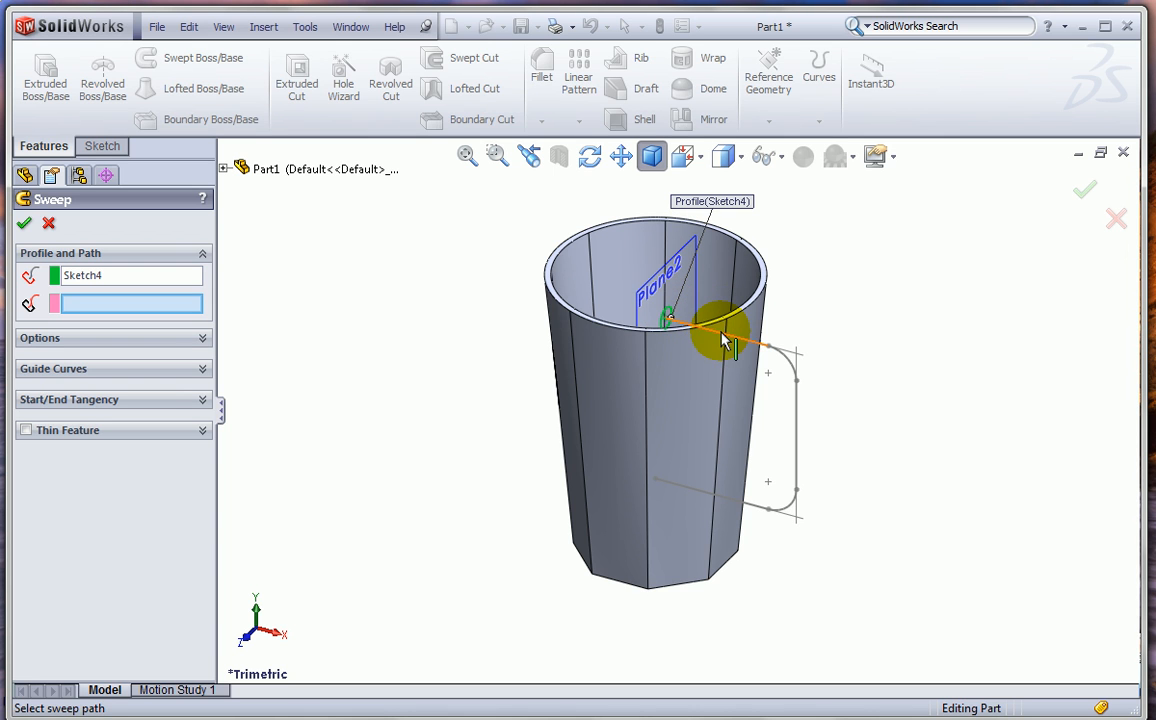
pyautogui.click(724, 340)
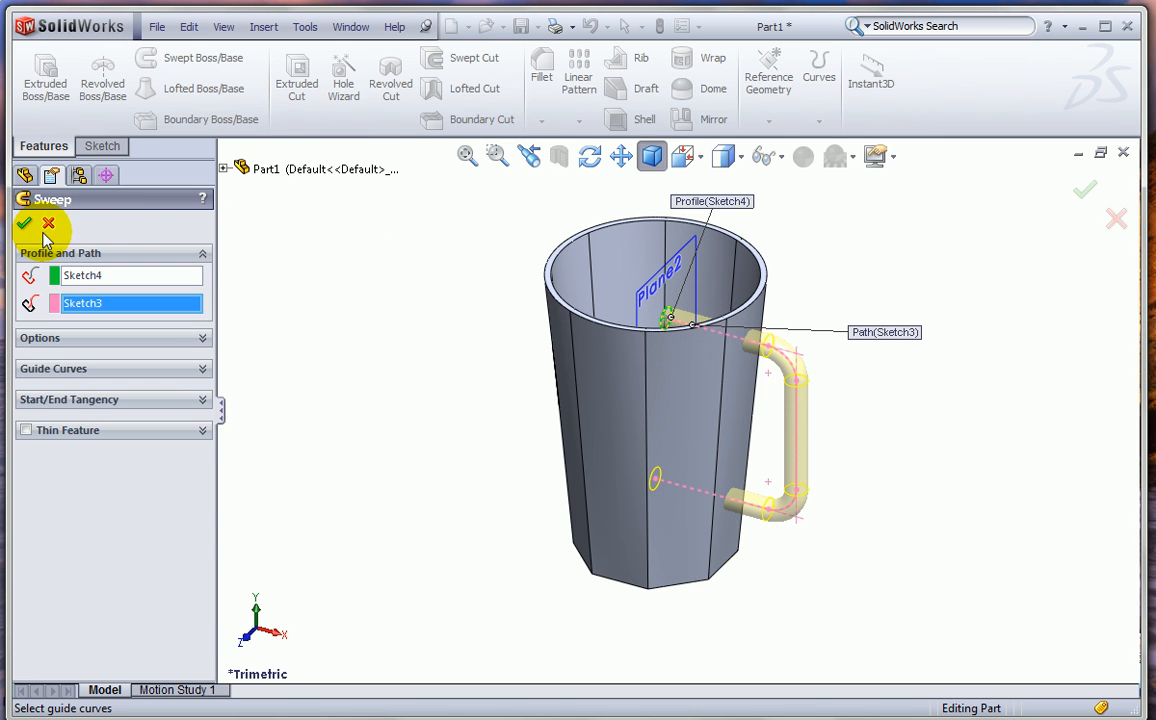
pyautogui.click(24, 224)
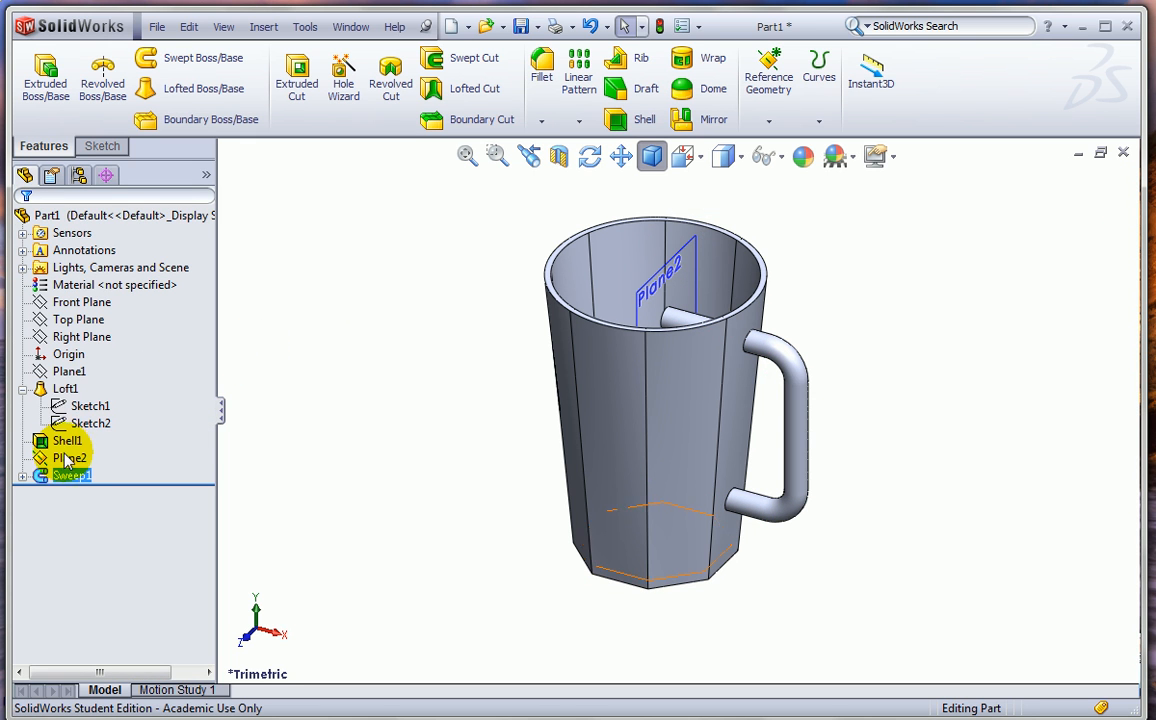
pyautogui.rightClick(68, 458)
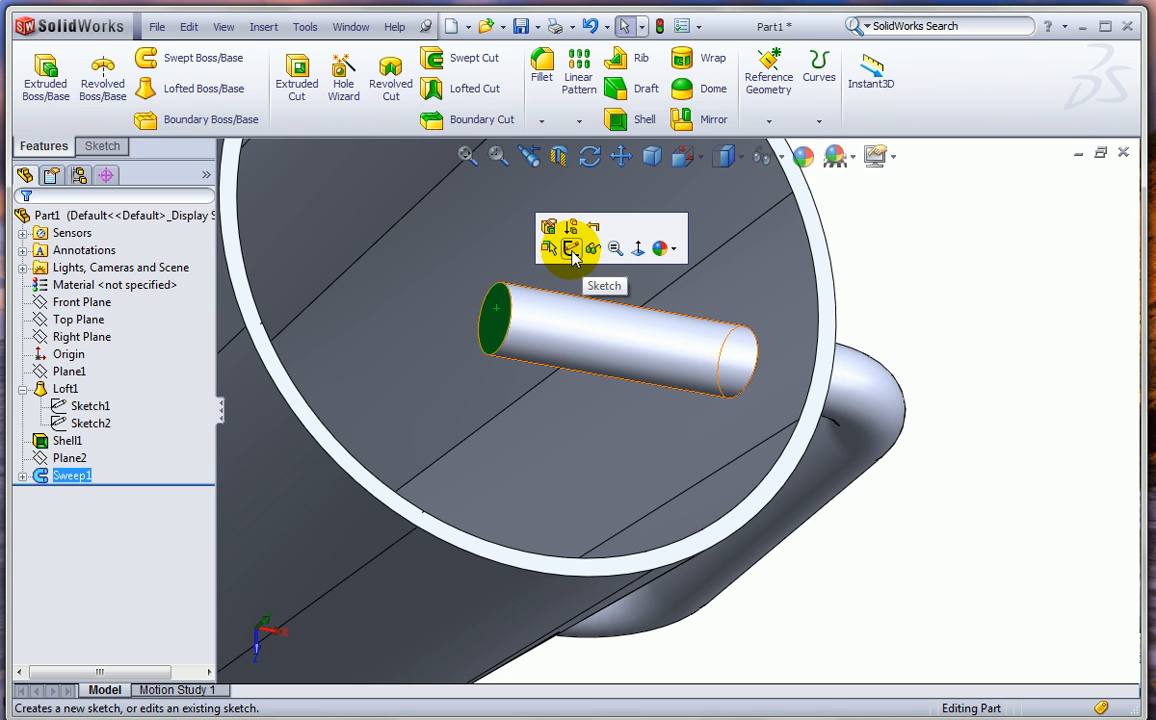
# Convert the handle end face's edge and cut it Up To Surface against the mug's inner wall
pyautogui.click(572, 248)
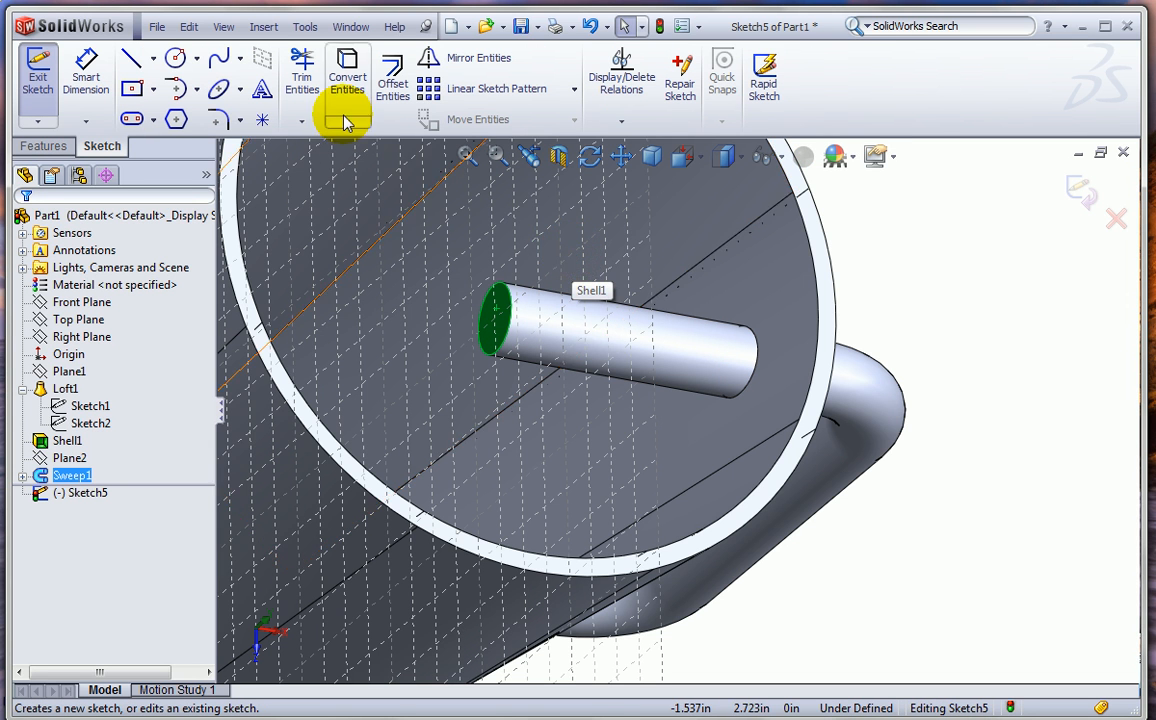
pyautogui.moveTo(398, 166)
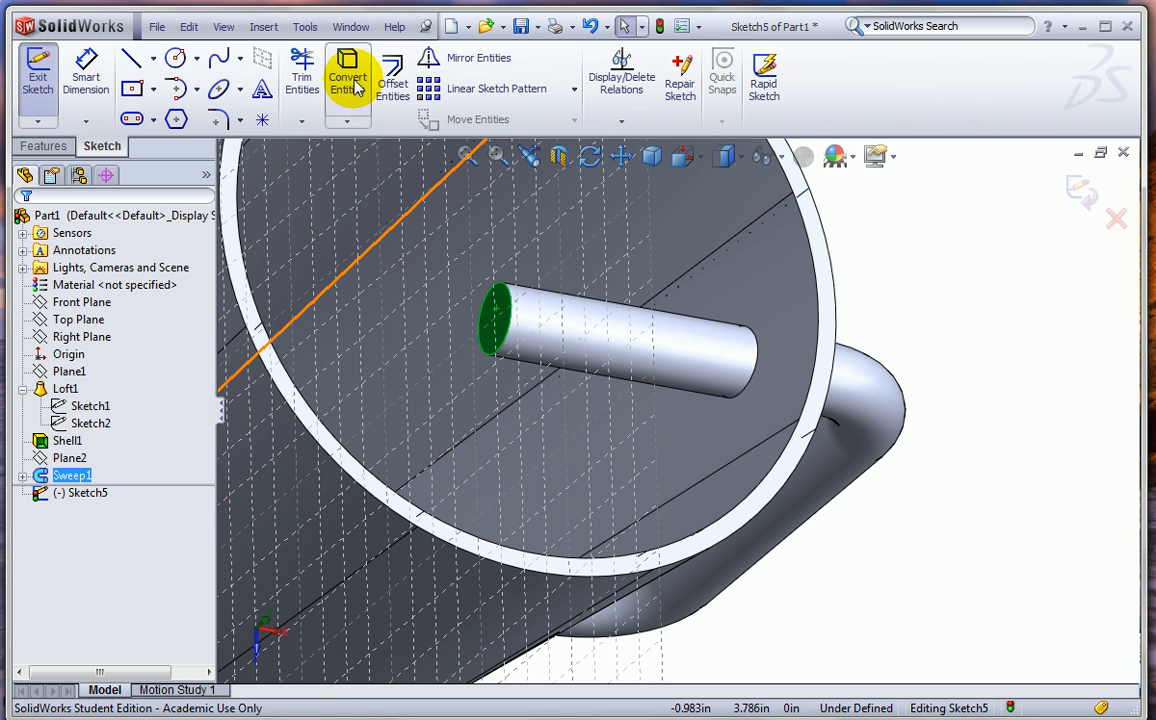
pyautogui.click(348, 80)
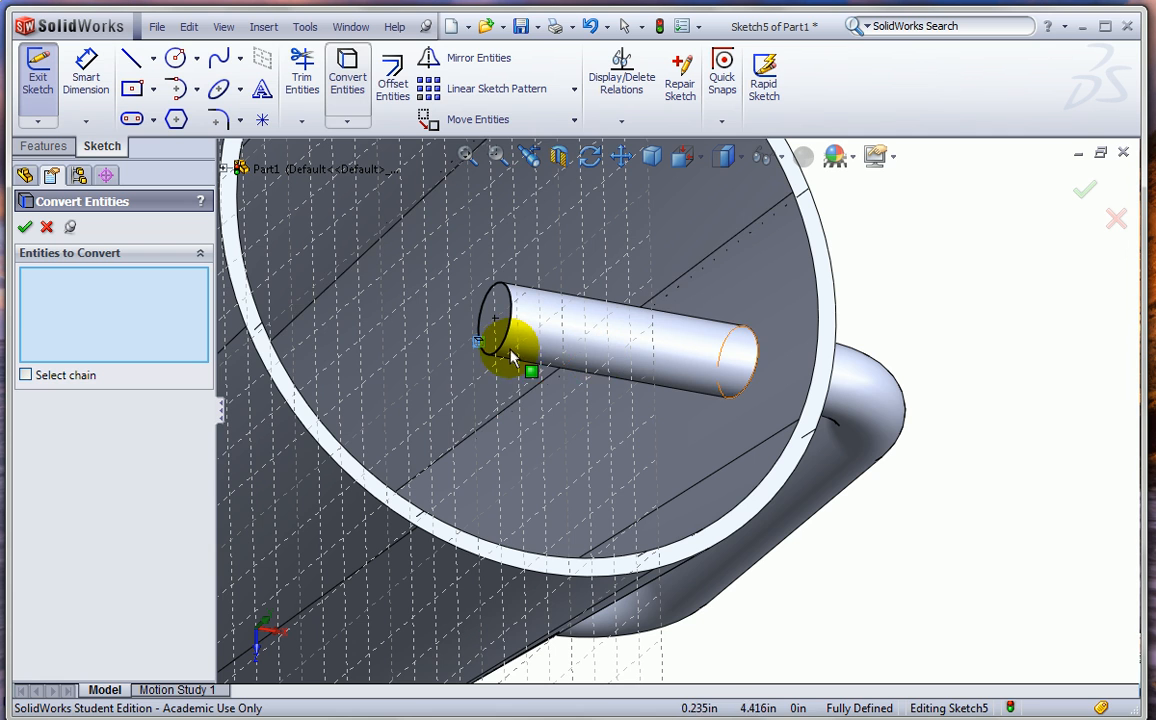
pyautogui.moveTo(524, 432)
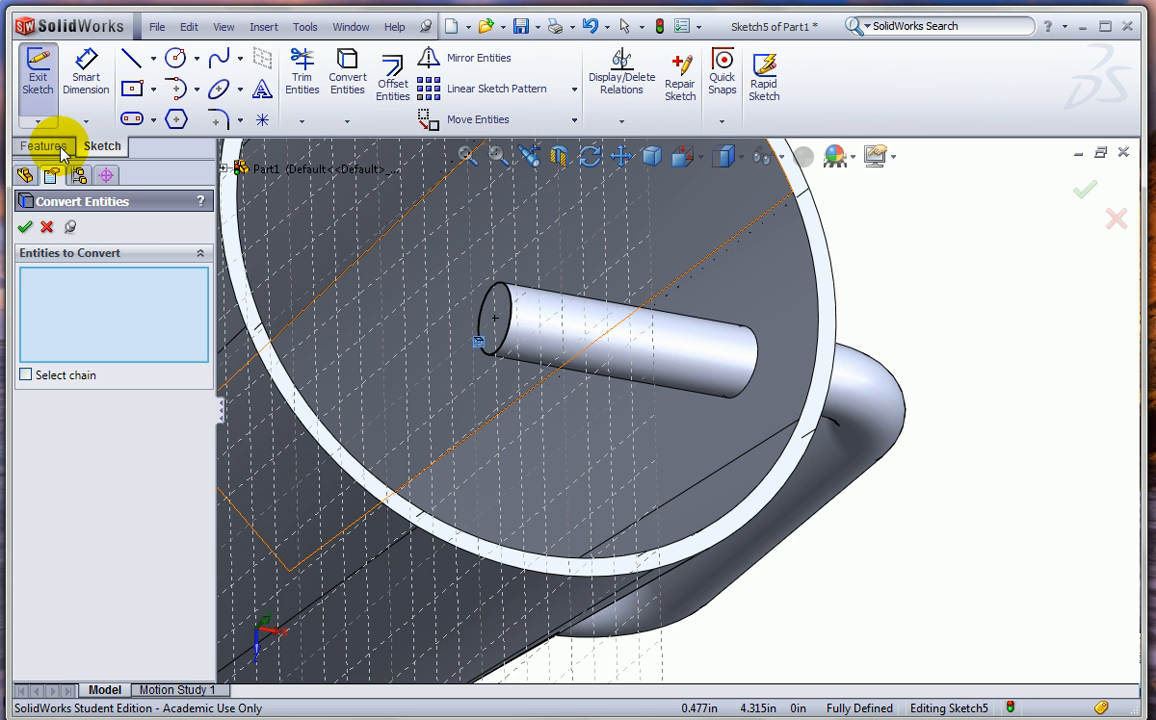
pyautogui.click(44, 146)
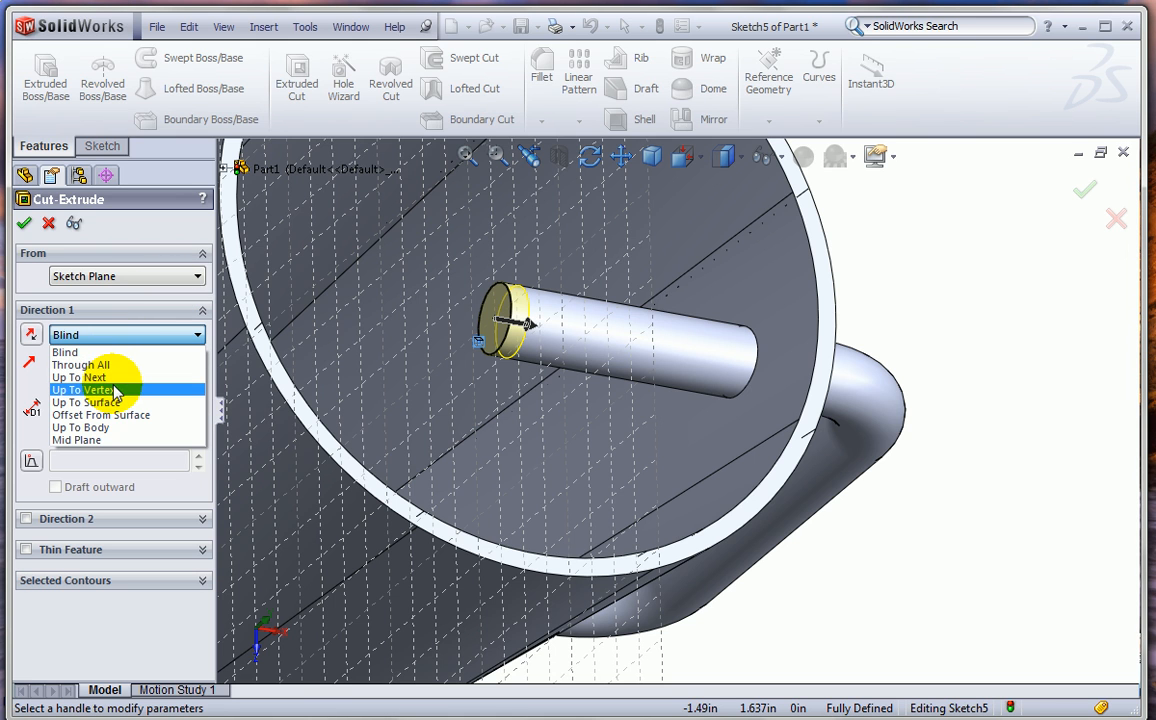
pyautogui.click(84, 402)
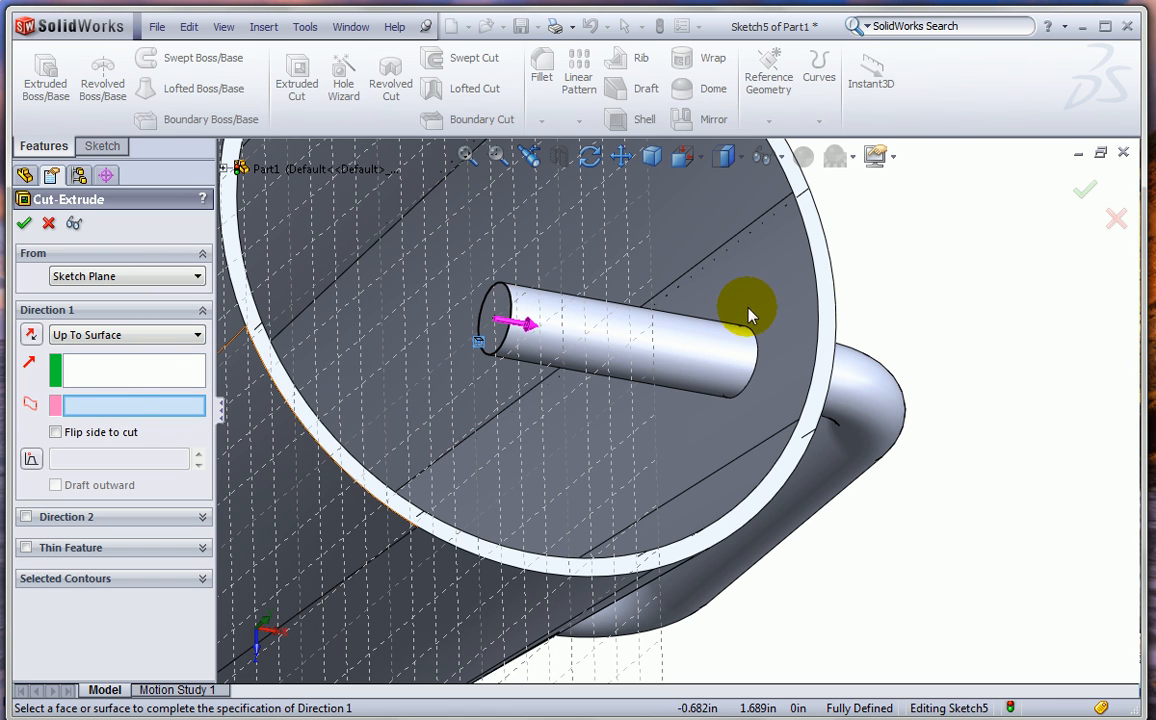
pyautogui.click(744, 310)
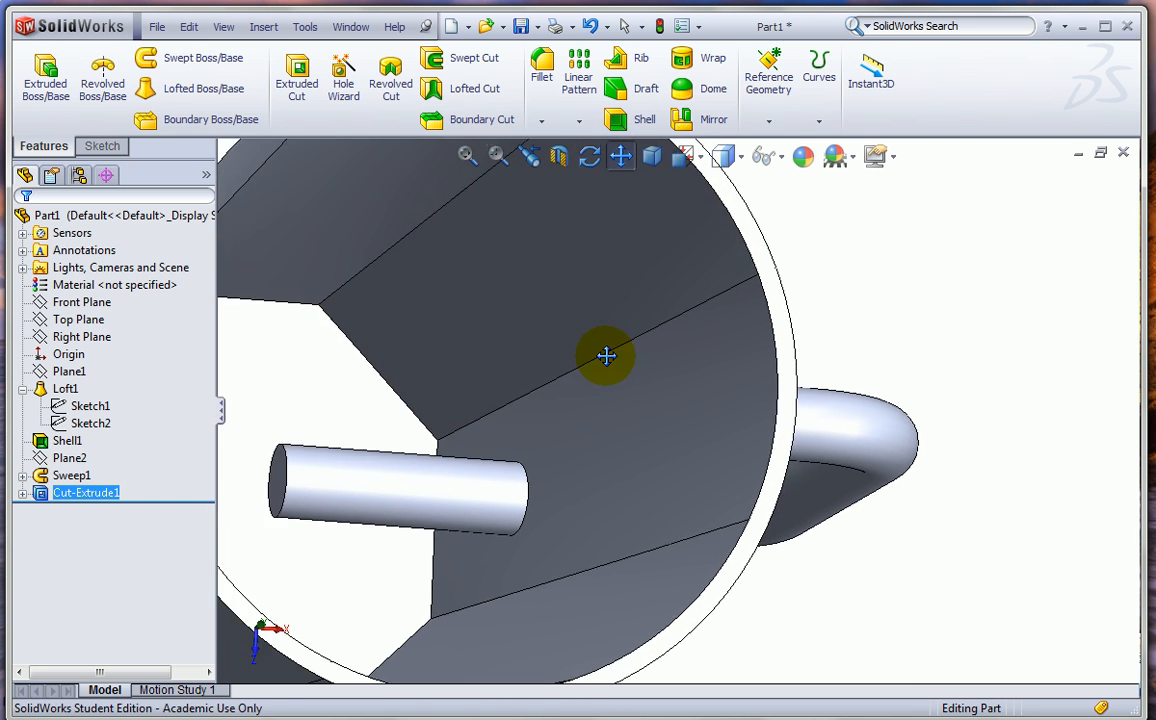
# Zoom to the second handle stub and convert its end-face edge into a new sketch
pyautogui.click(496, 156)
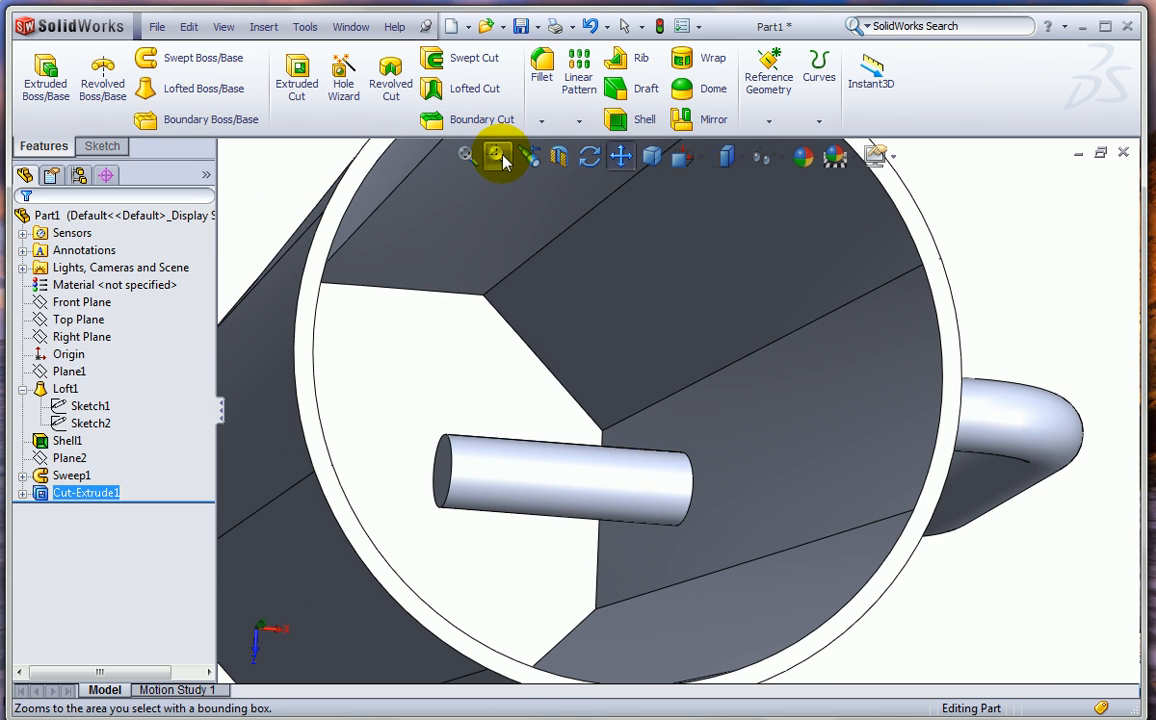
pyautogui.click(496, 156)
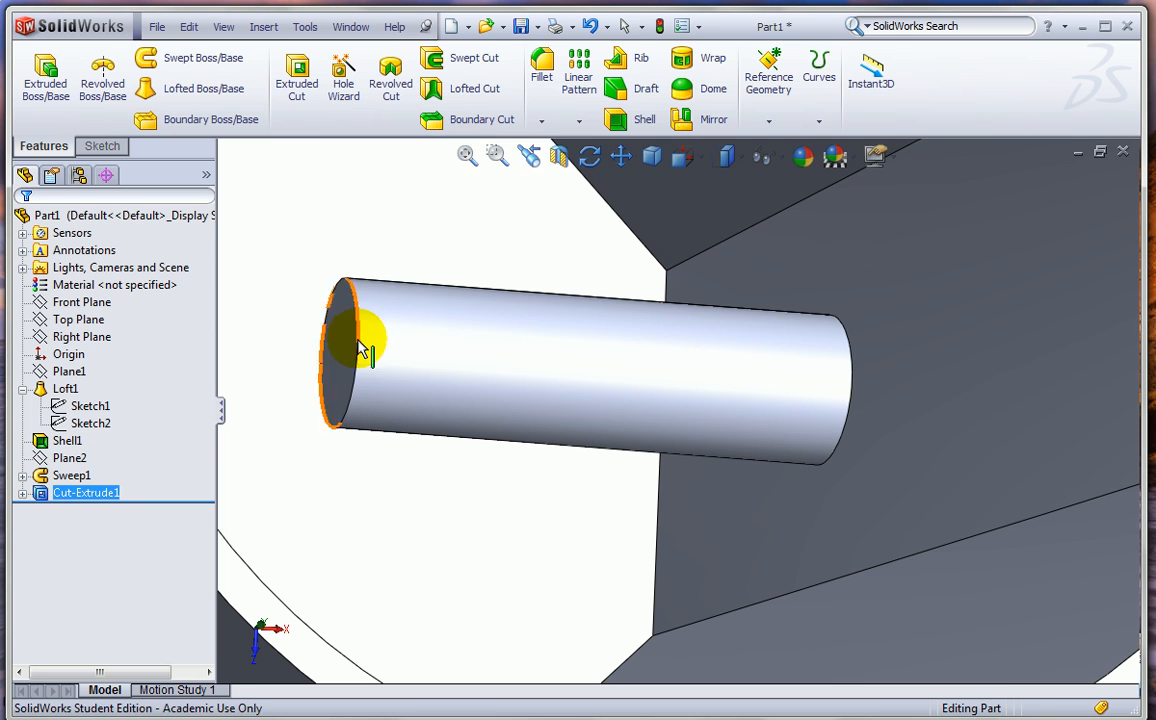
pyautogui.click(344, 344)
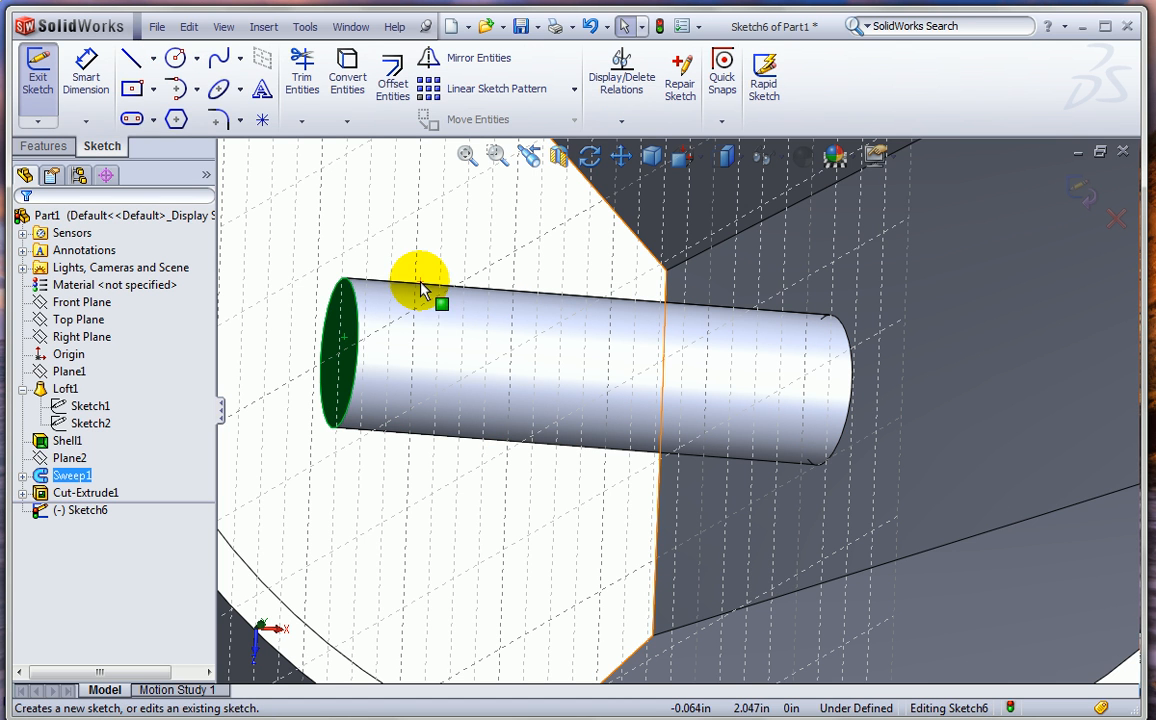
pyautogui.click(348, 76)
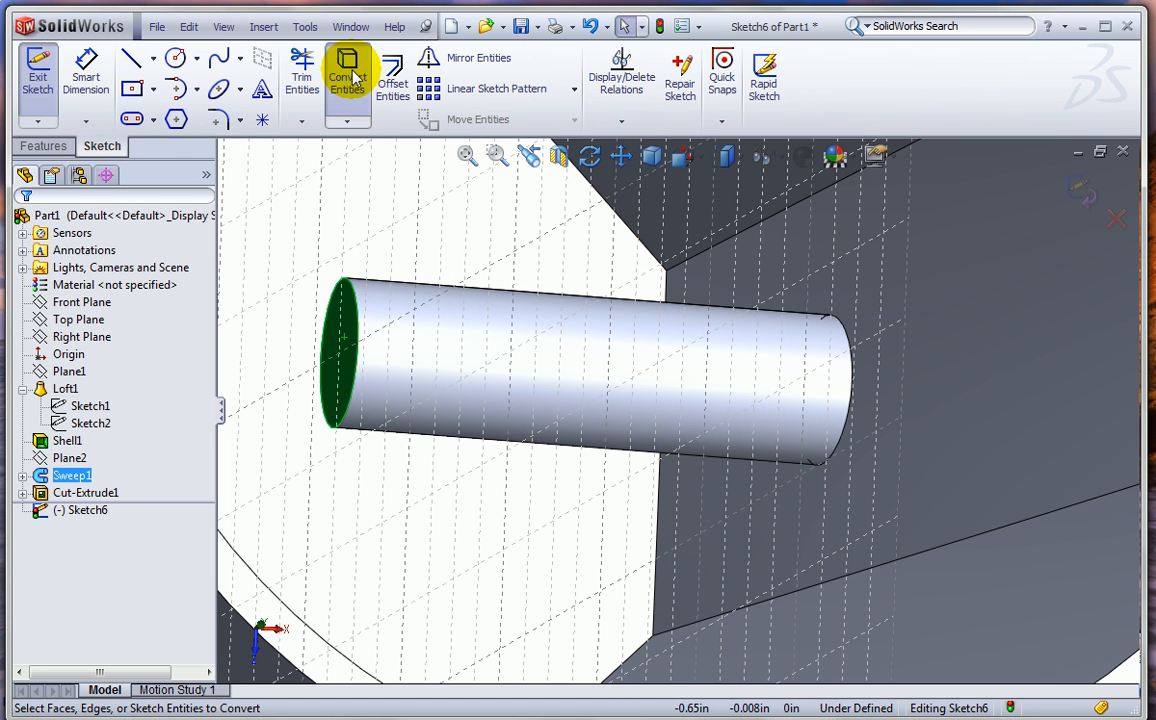
pyautogui.click(348, 76)
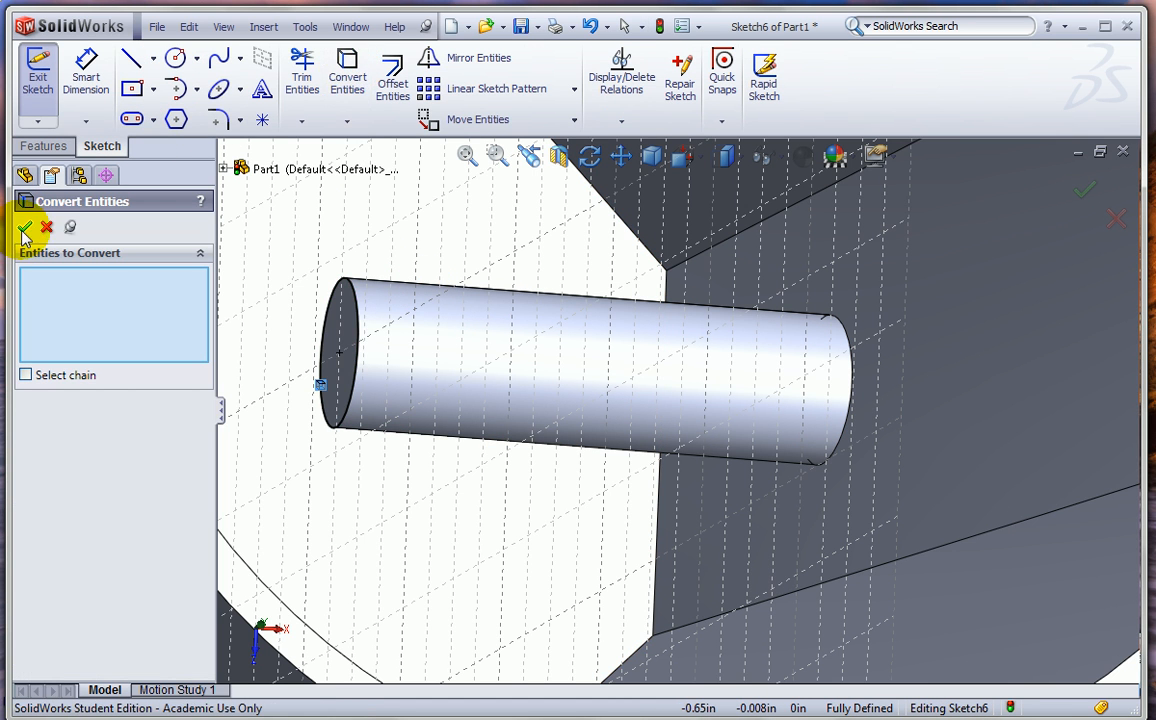
pyautogui.click(24, 228)
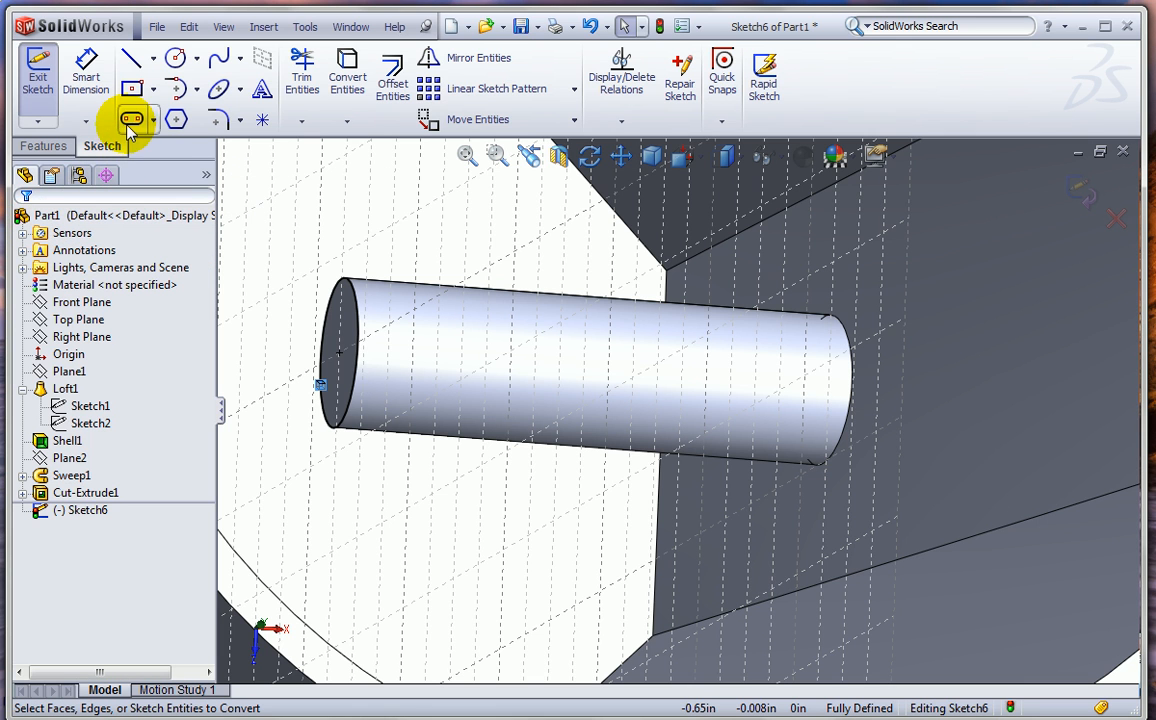
# Cut the stub's circle Up To Surface against the inner wall, creating Cut-Extrude2
pyautogui.click(42, 146)
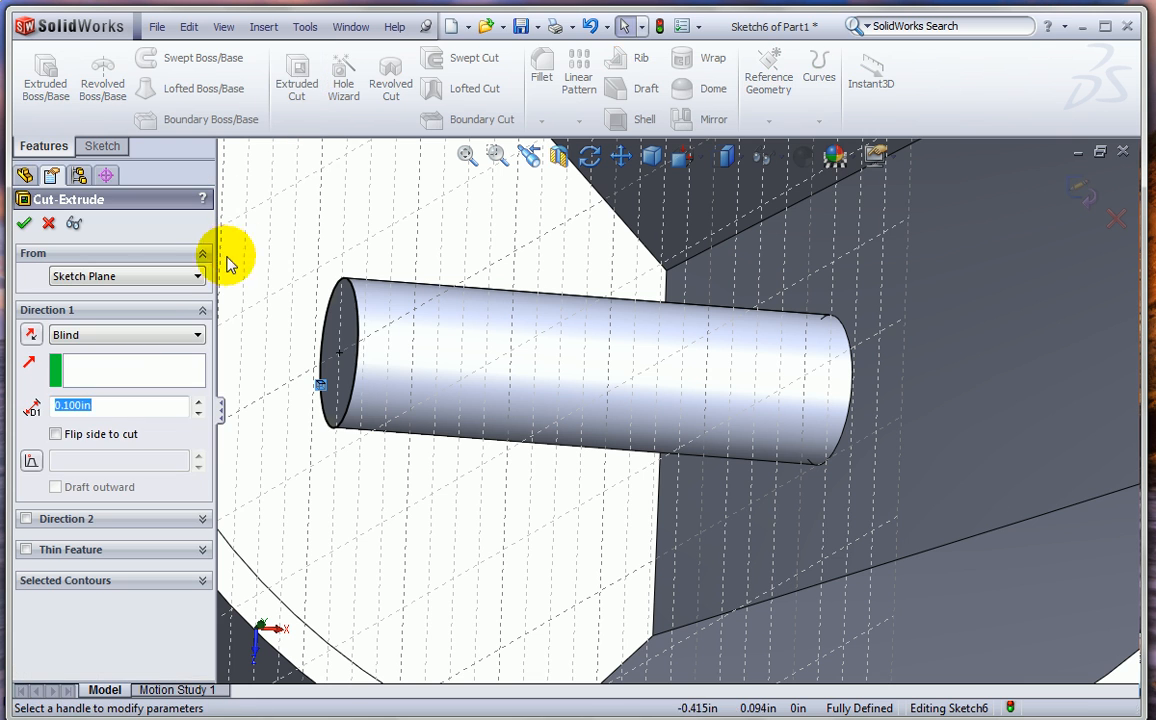
pyautogui.click(128, 334)
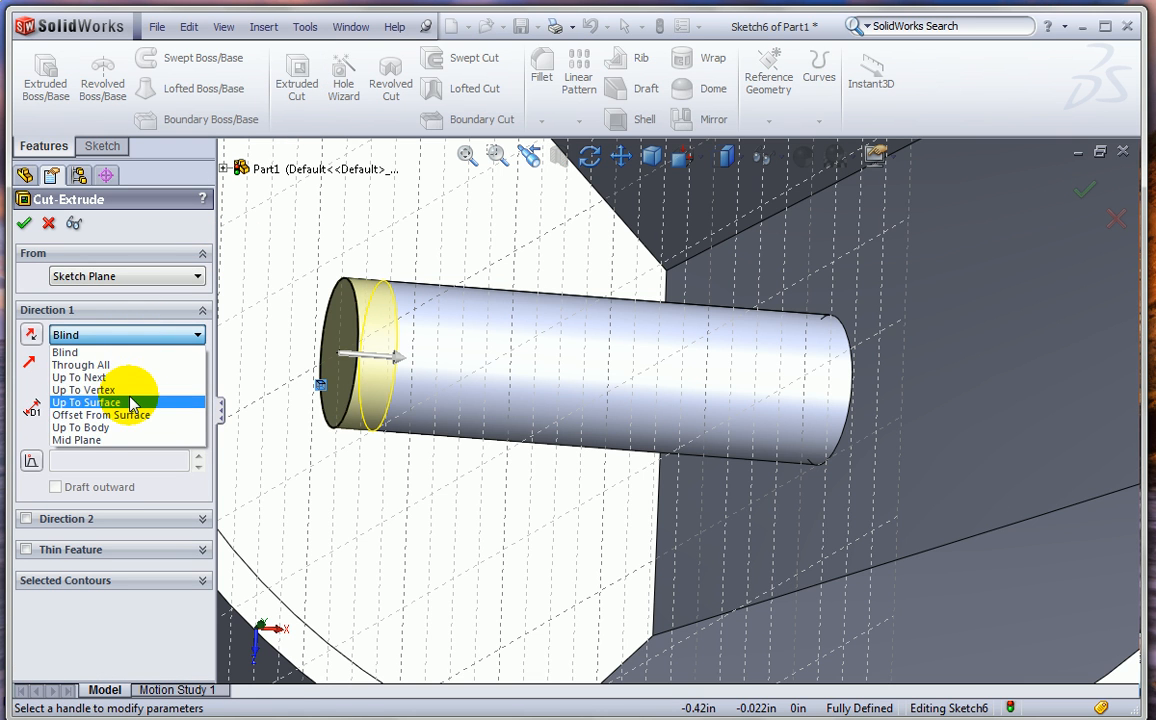
pyautogui.click(86, 402)
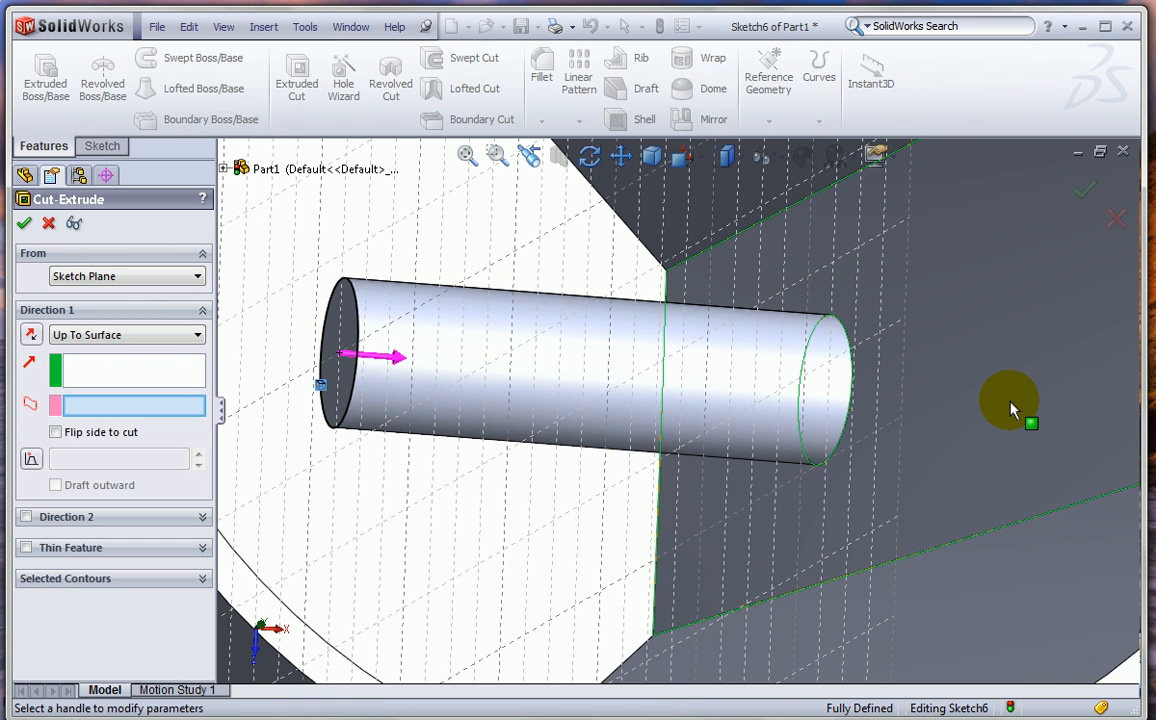
pyautogui.click(1010, 400)
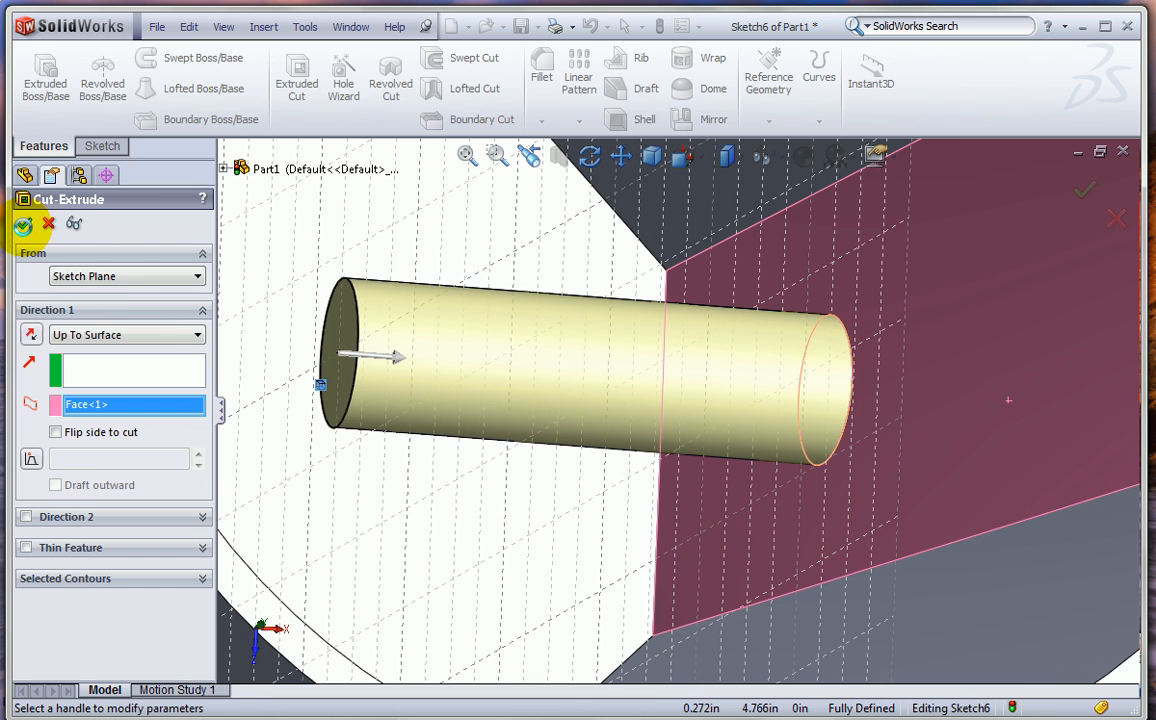
pyautogui.click(22, 224)
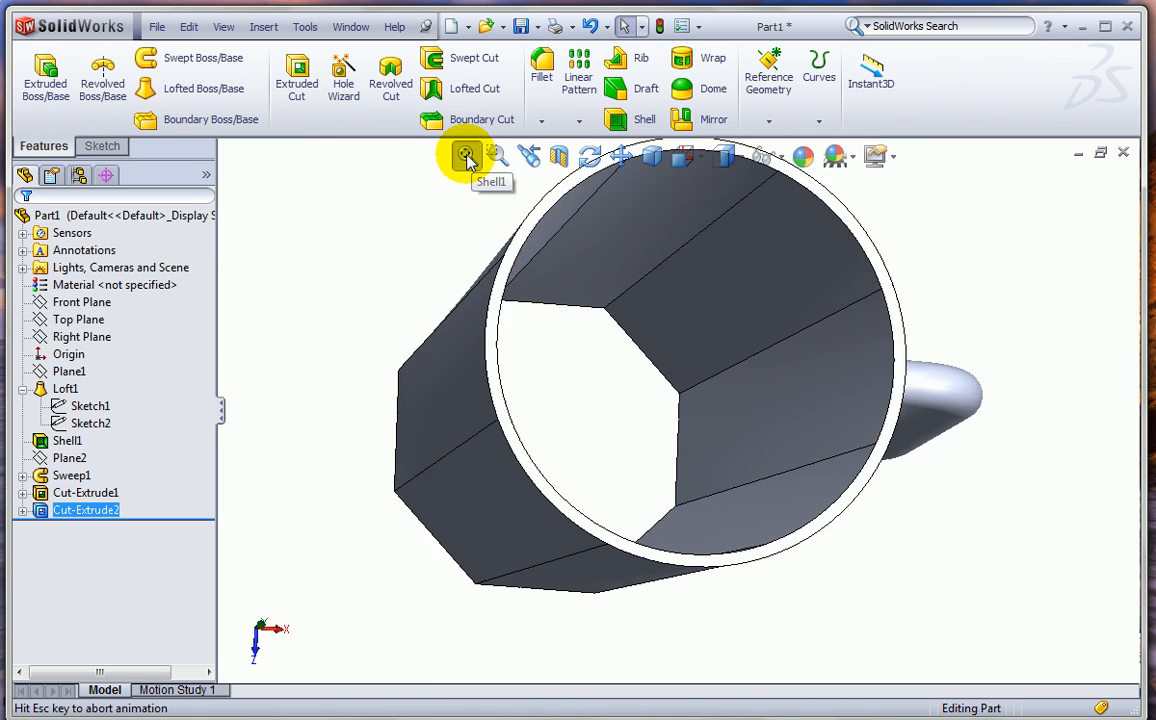
# Fillet both handle-to-body joint edges with a 0.25 in radius as Fillet1
pyautogui.click(650, 156)
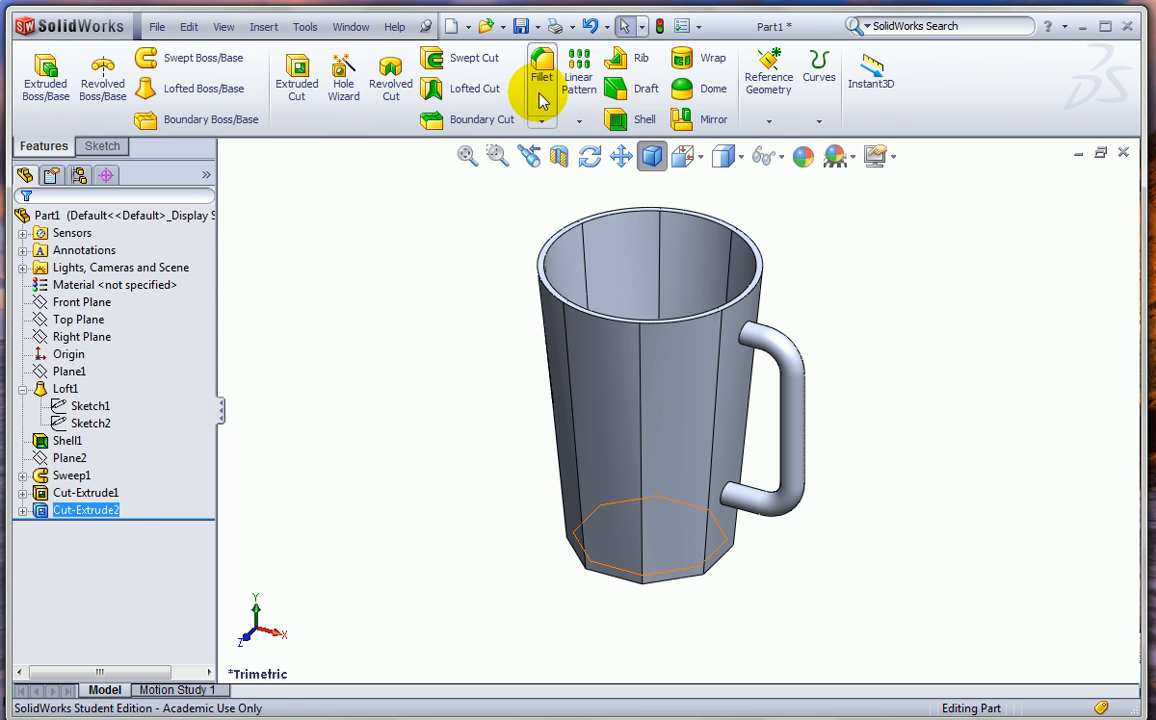
pyautogui.click(540, 76)
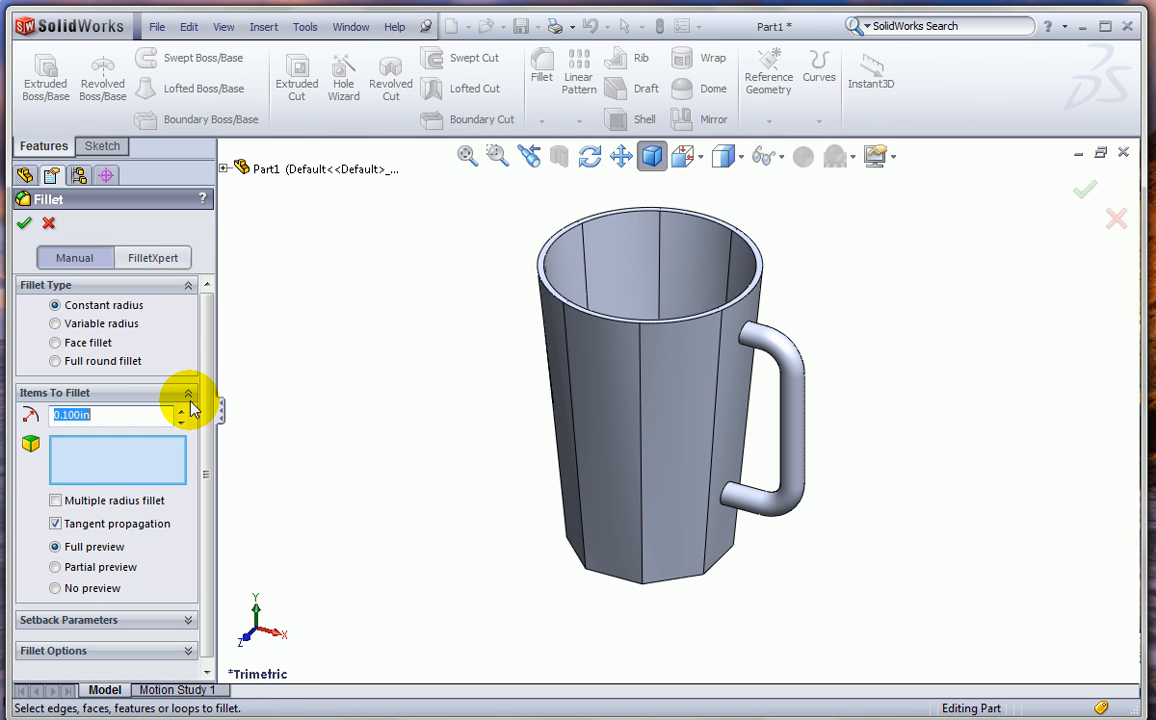
pyautogui.click(790, 336)
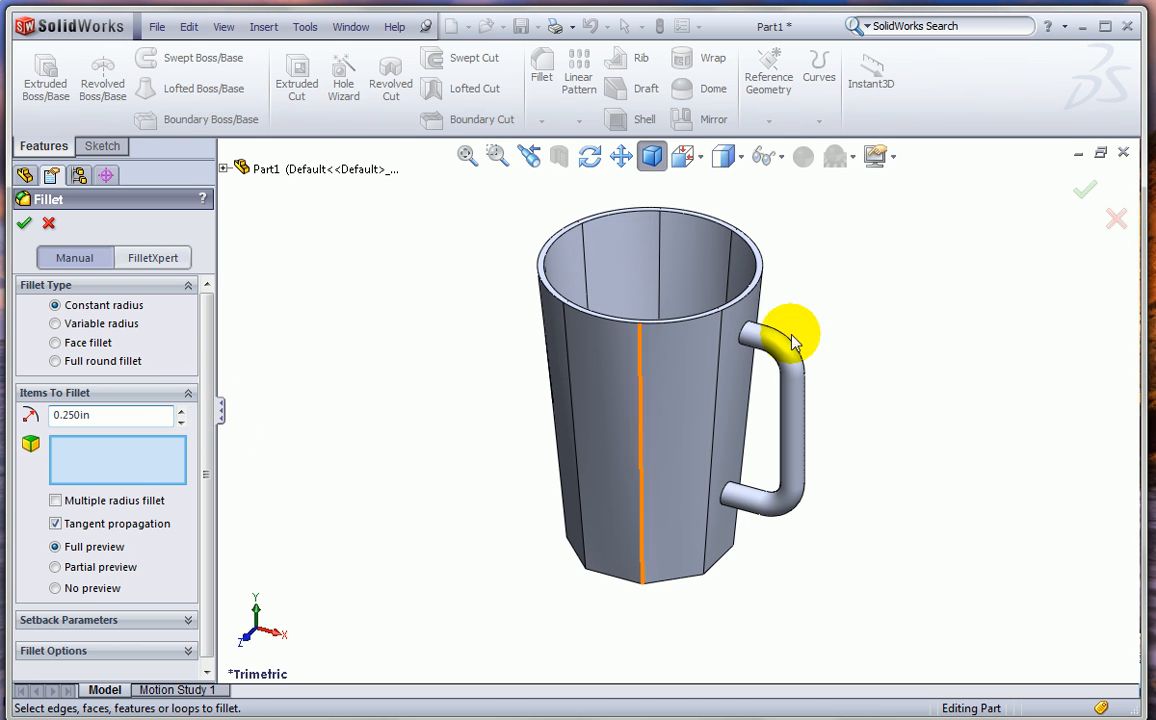
pyautogui.click(790, 330)
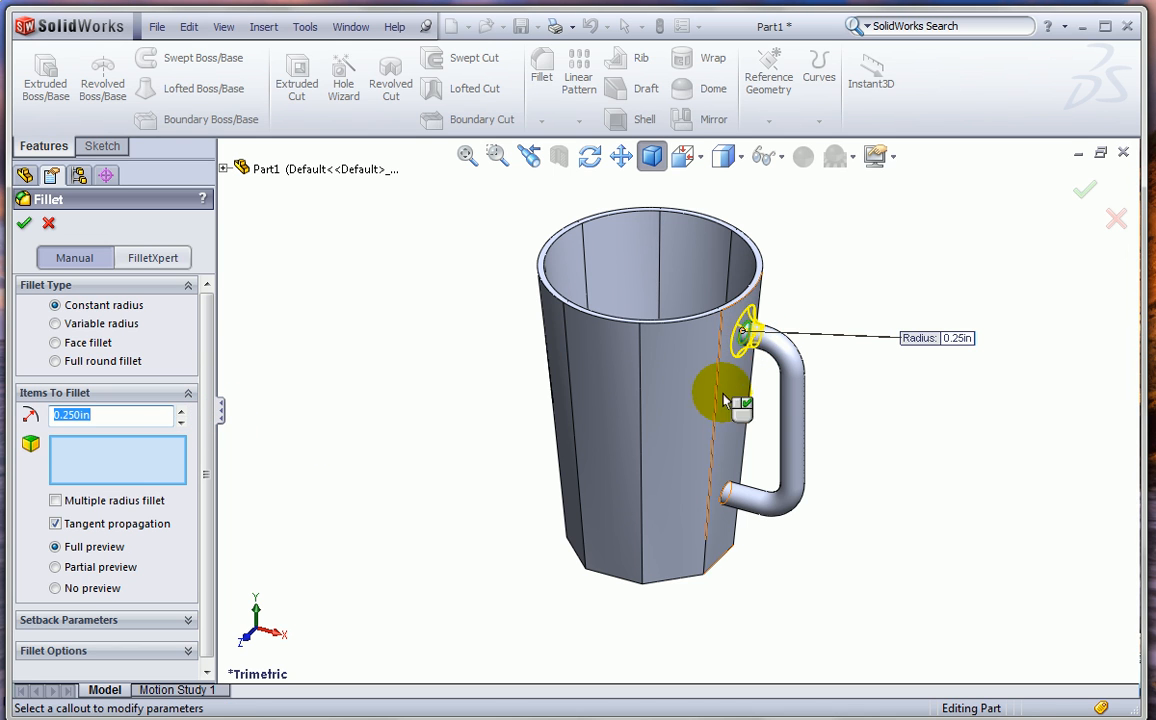
pyautogui.click(730, 486)
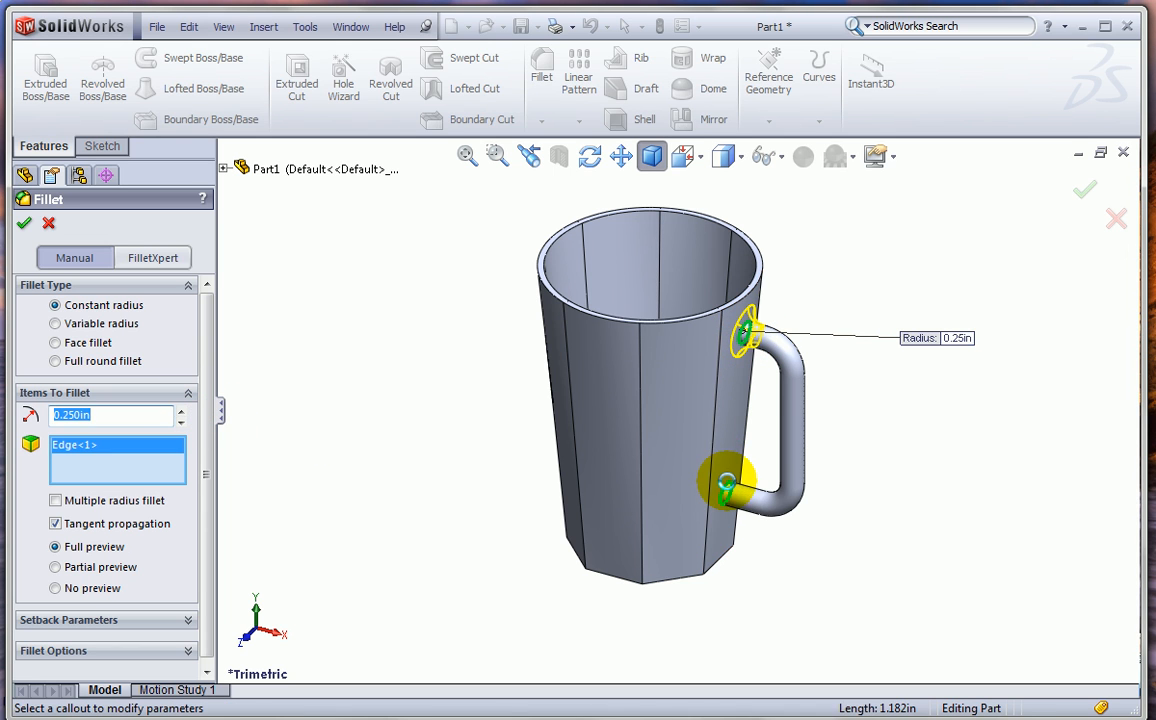
pyautogui.click(730, 480)
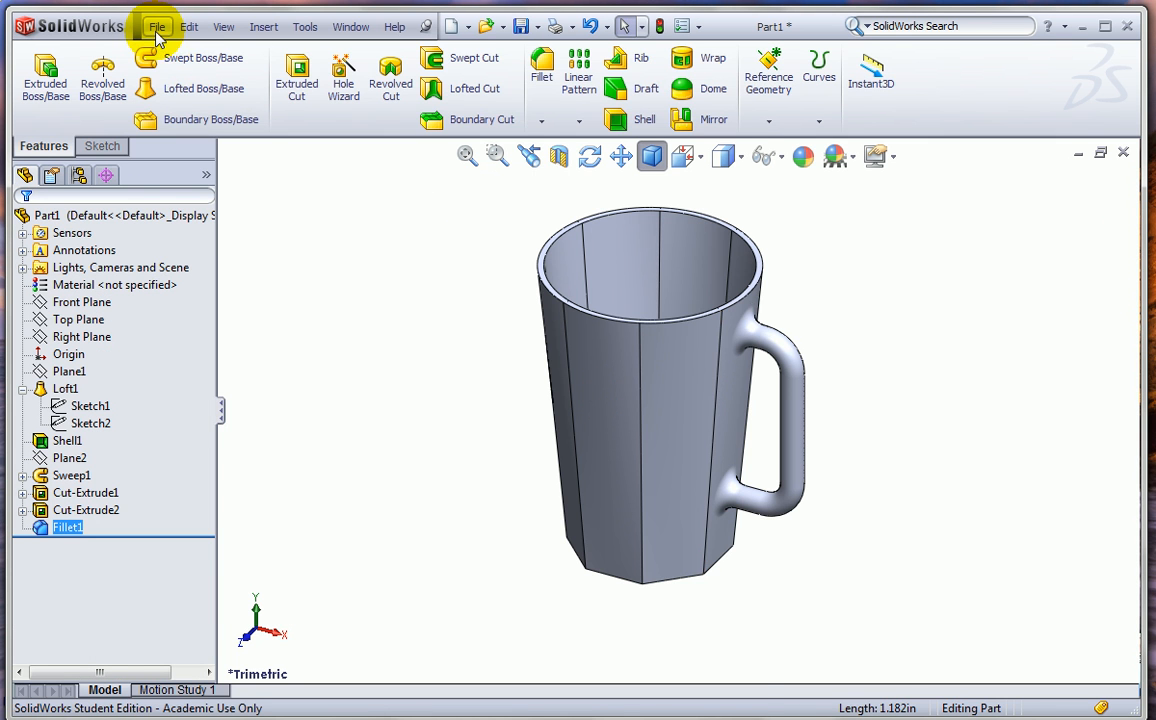
pyautogui.moveTo(234, 212)
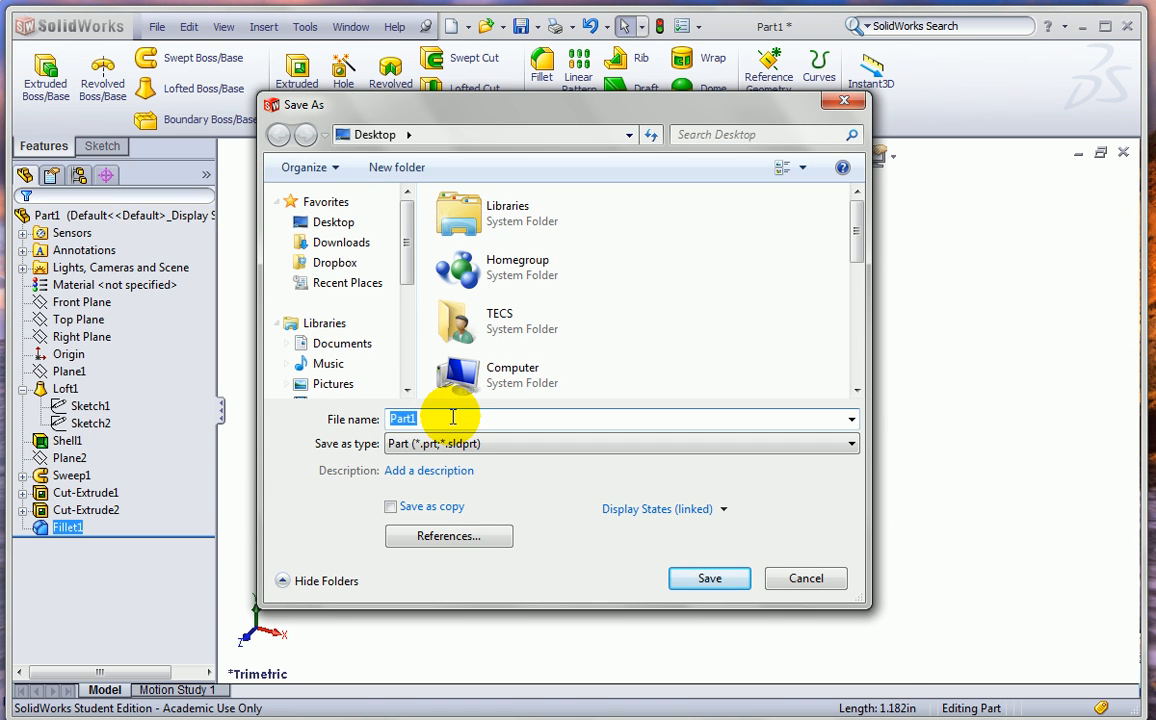
# Save the mug part to the Desktop as Mug1
pyautogui.write('Mug1')
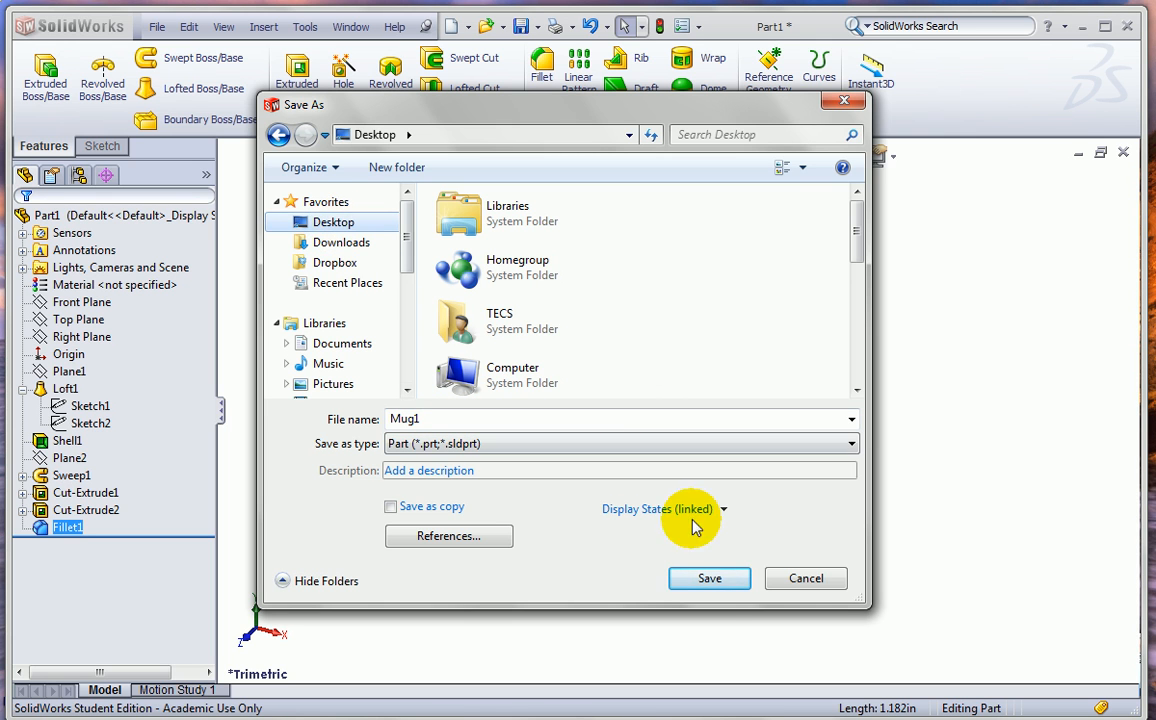
pyautogui.click(708, 578)
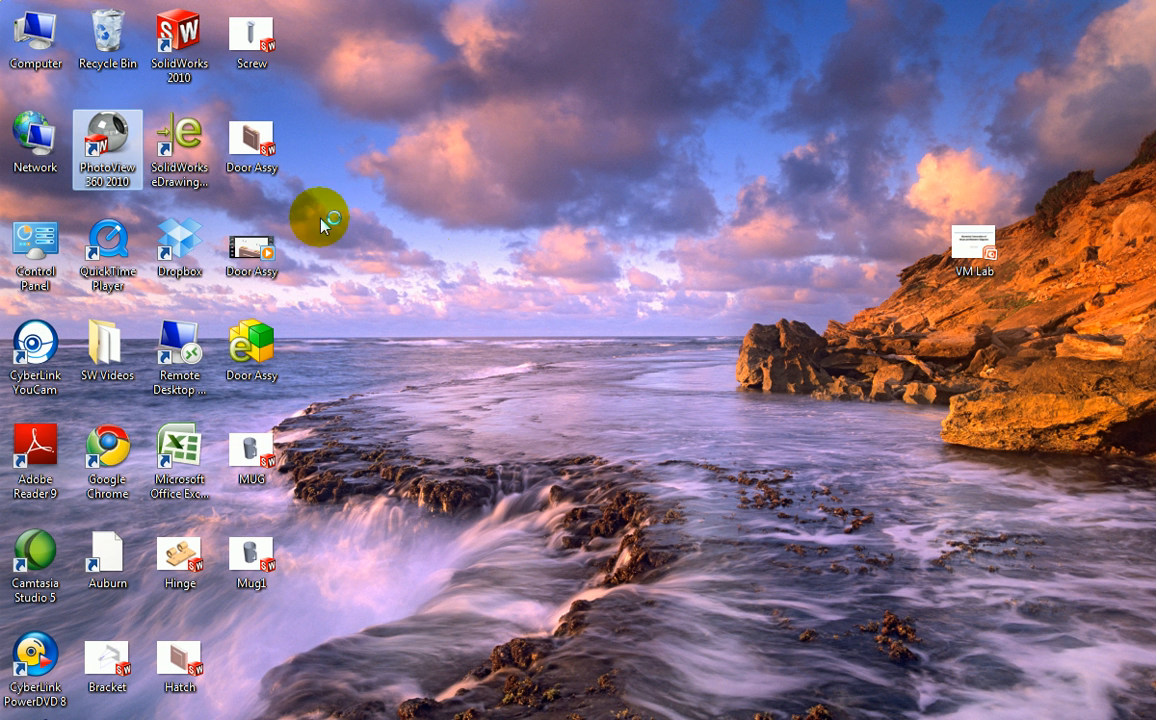
pyautogui.moveTo(436, 268)
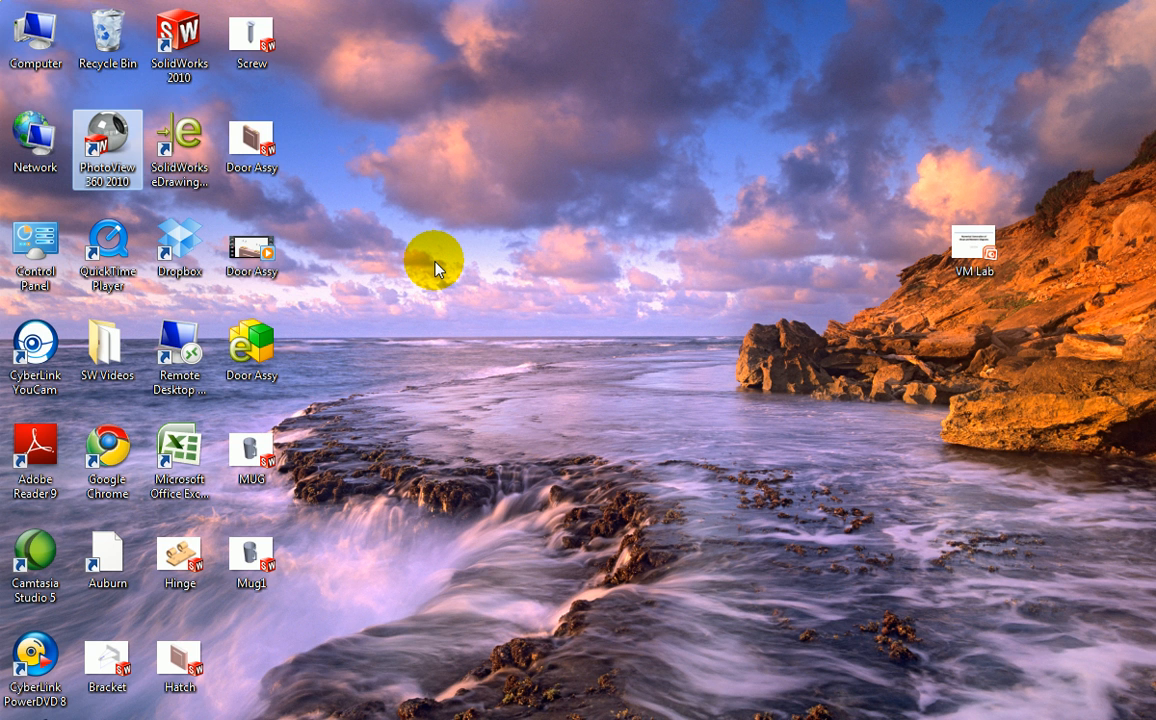
# Launch PhotoView 360 and load the Mug1 part from the Desktop
pyautogui.doubleClick(108, 130)
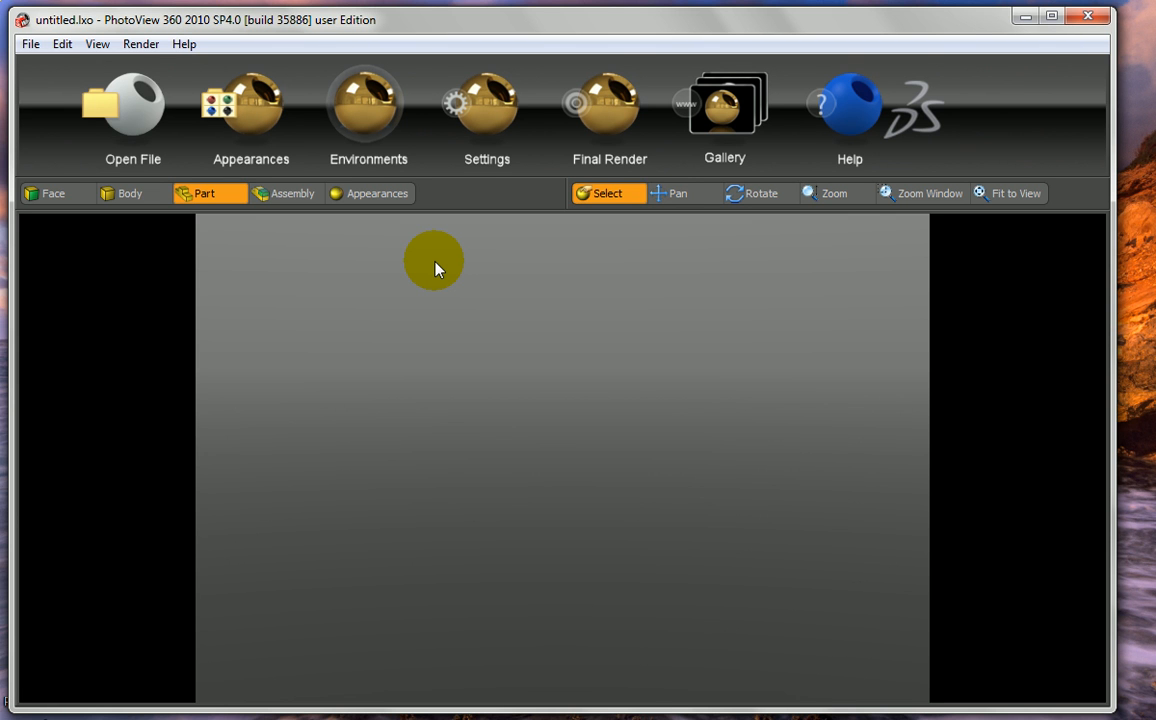
pyautogui.click(132, 104)
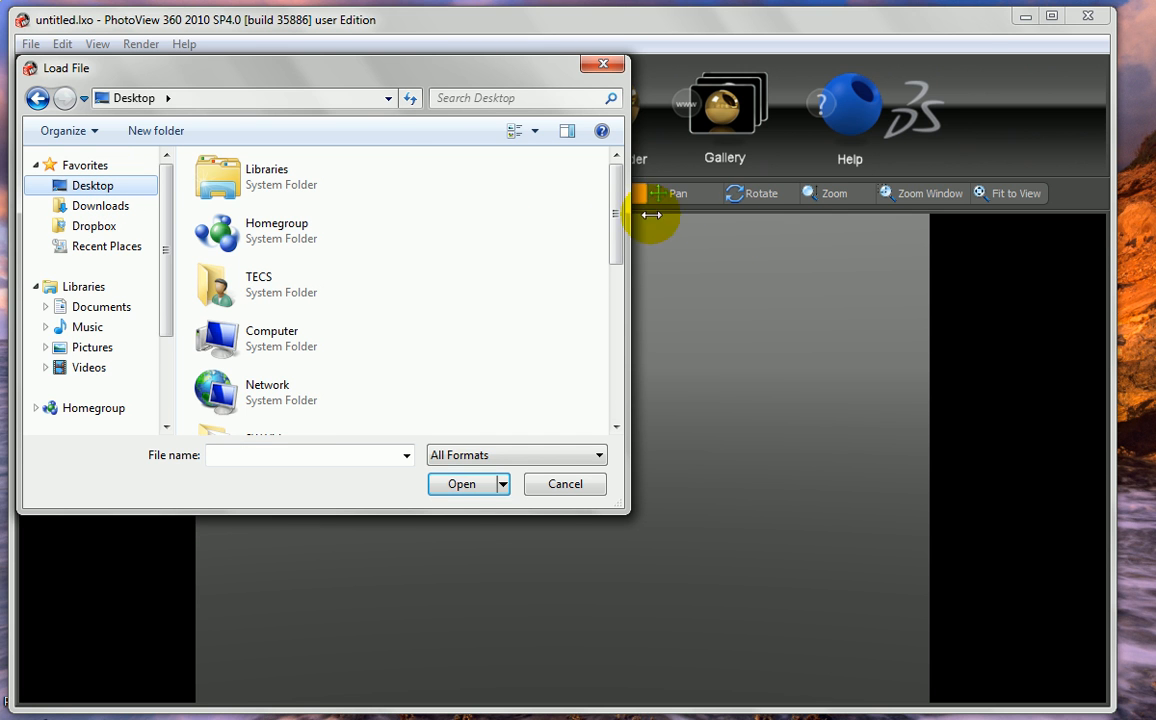
pyautogui.click(300, 384)
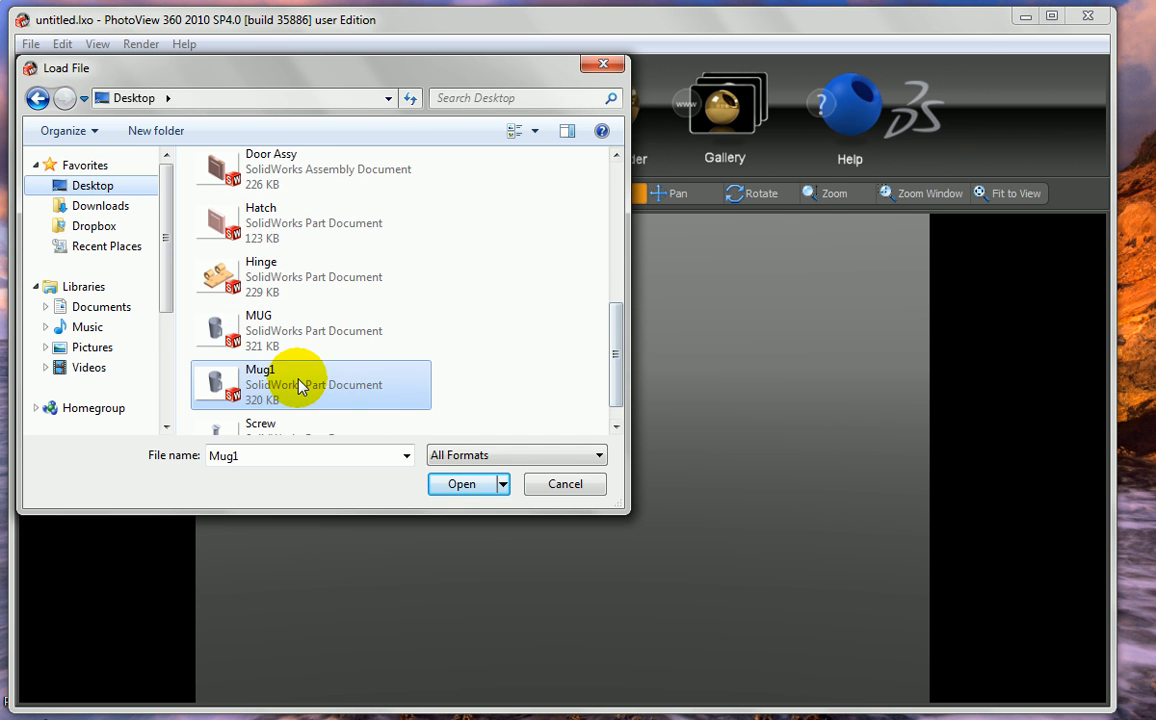
pyautogui.click(460, 484)
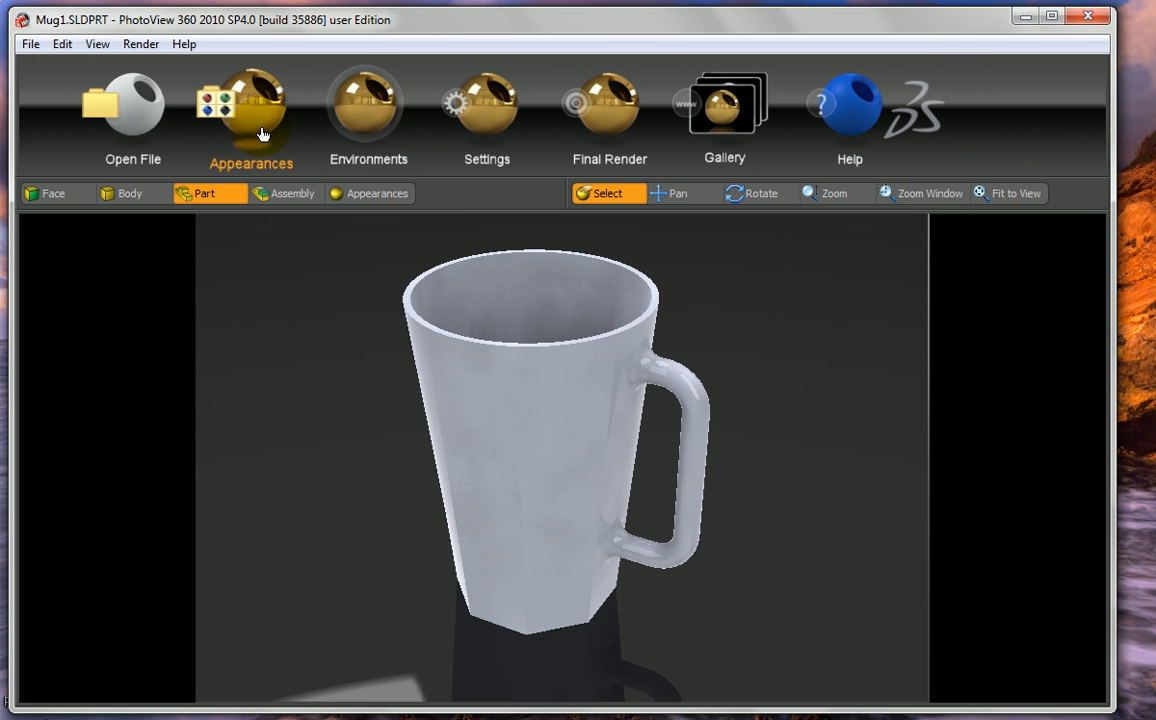
# Apply the blue glass appearance from Materials > glass > gloss to the mug
pyautogui.click(252, 114)
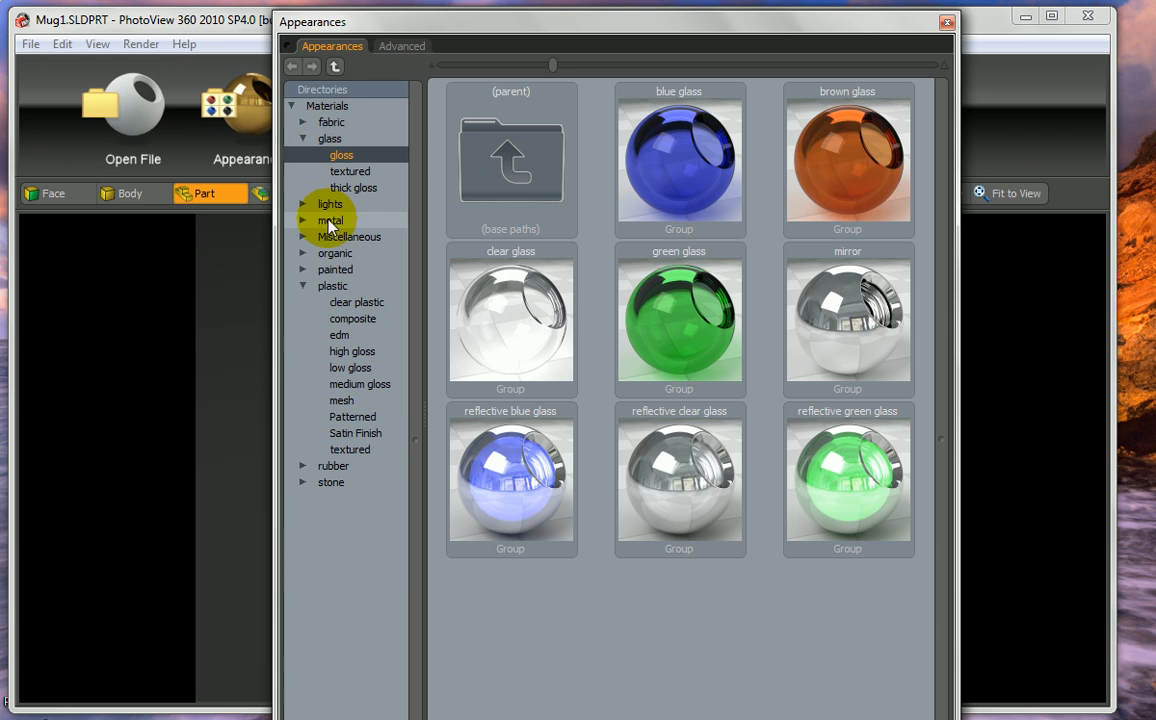
pyautogui.click(330, 220)
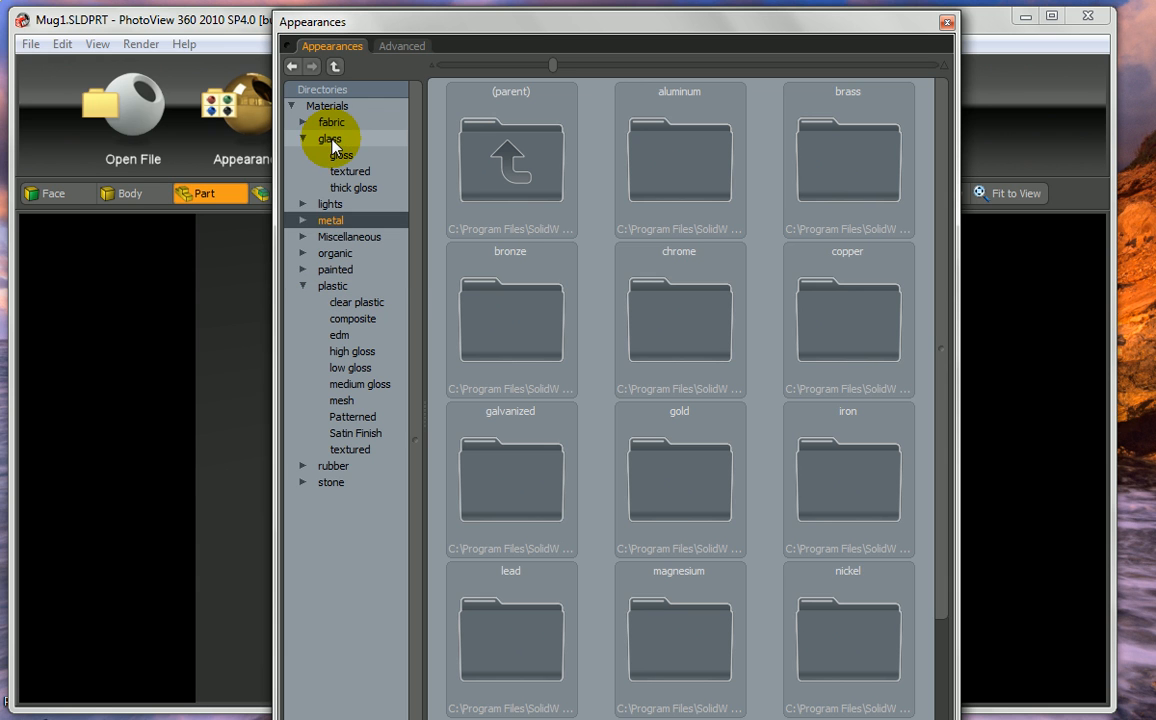
pyautogui.click(340, 156)
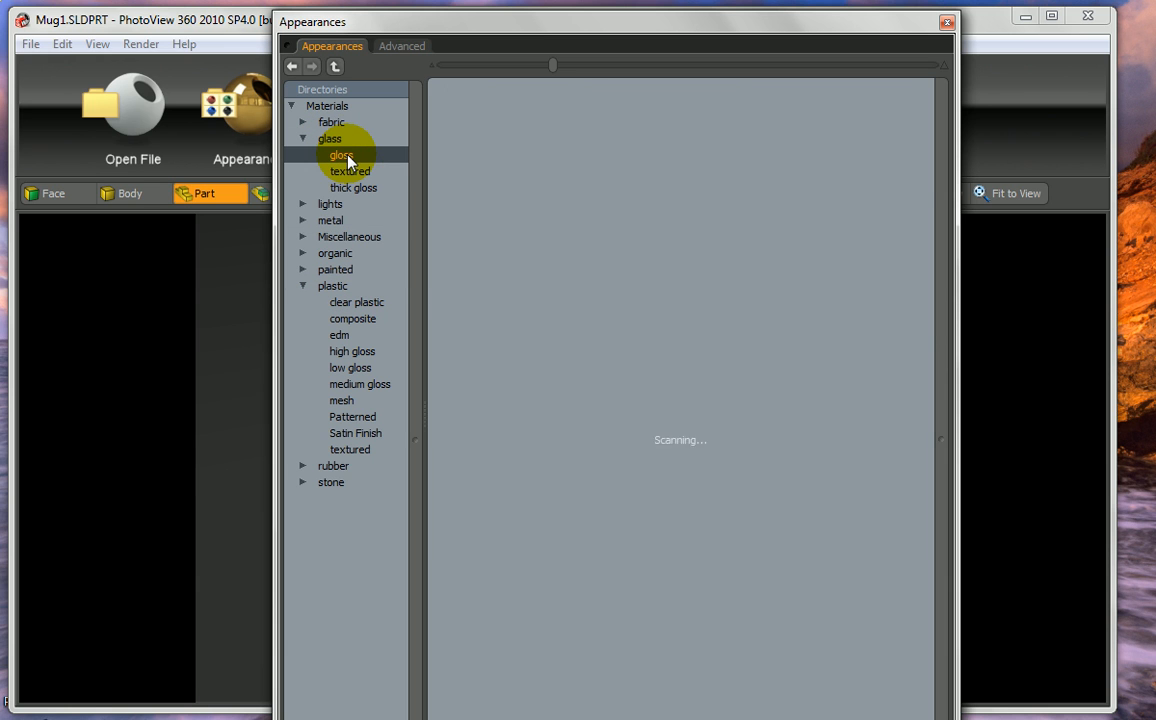
pyautogui.click(340, 156)
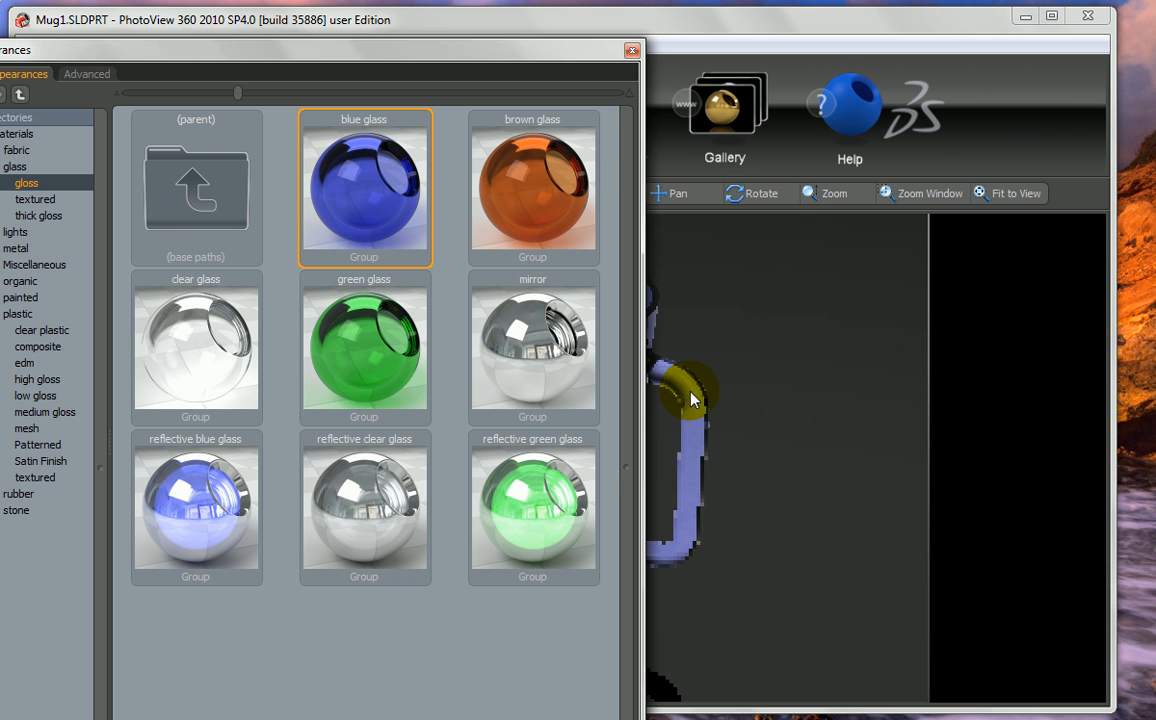
pyautogui.click(632, 50)
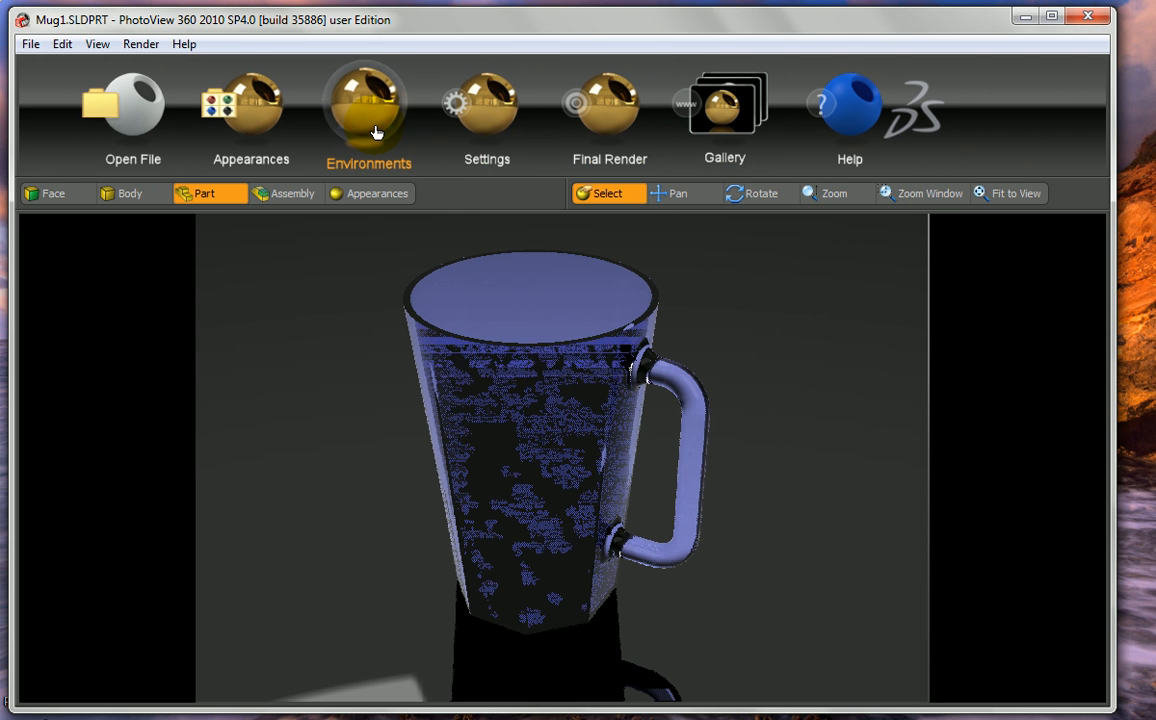
# Choose the kitchen environment from the Environments gallery for the scene
pyautogui.click(368, 104)
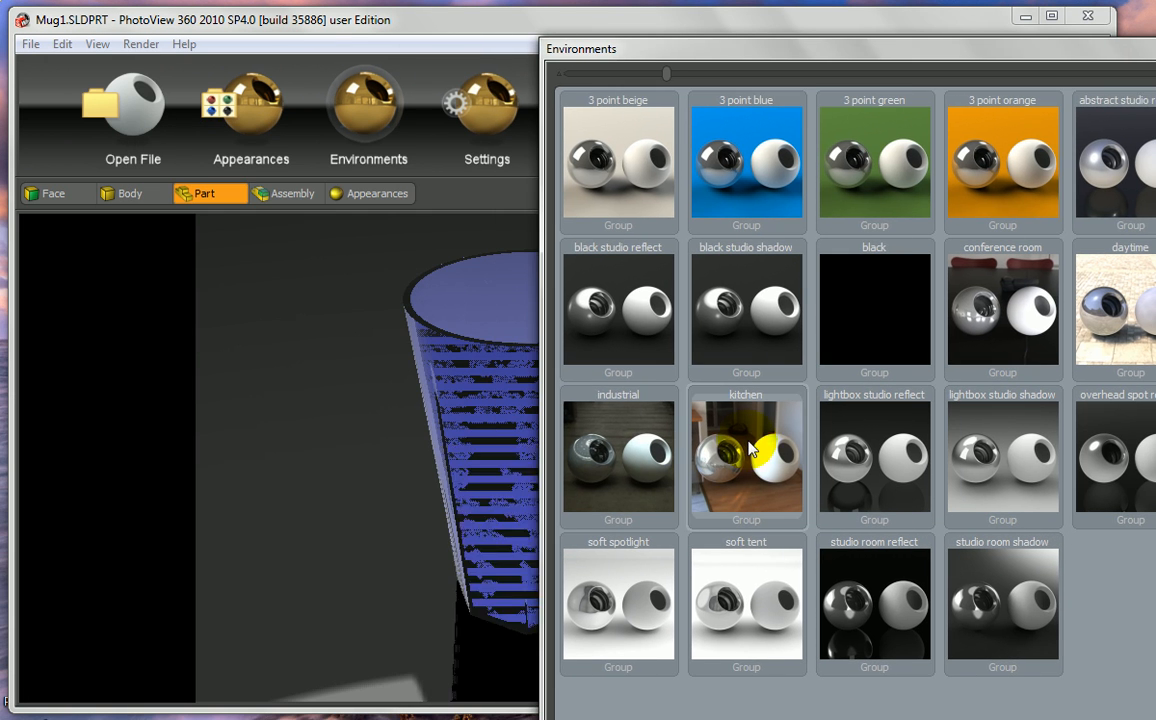
pyautogui.click(746, 456)
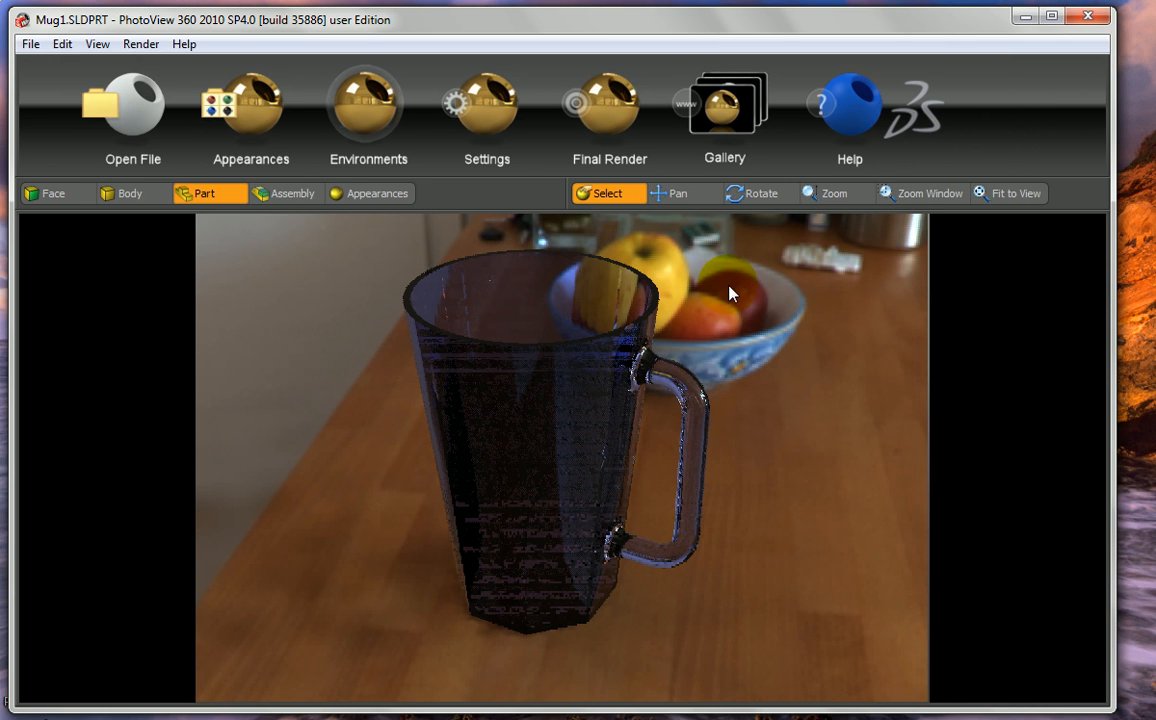
# Run the Final Render, then begin saving the image and expand the file type list
pyautogui.click(608, 104)
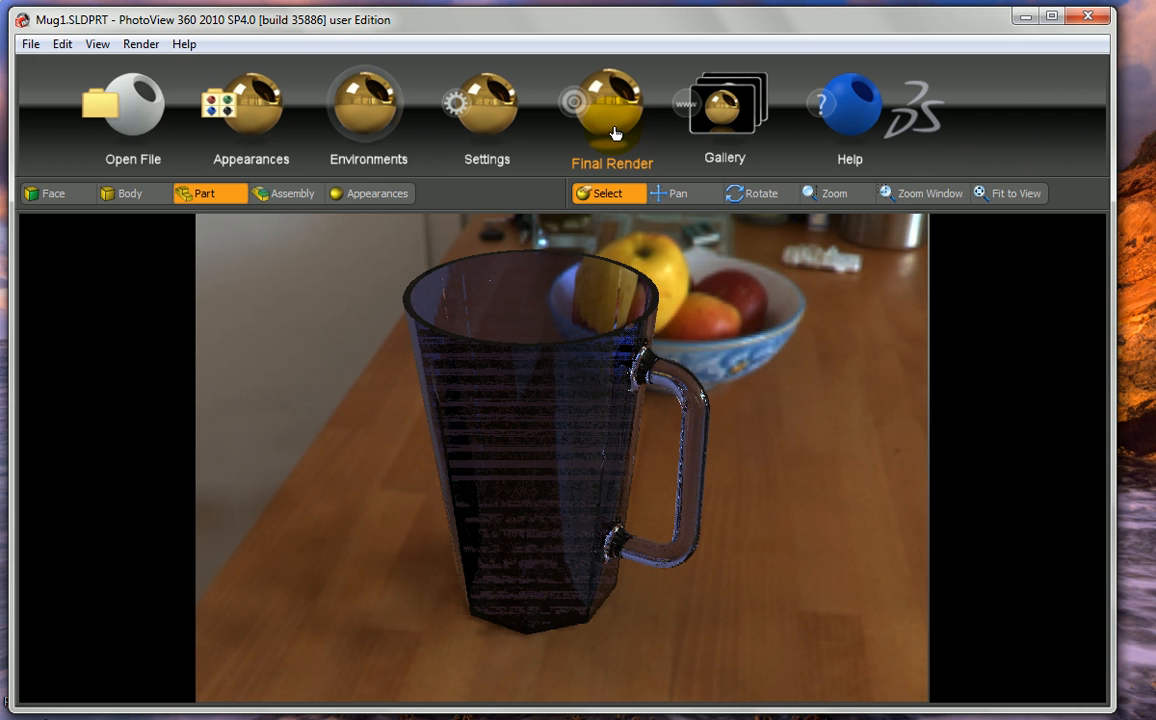
pyautogui.click(612, 104)
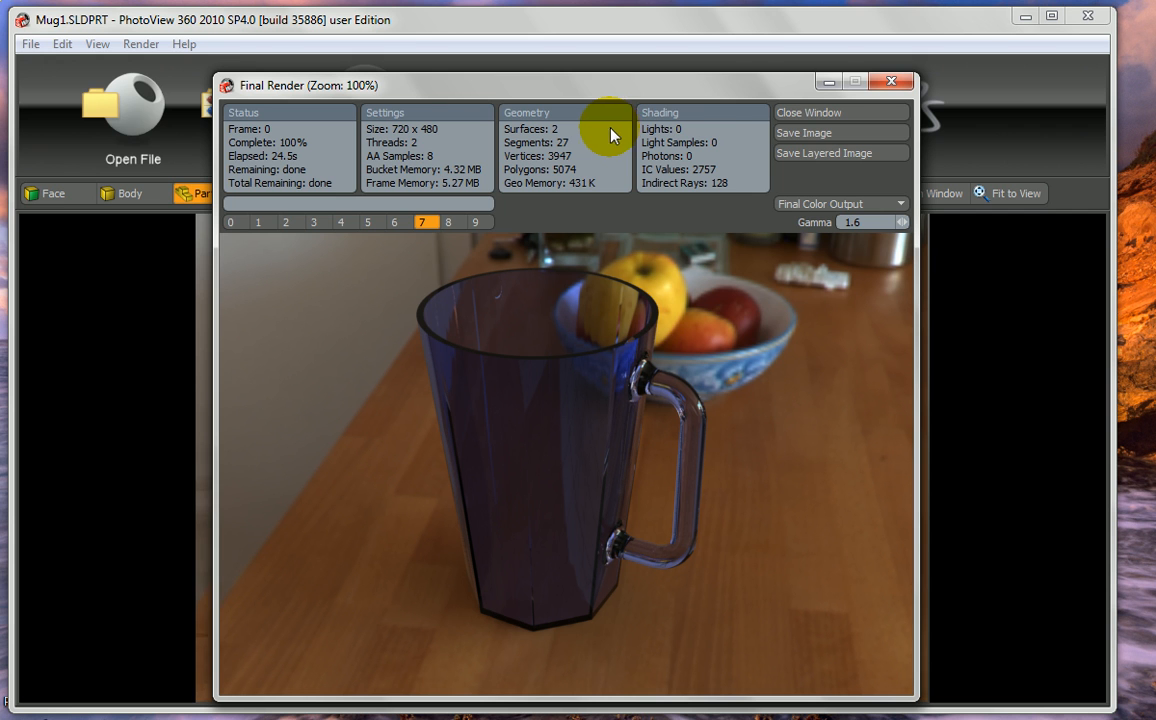
pyautogui.moveTo(836, 132)
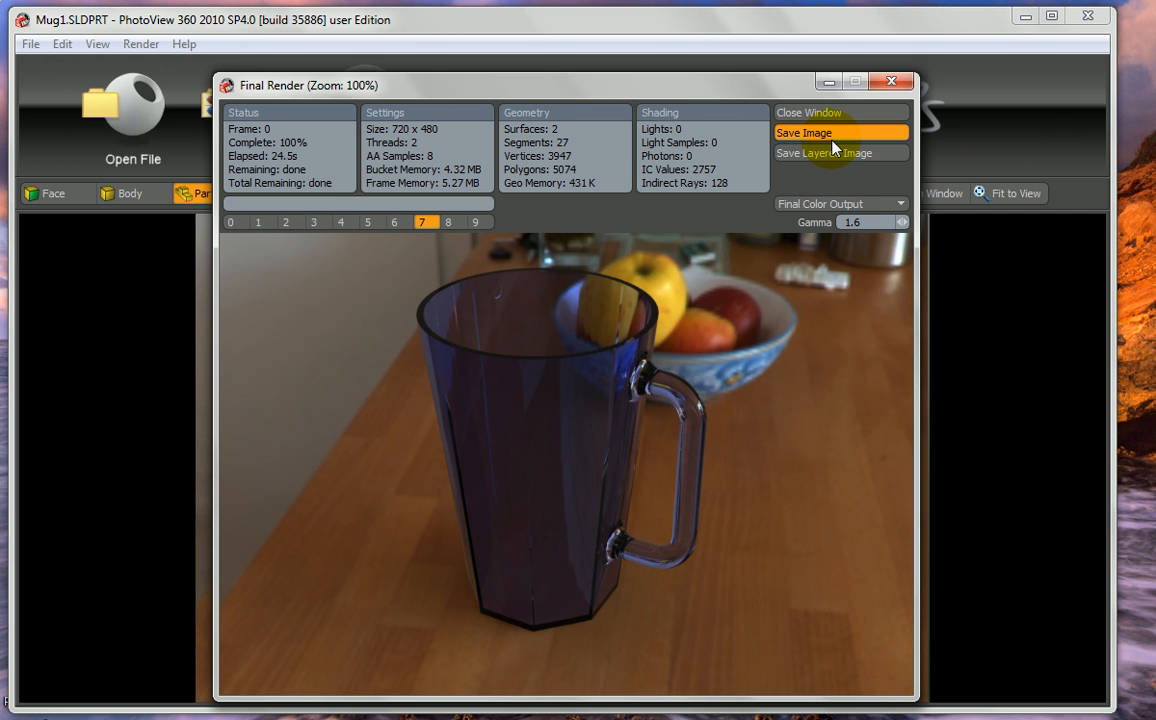
pyautogui.click(804, 132)
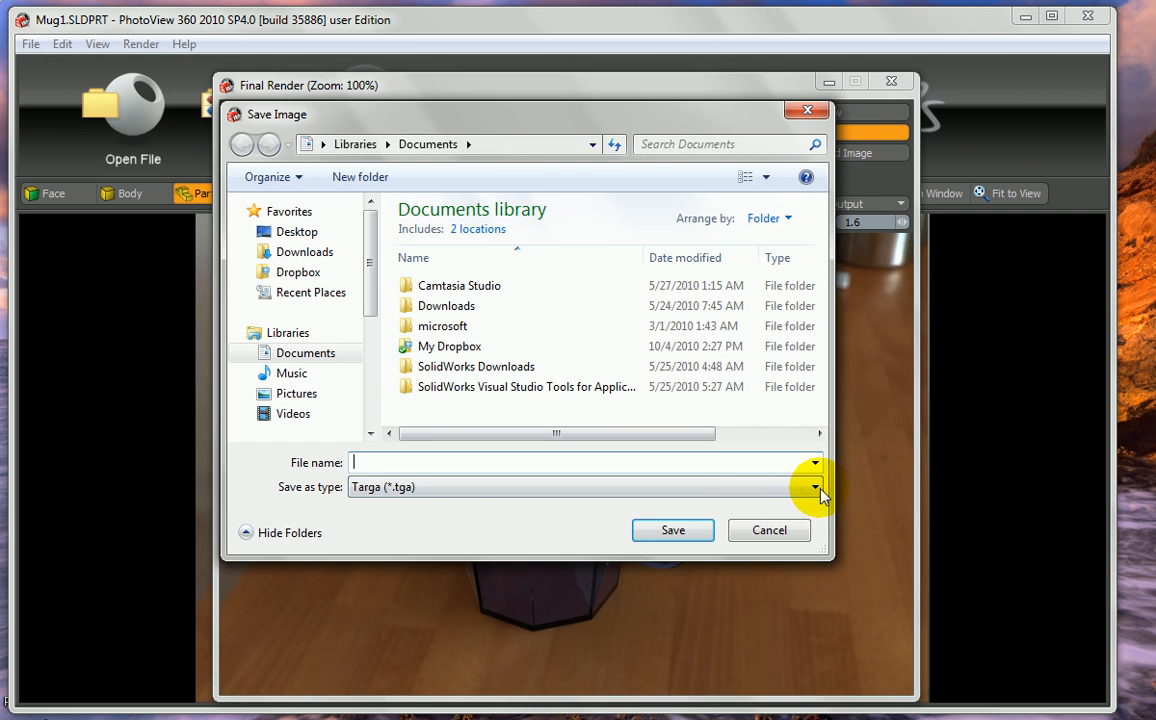
pyautogui.click(814, 488)
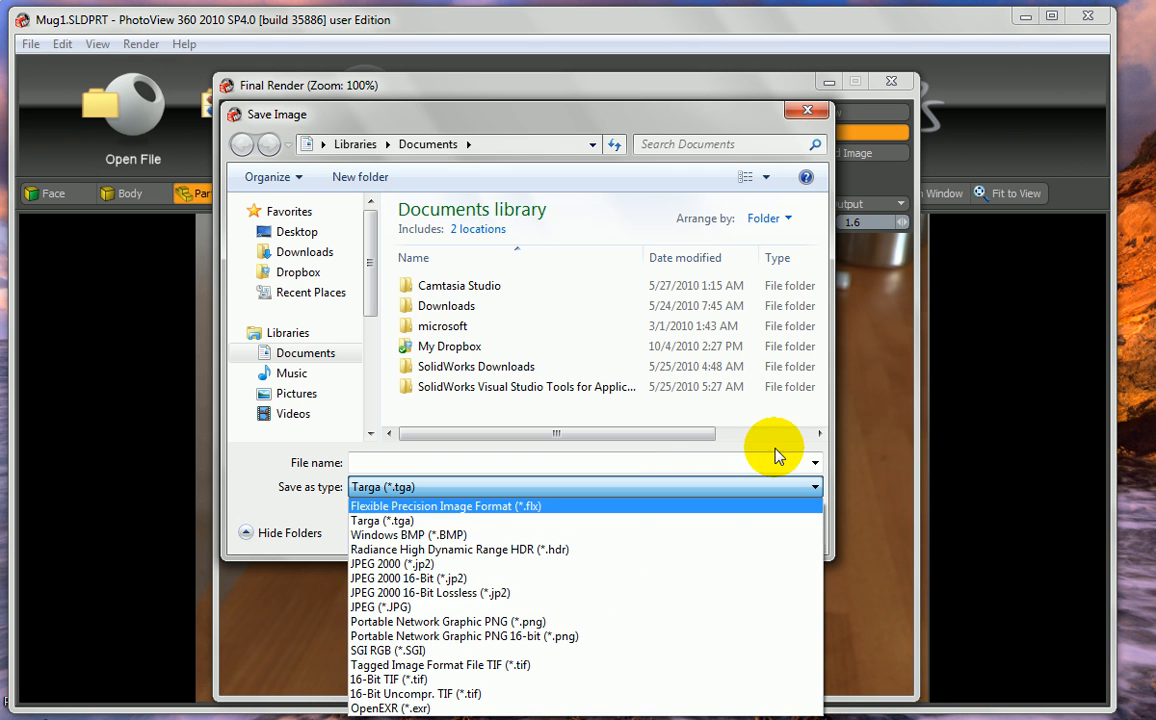